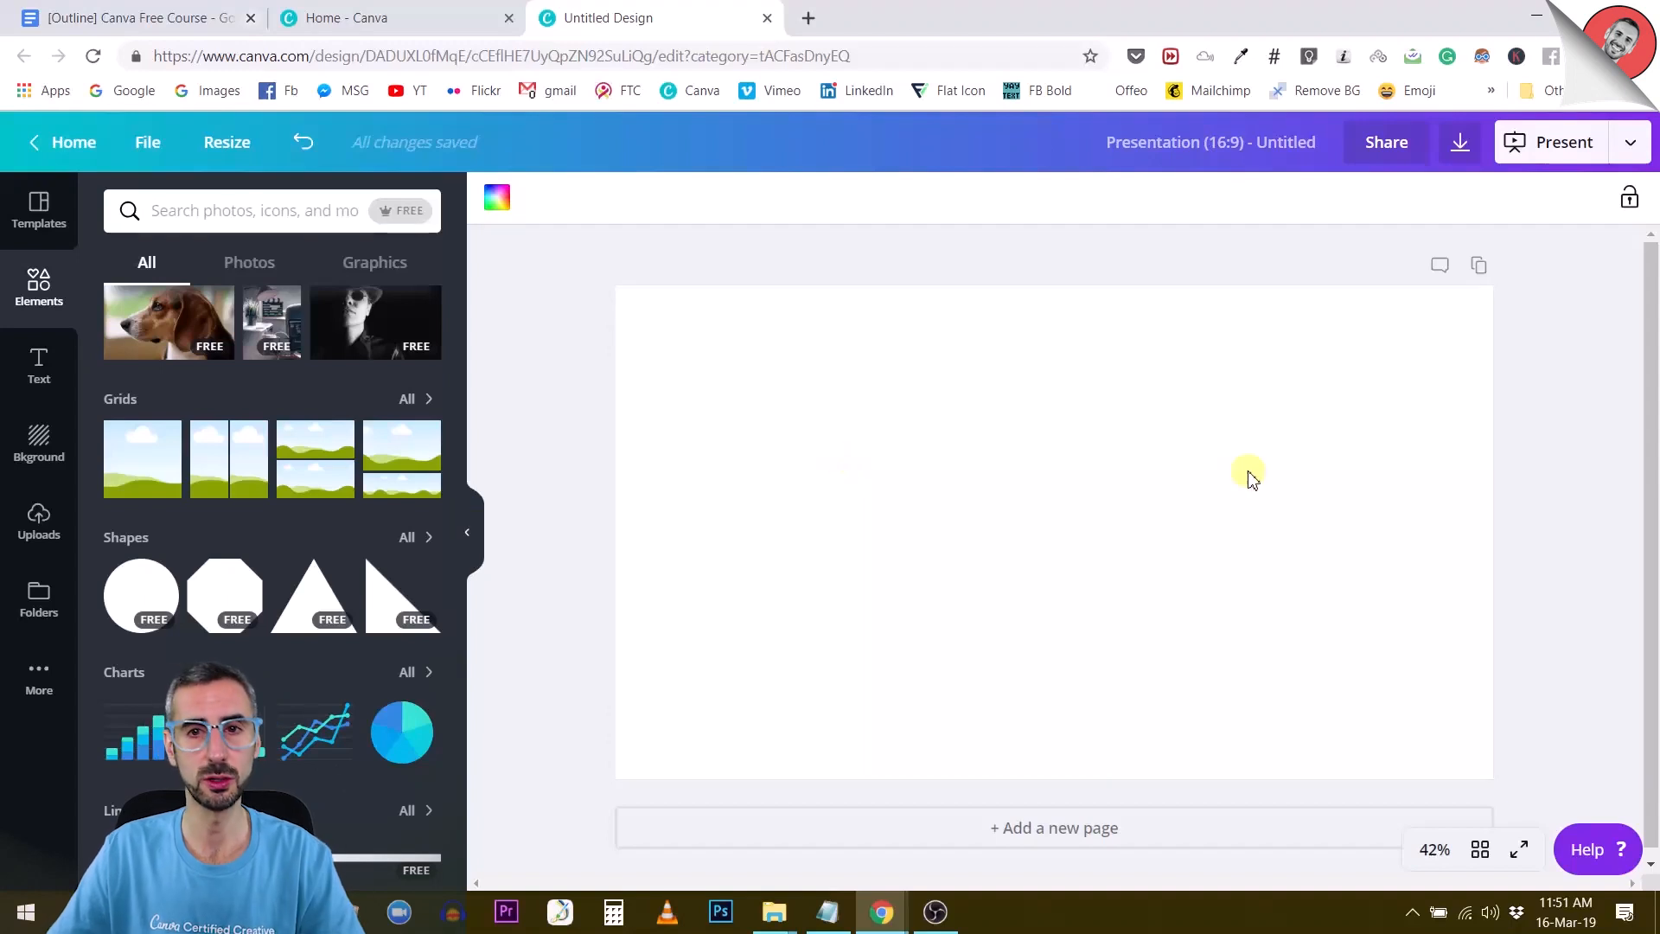
{"action": "mouse_move", "coordinate": [1267, 475]}
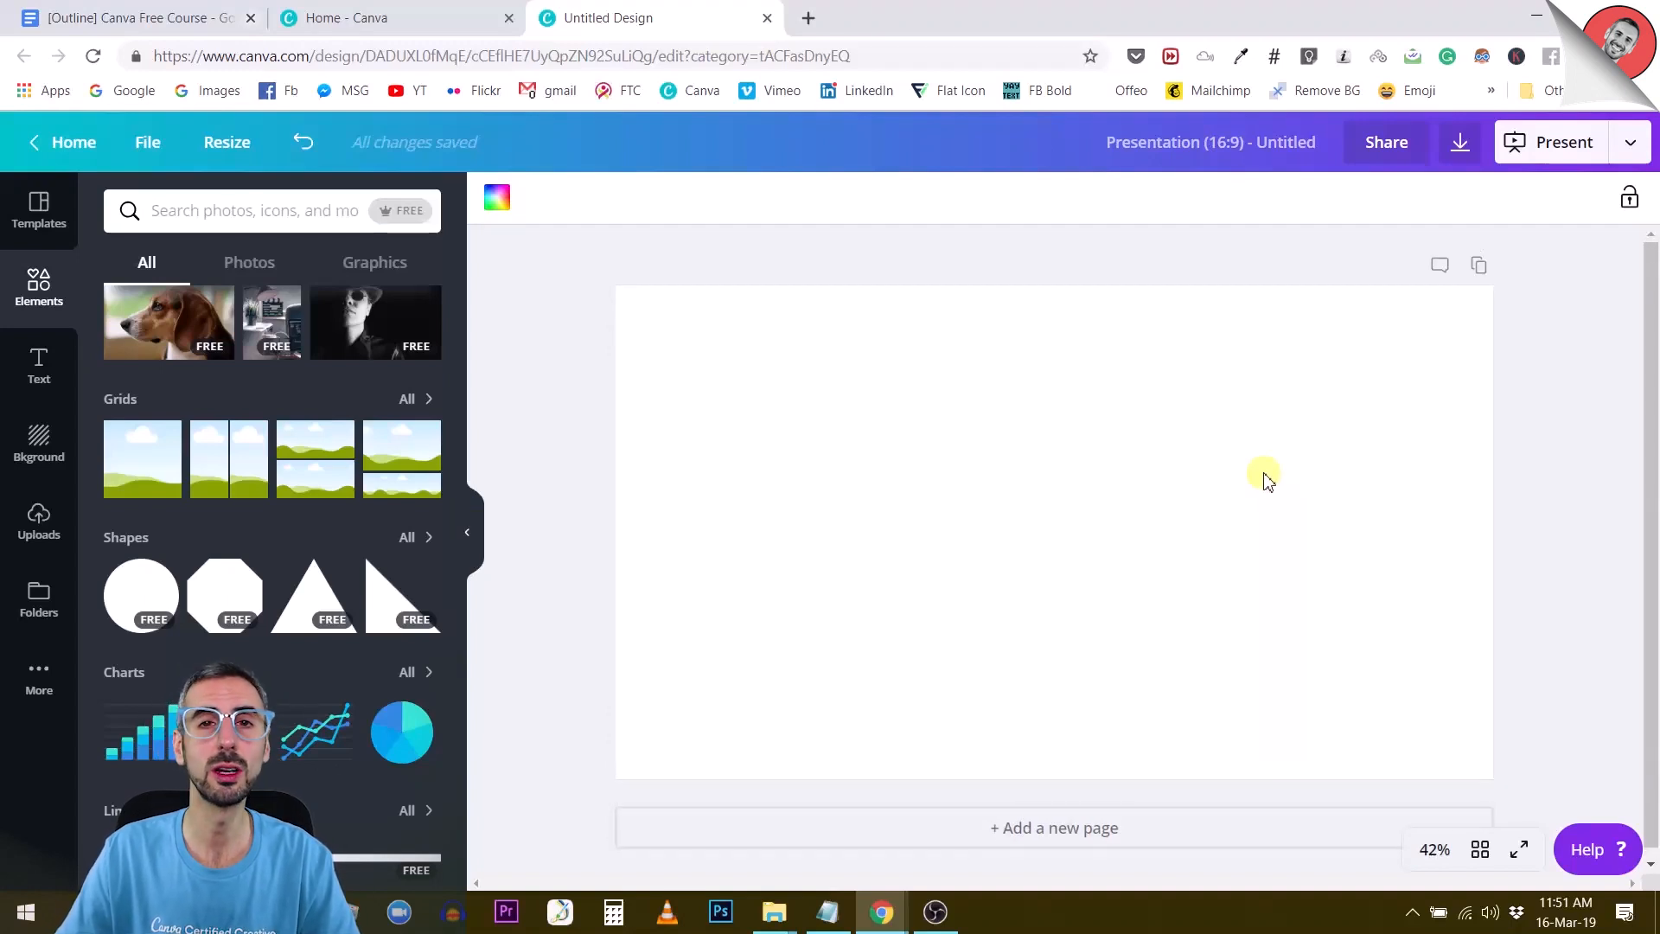
{"action": "mouse_move", "coordinate": [1320, 466]}
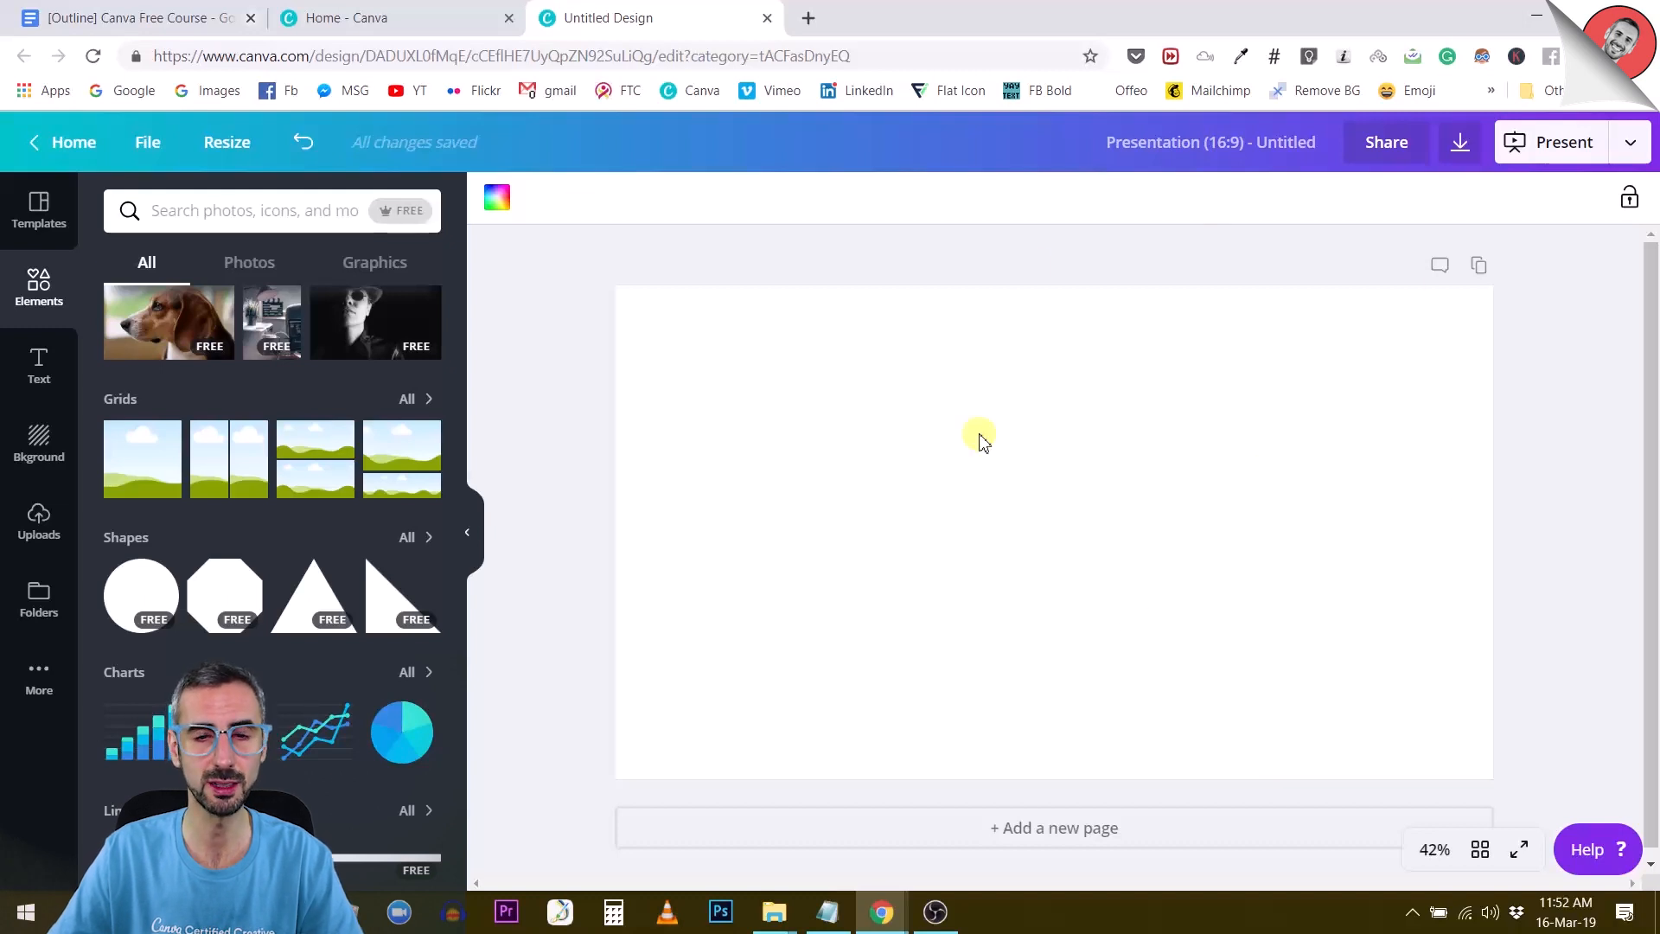
{"action": "mouse_move", "coordinate": [990, 565]}
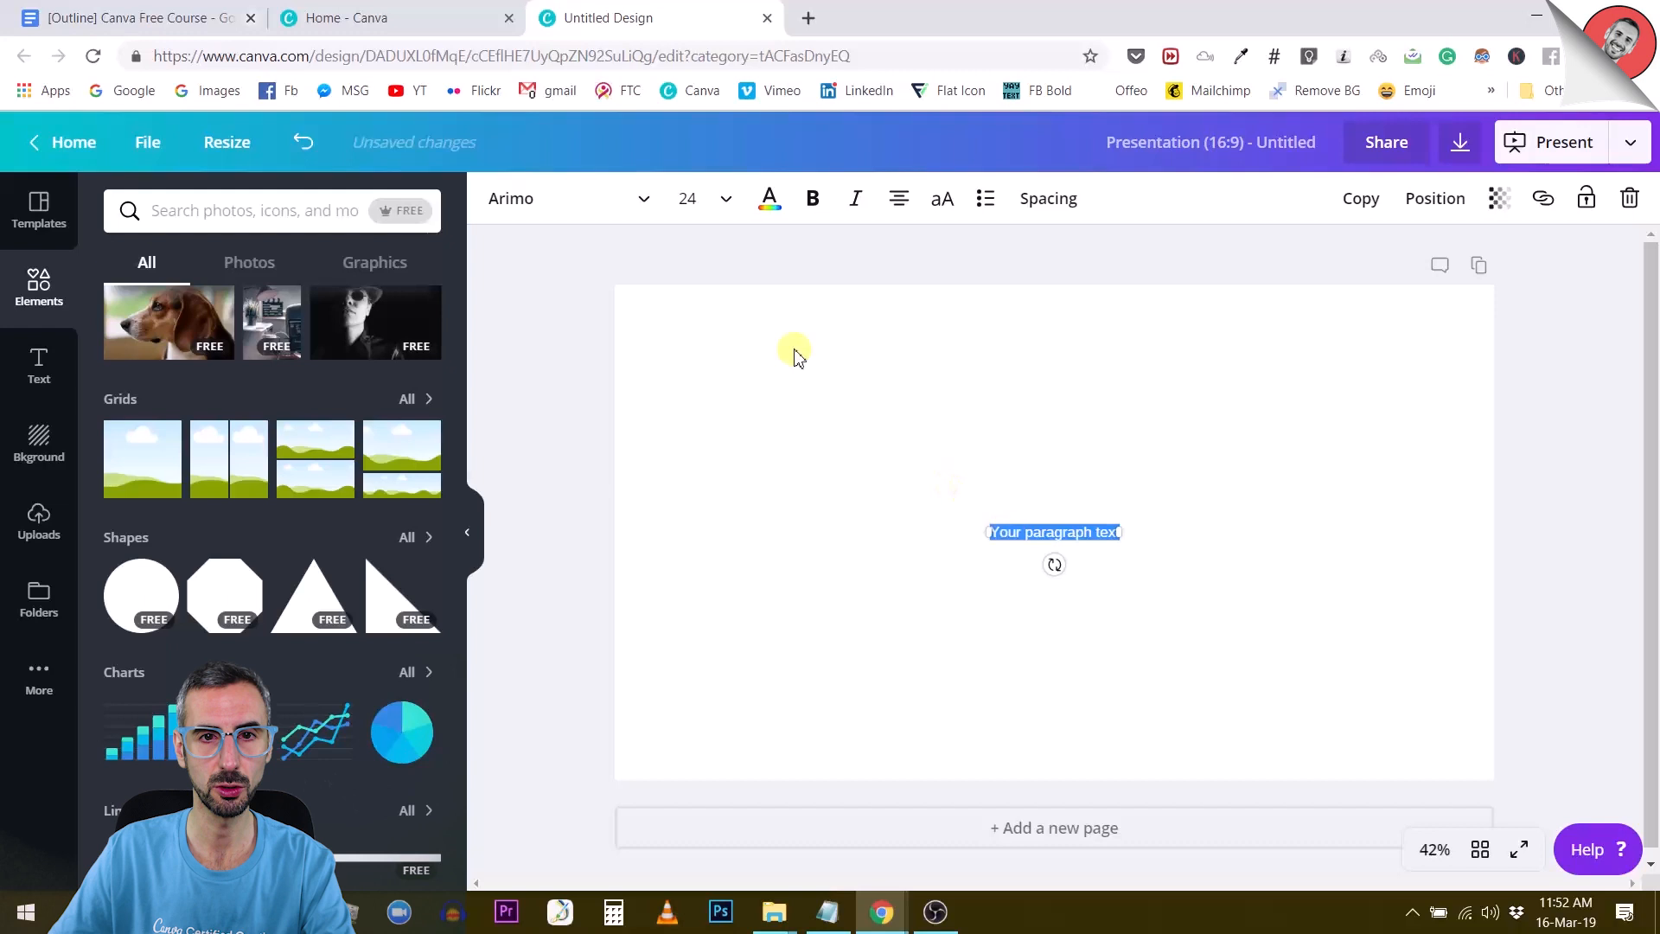
- Set the placeholder text to size 88 and drag it to the slide centre
{"action": "left_click", "coordinate": [724, 198]}
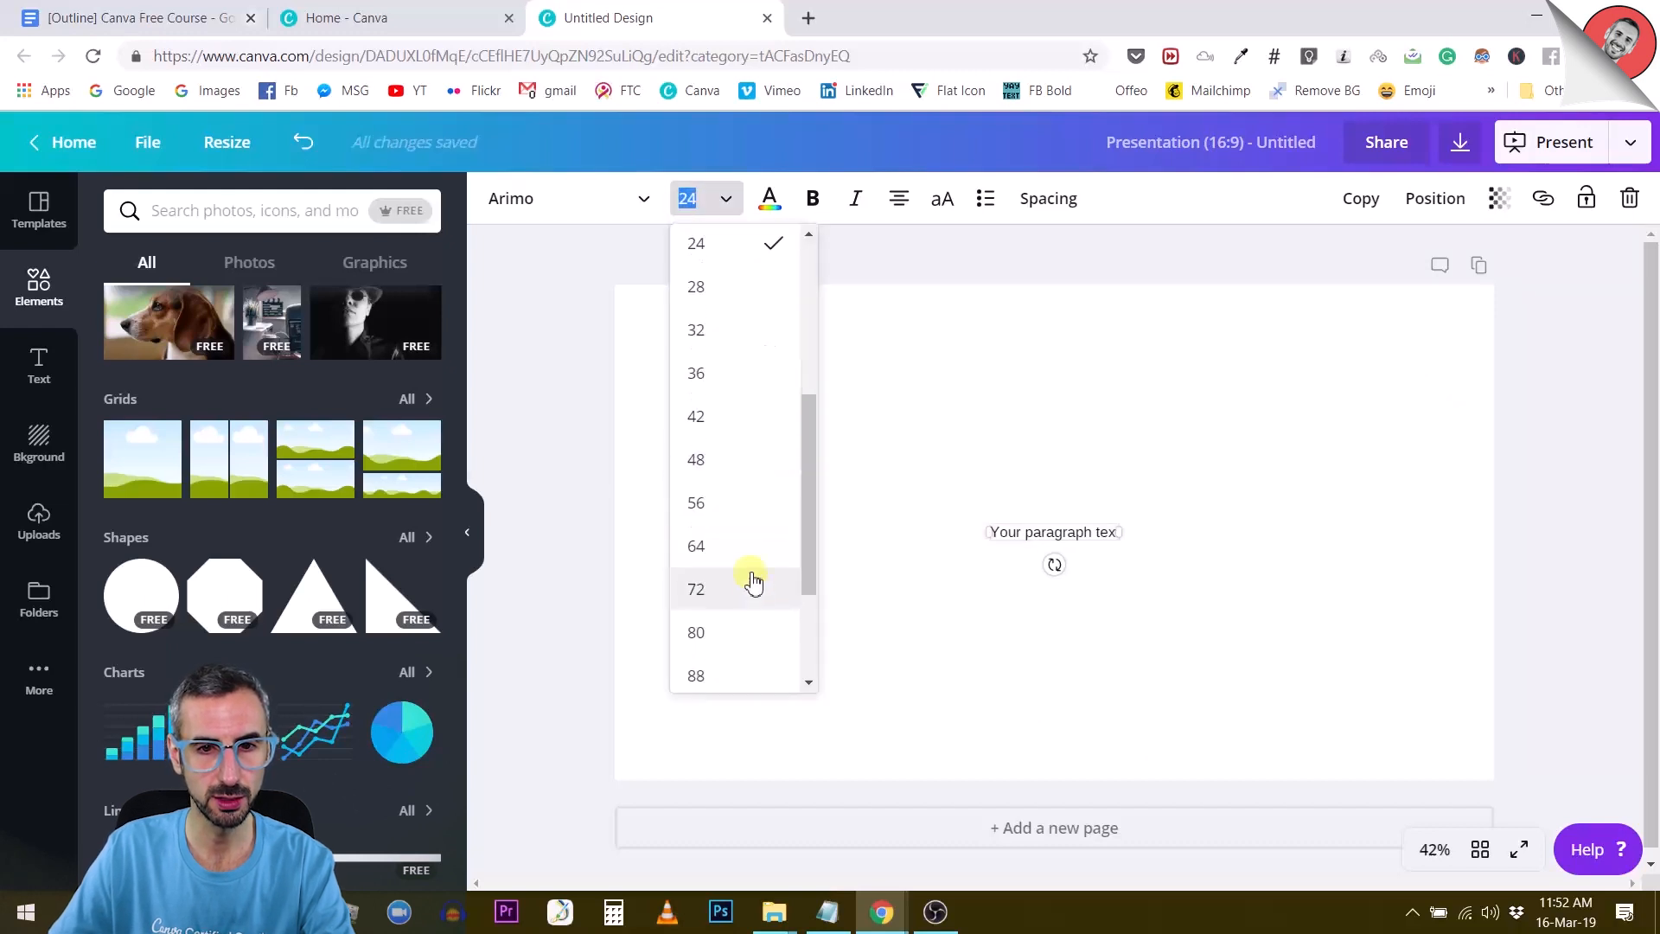
{"action": "left_click", "coordinate": [695, 675]}
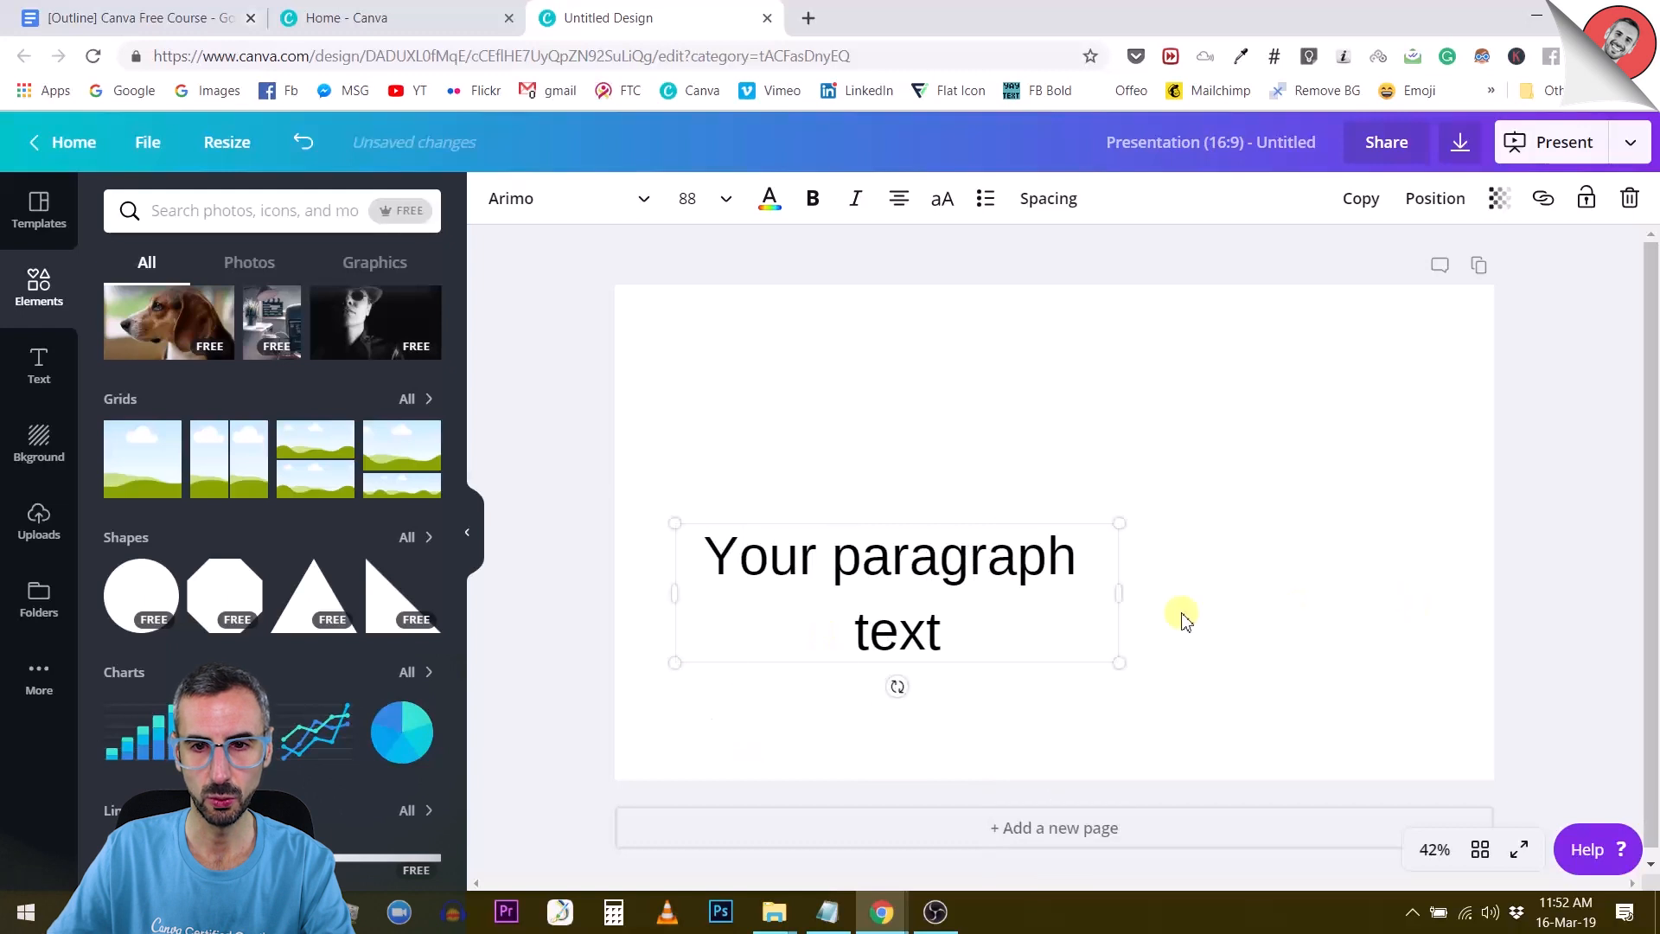
{"action": "left_click_drag", "start_coordinate": [897, 593], "coordinate": [1055, 494]}
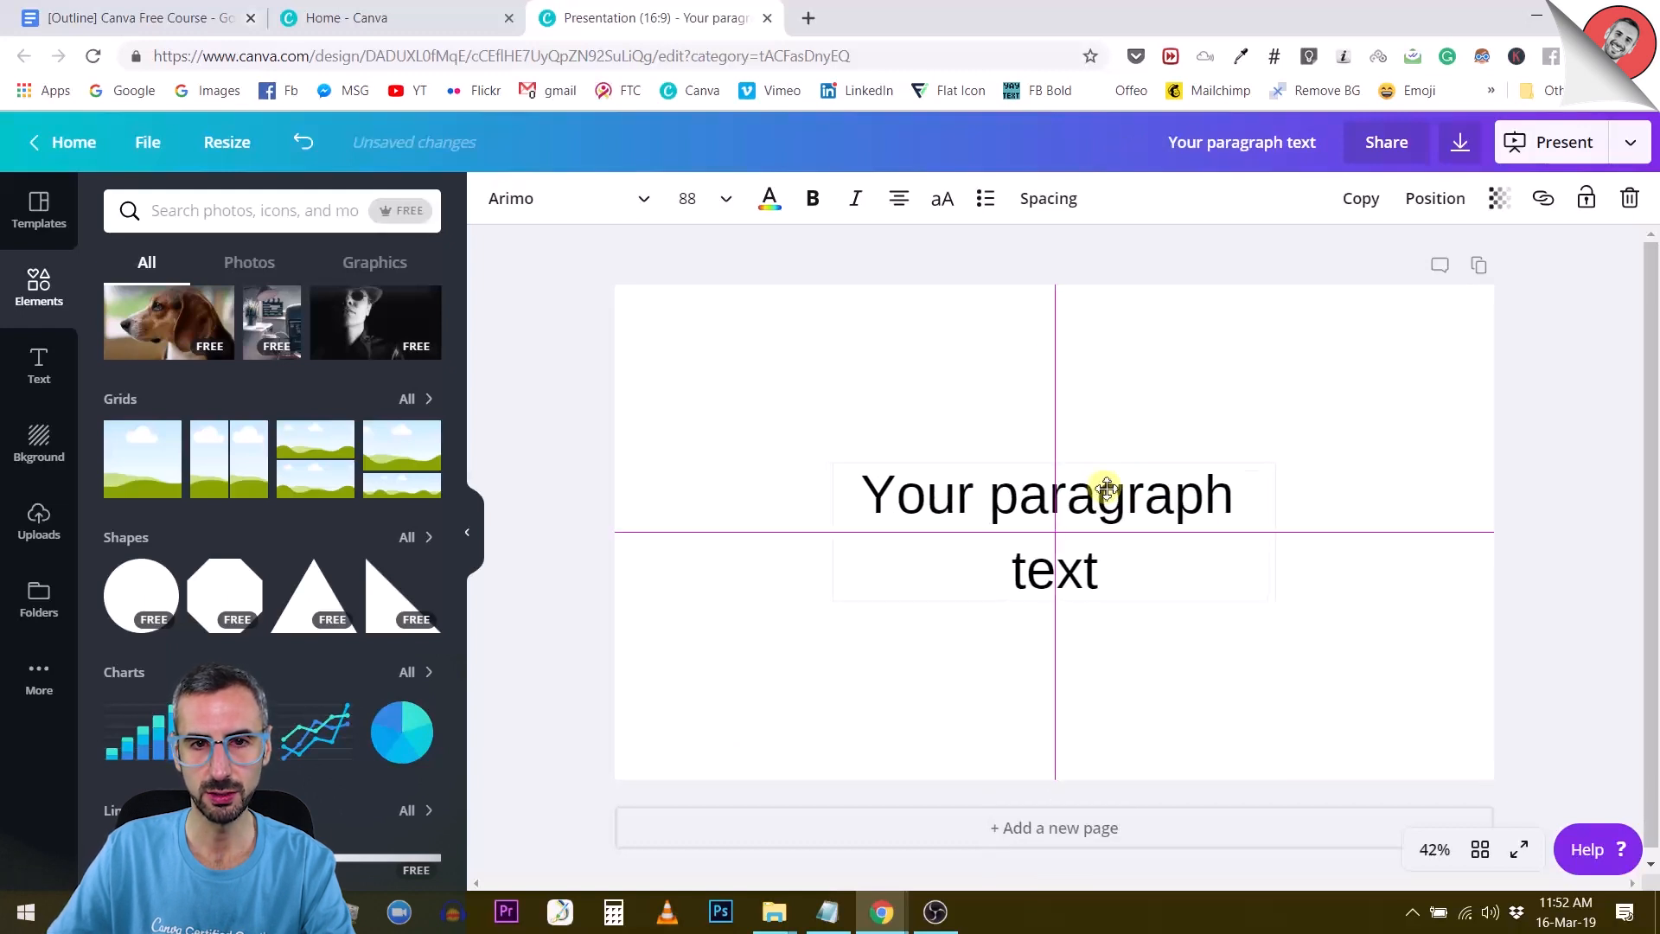
- Apply the Alegreya Sans SC Black font to the text
{"action": "left_click", "coordinate": [556, 198]}
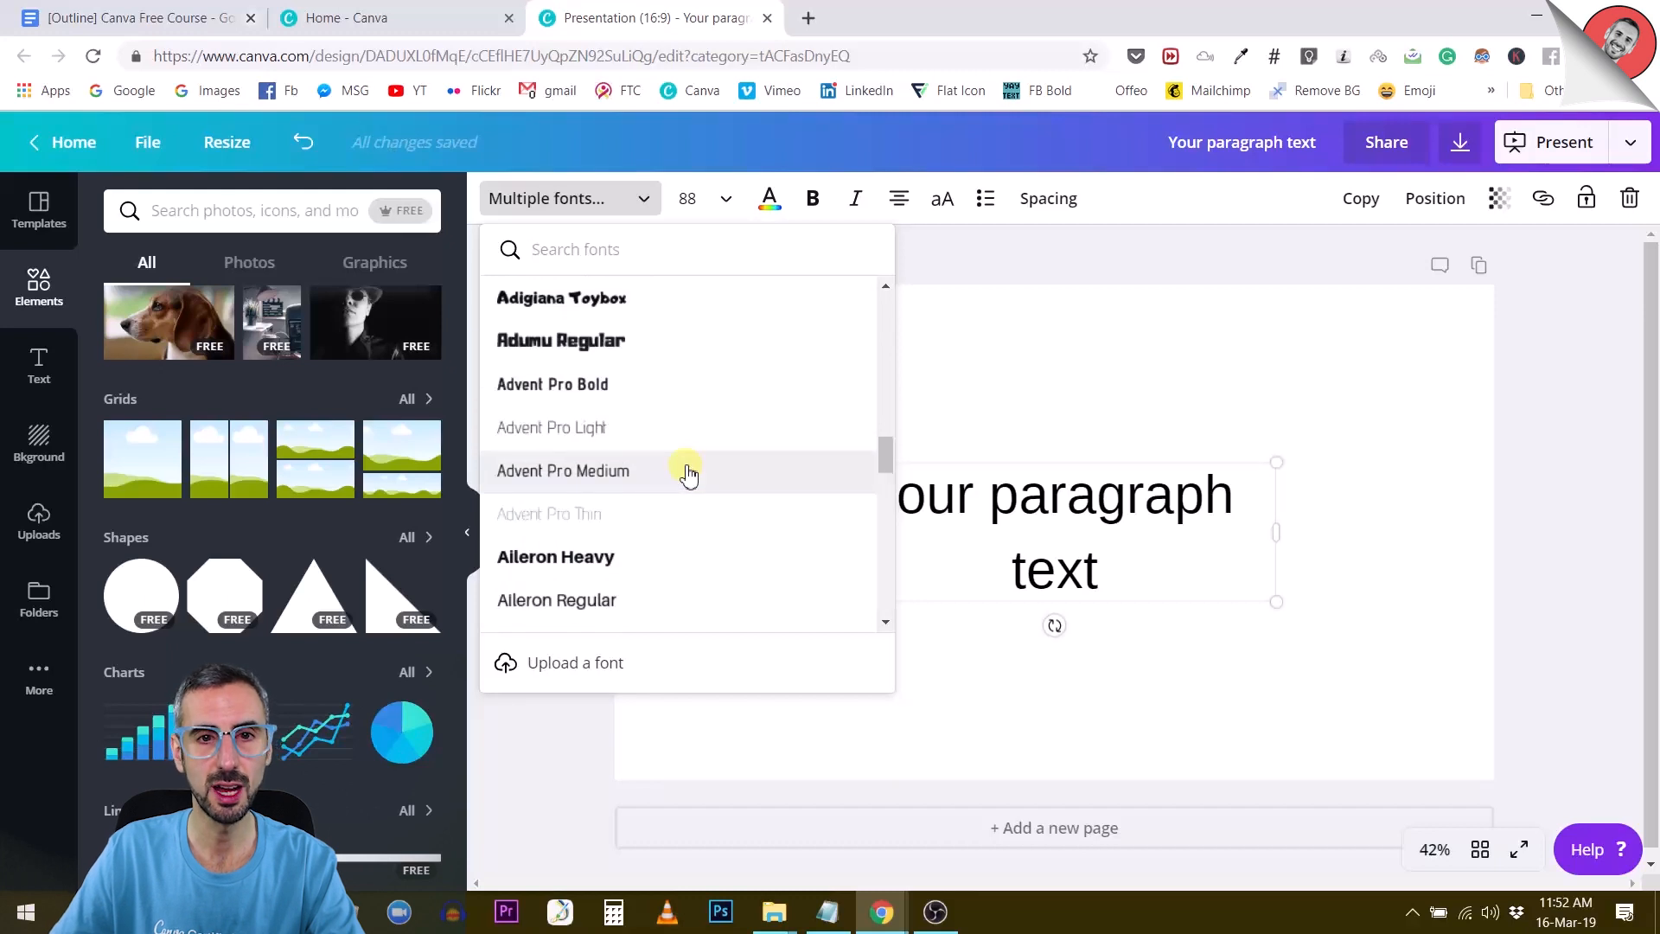
{"action": "scroll", "scroll_direction": "down", "scroll_amount": 3}
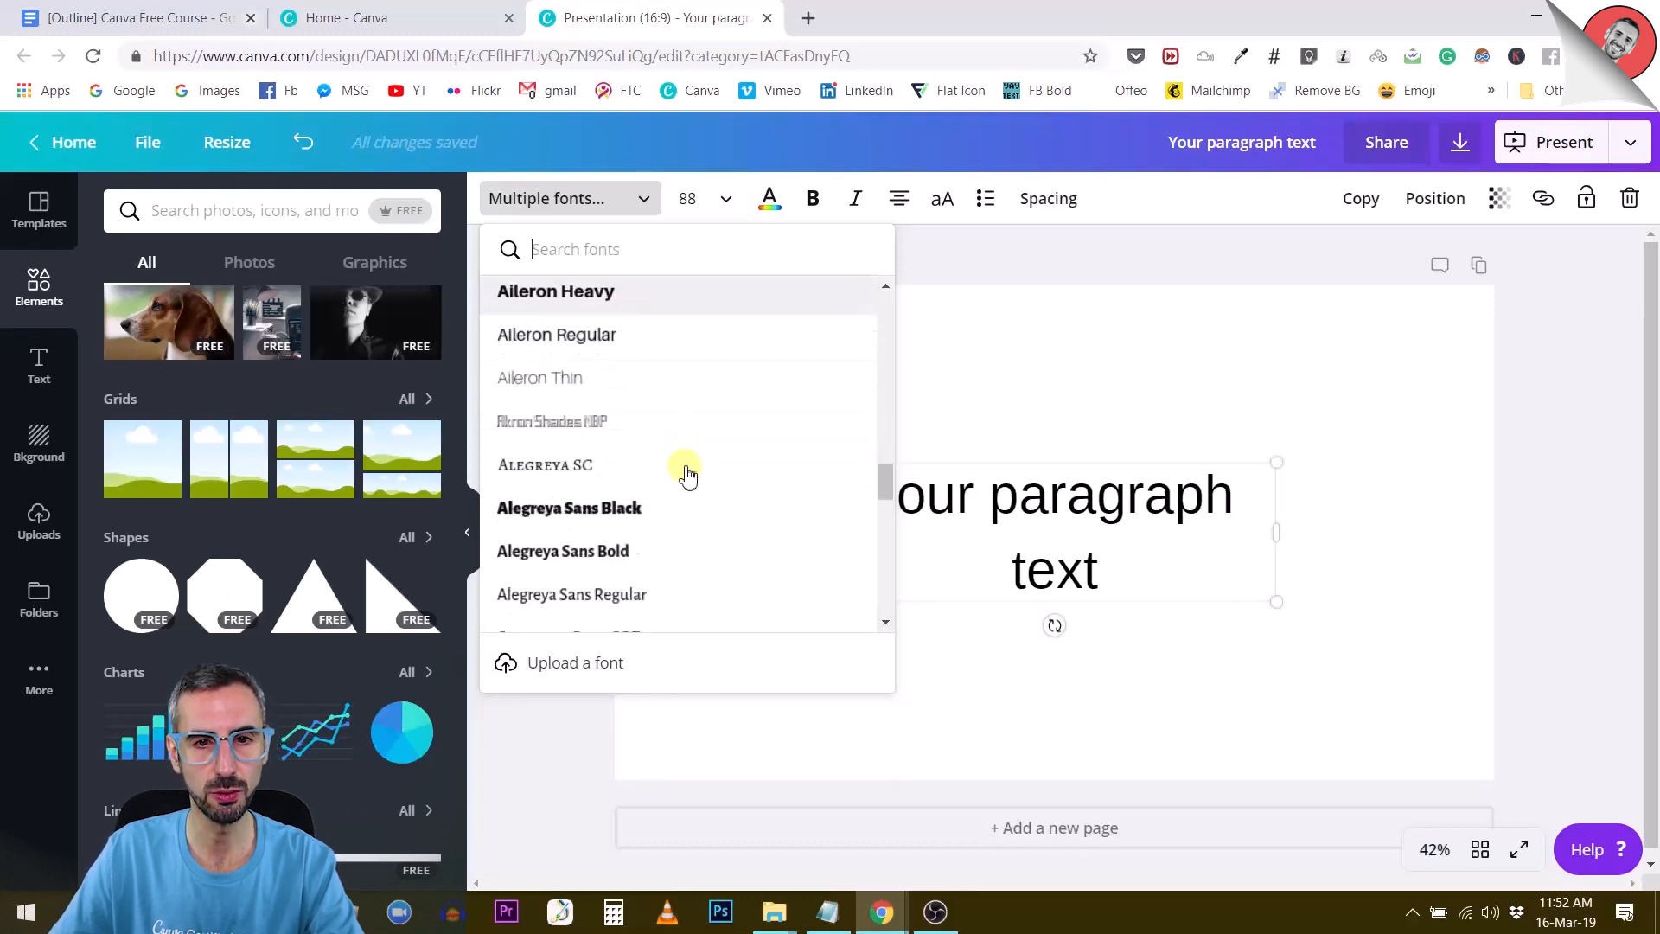
{"action": "scroll", "scroll_direction": "down", "scroll_amount": 3}
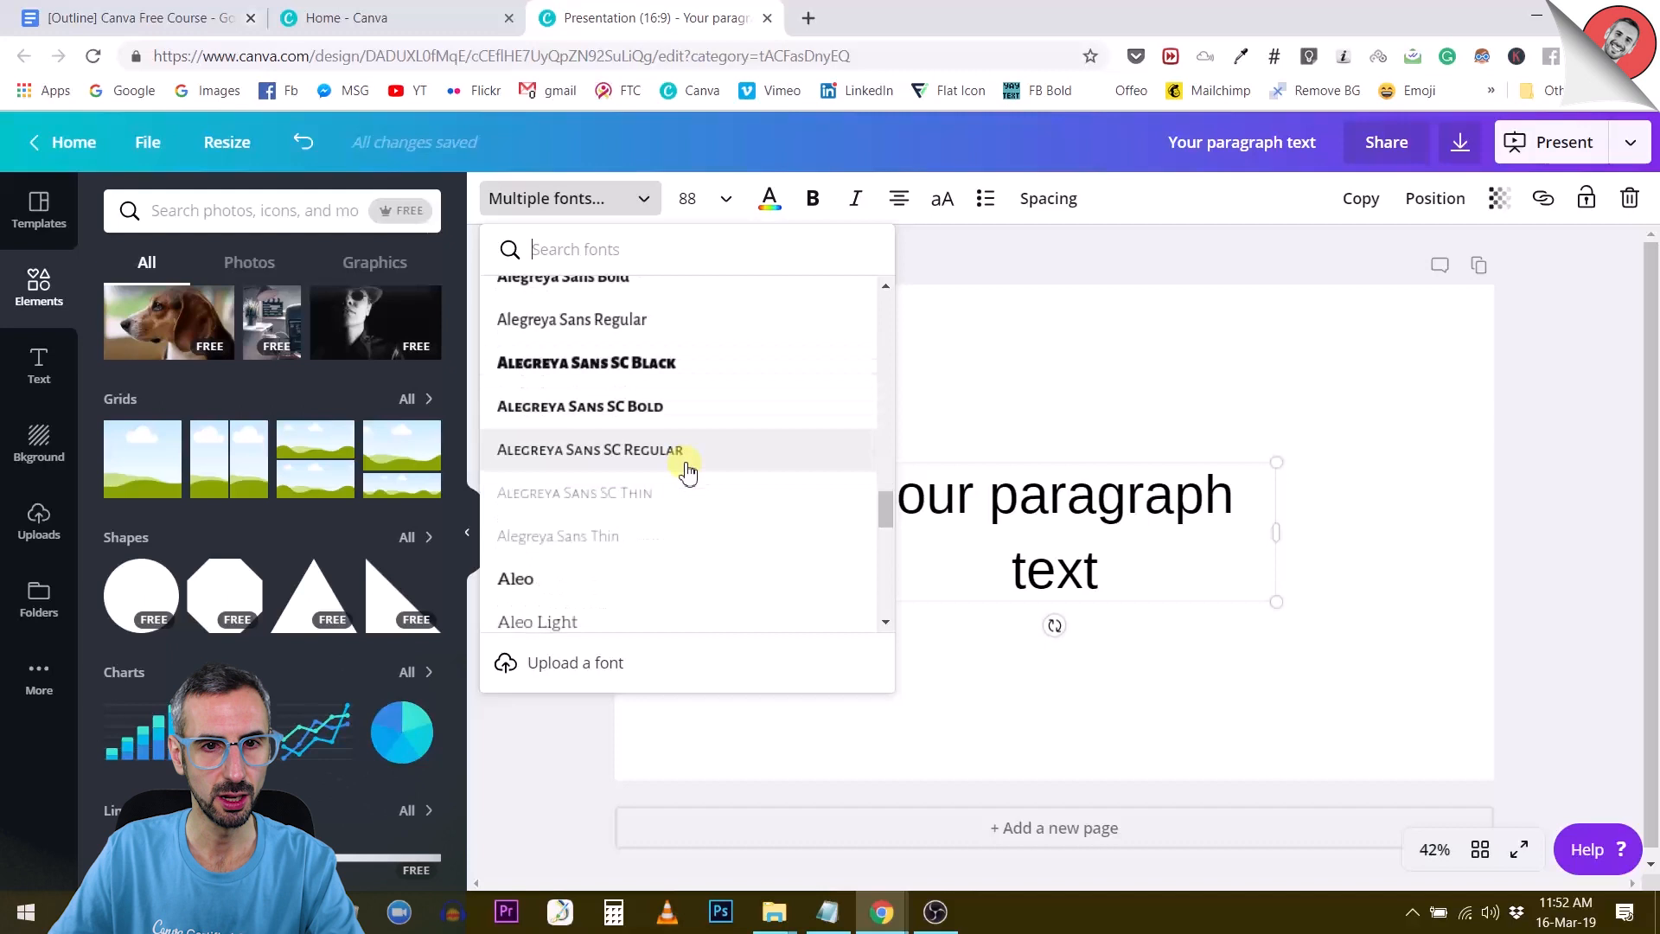
{"action": "left_click", "coordinate": [590, 449]}
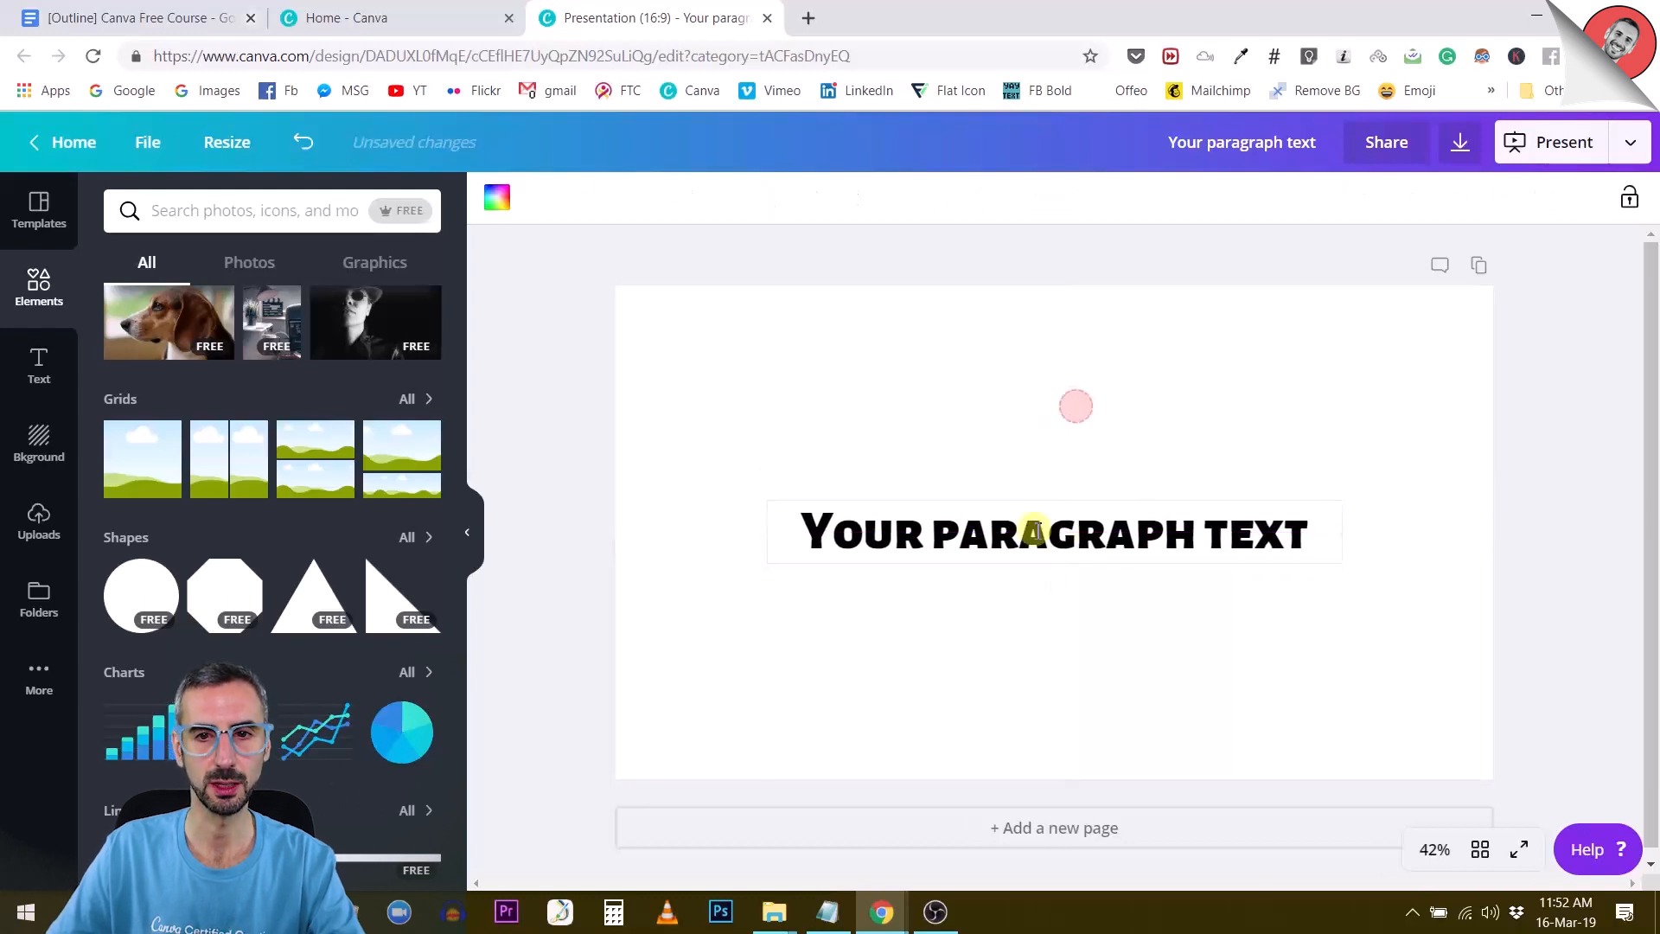
- Replace the placeholder wording with 'Drop Shadow'
{"action": "double_click", "coordinate": [1053, 534]}
{"action": "type", "text": "Drop"}
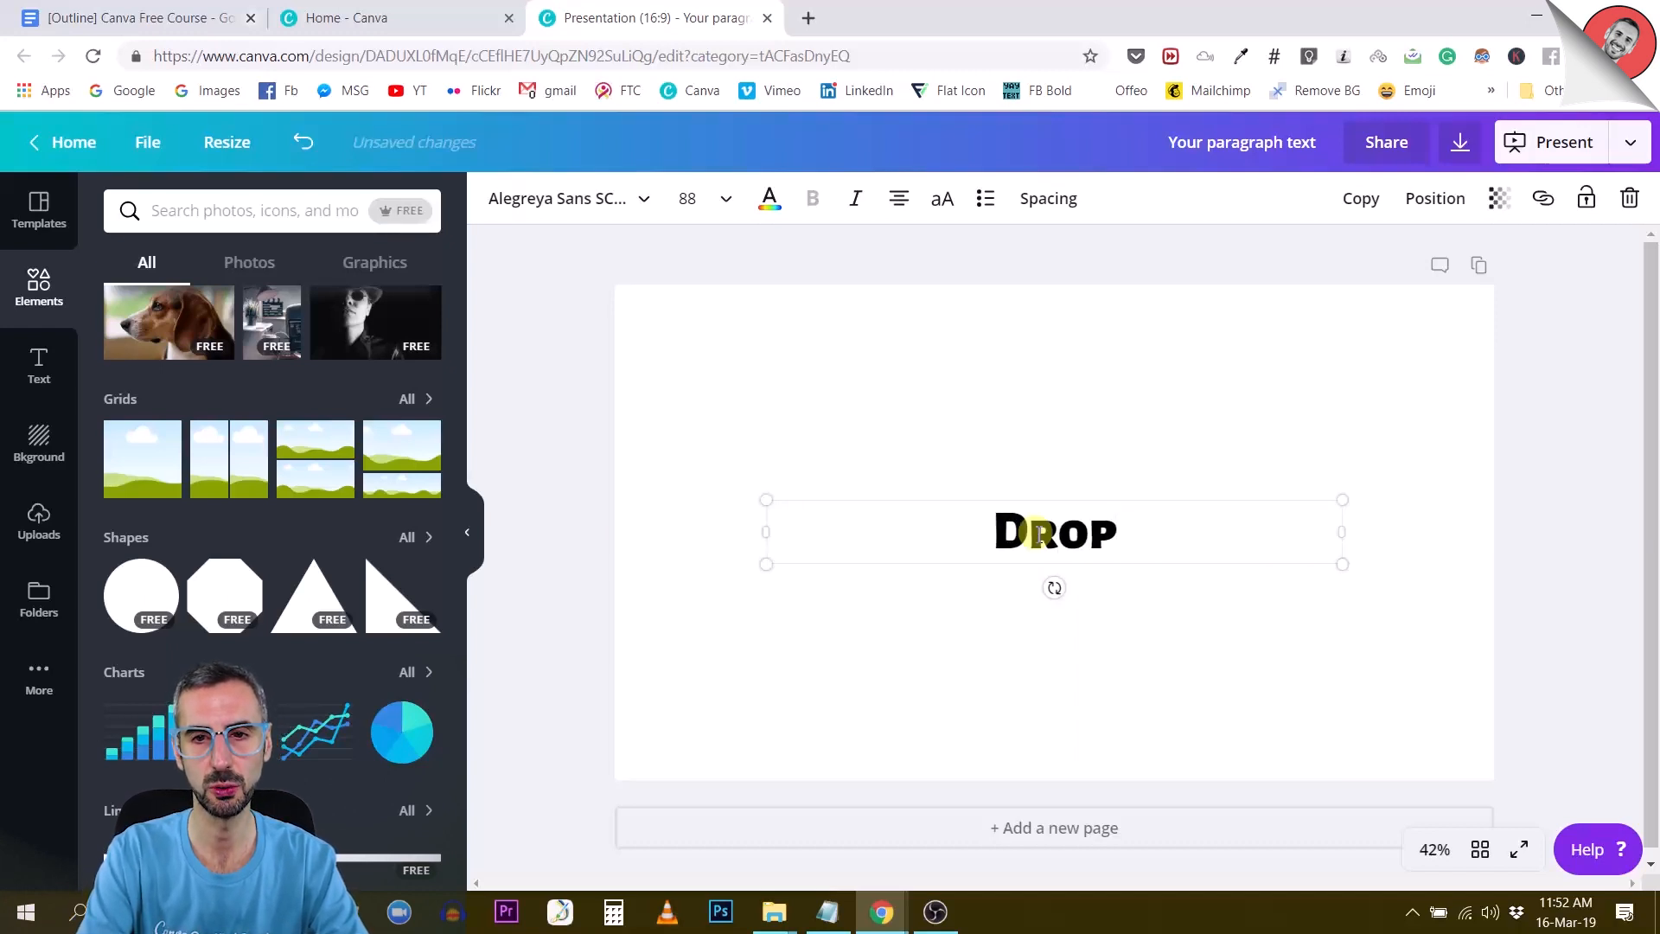
{"action": "type", "text": "Shadow"}
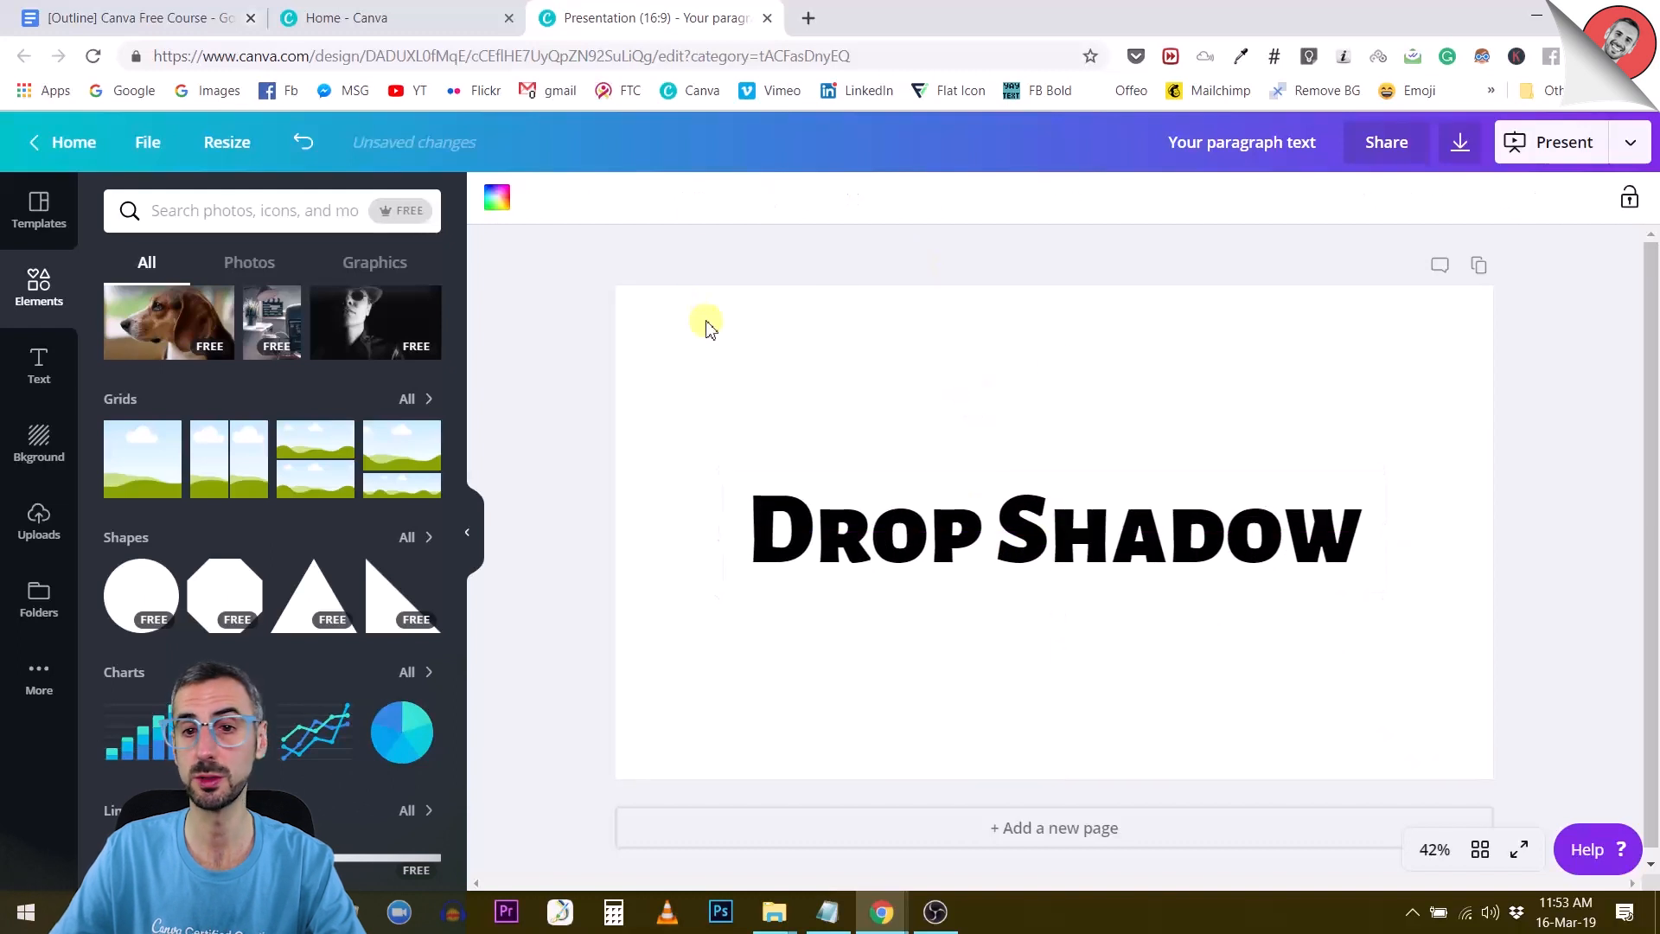
- Open the slide background colour palette and scroll to the custom colour option
{"action": "left_click", "coordinate": [496, 198]}
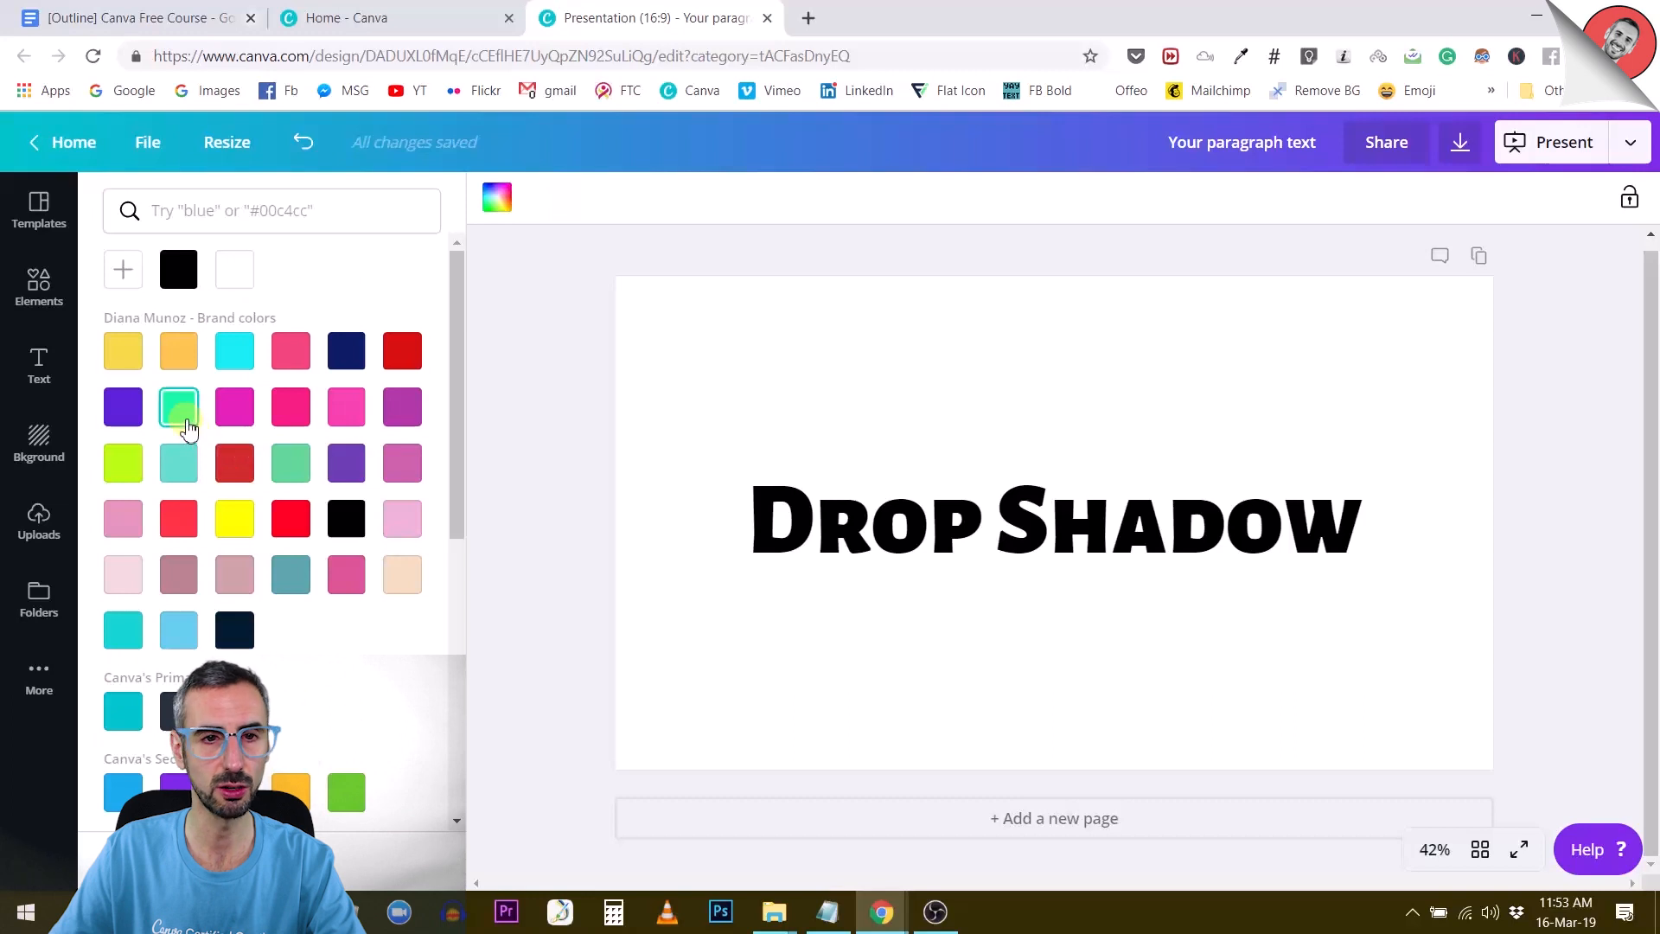
{"action": "scroll", "scroll_direction": "down", "scroll_amount": 3}
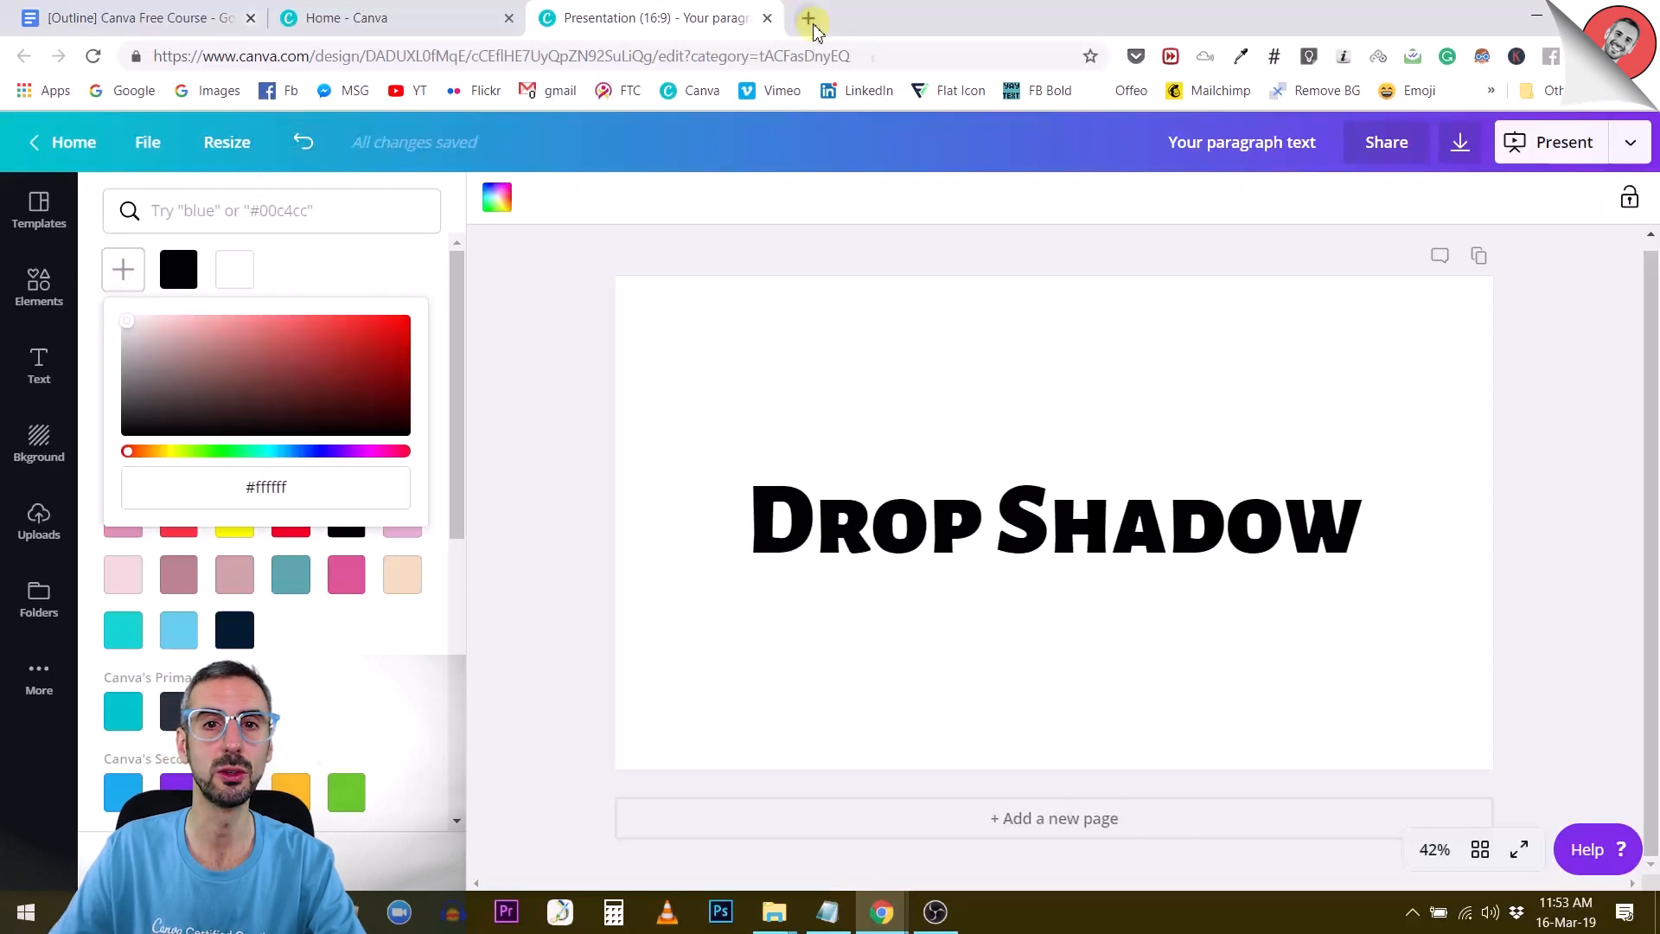
- In a new tab, browse canva.com/colors to the Chartreuse page (#DFFF00)
{"action": "left_click", "coordinate": [811, 18]}
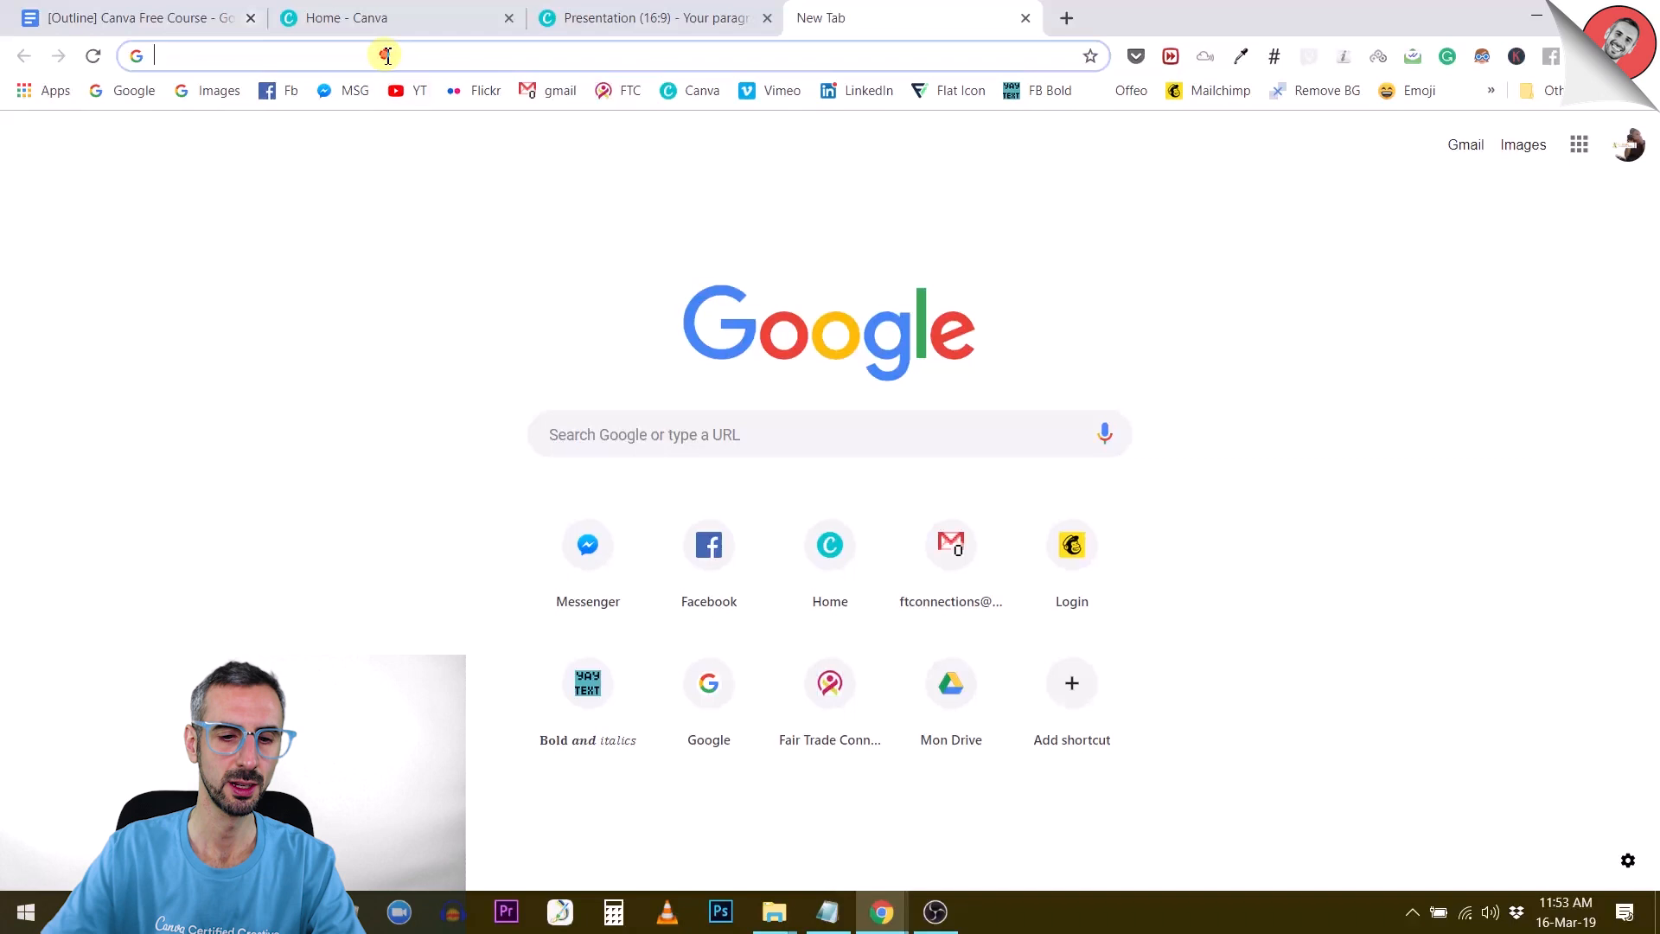
{"action": "type", "text": "canva.com/colors"}
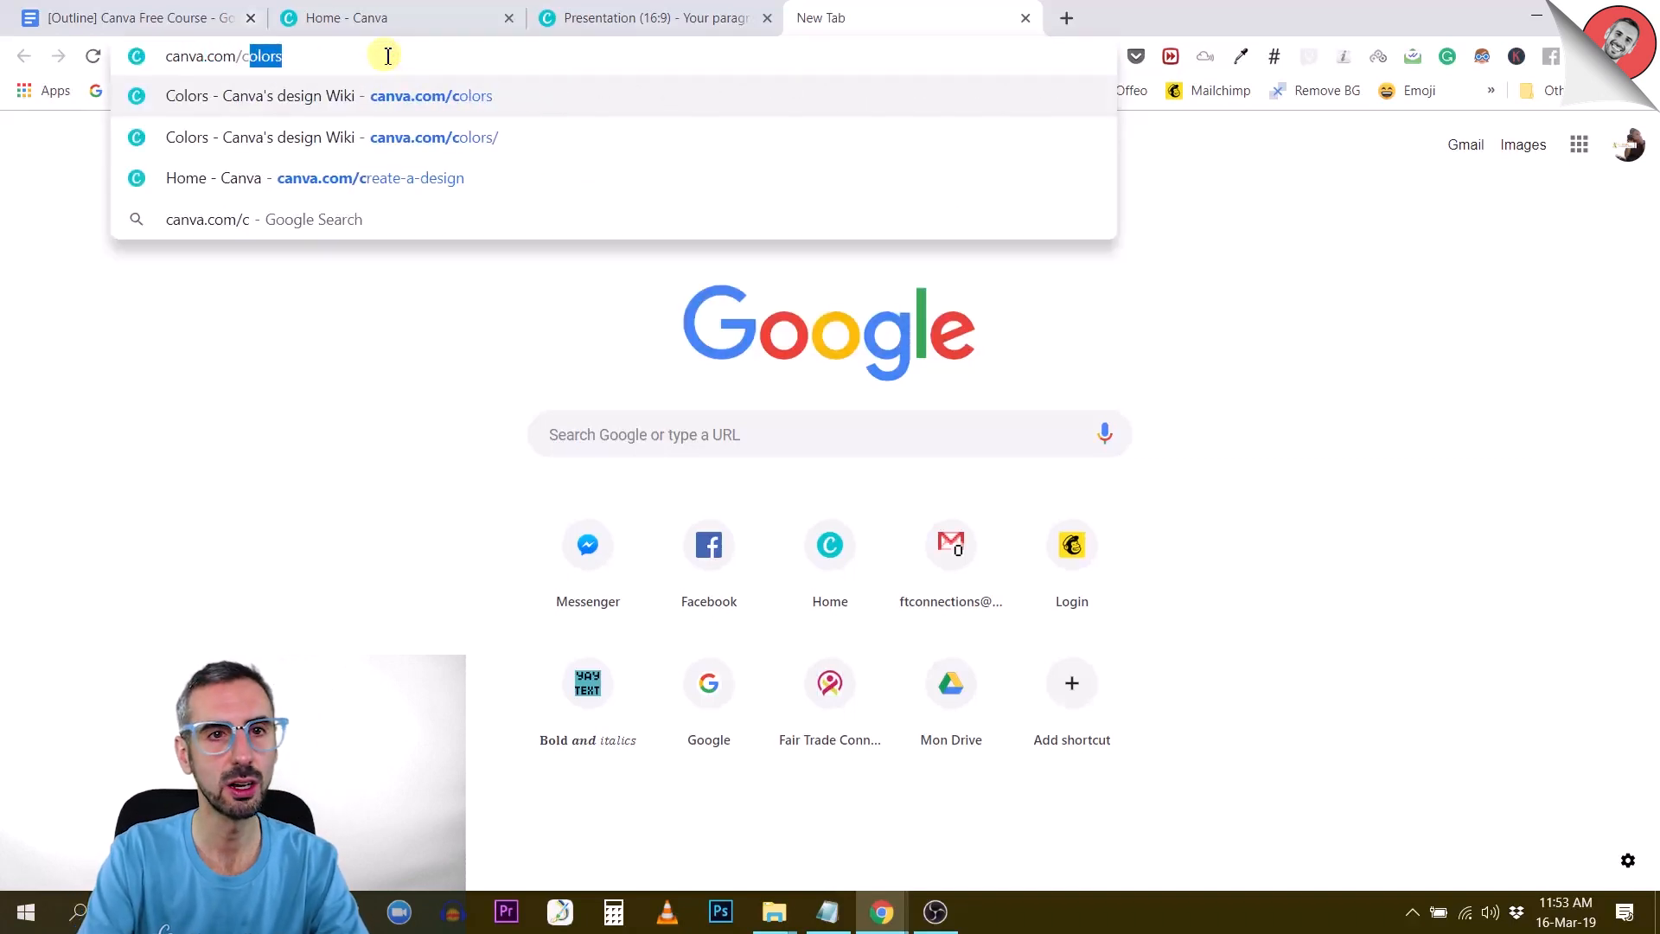
{"action": "key", "text": "Enter"}
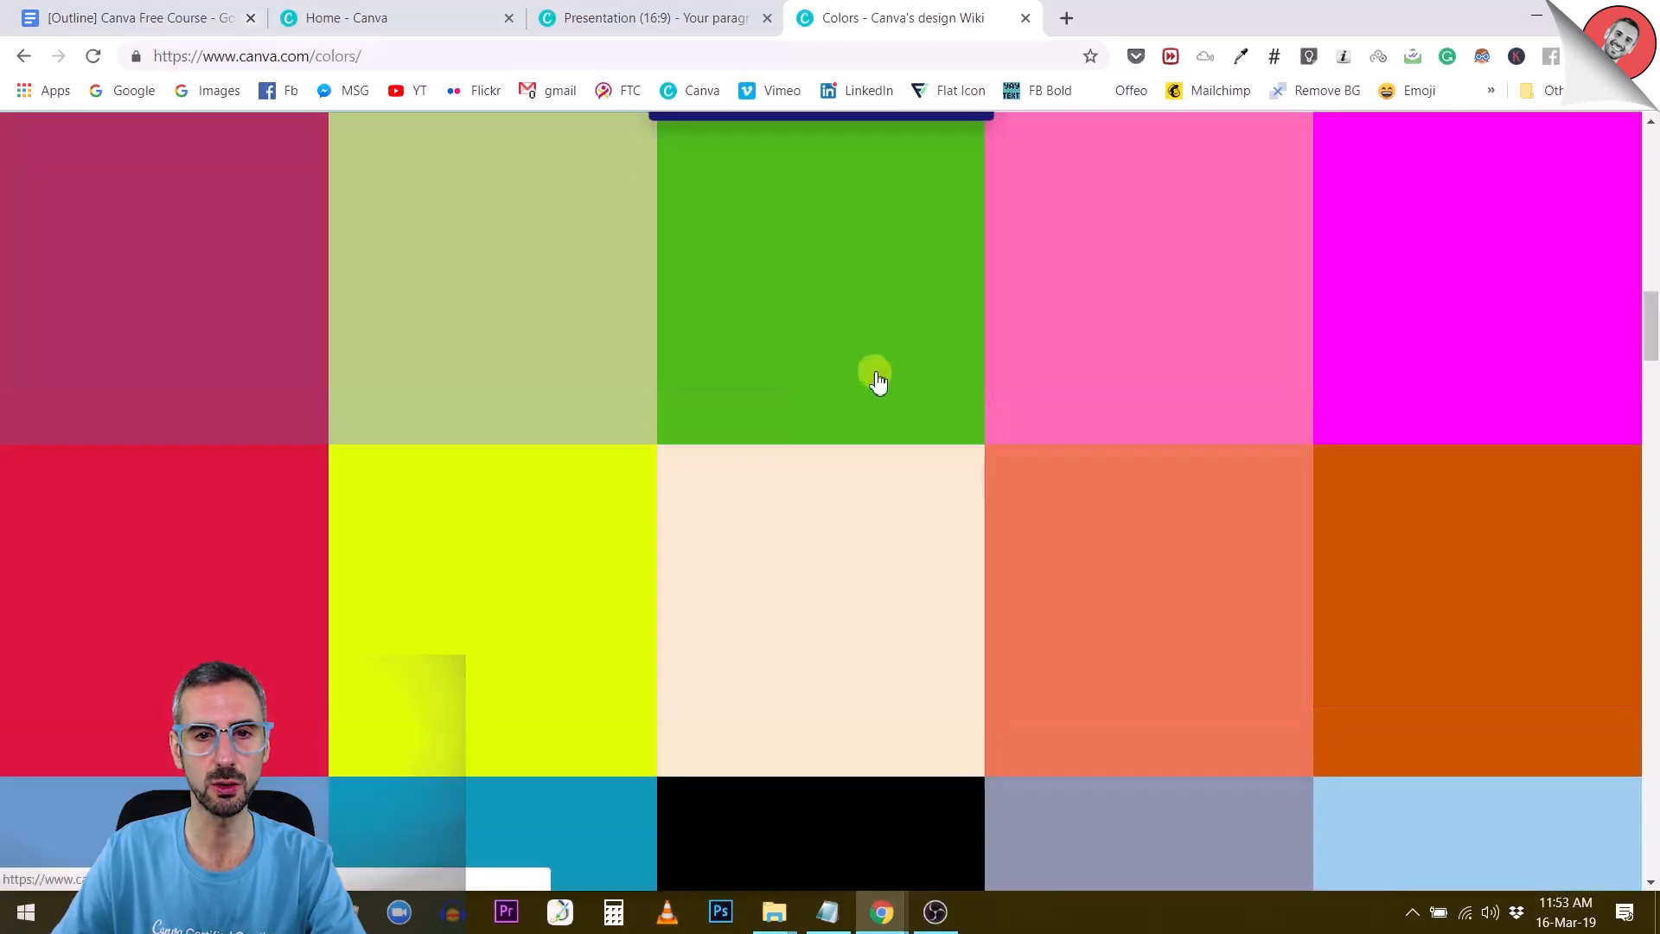
{"action": "scroll", "scroll_direction": "down", "scroll_amount": 3}
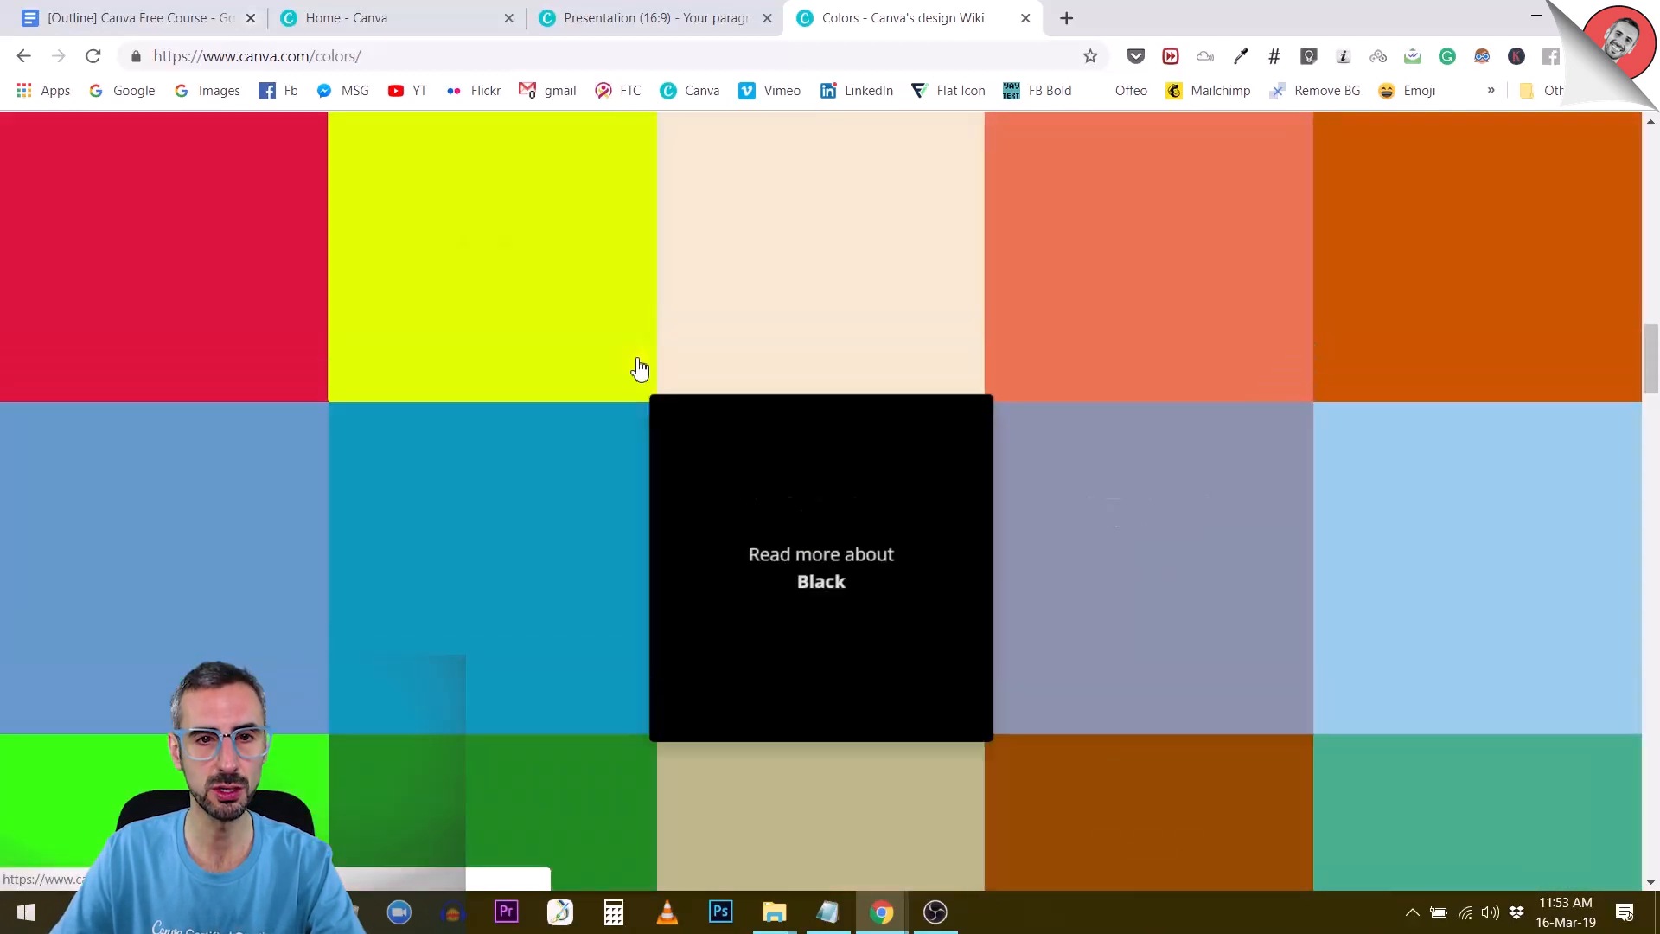
{"action": "scroll", "scroll_direction": "down", "scroll_amount": 3}
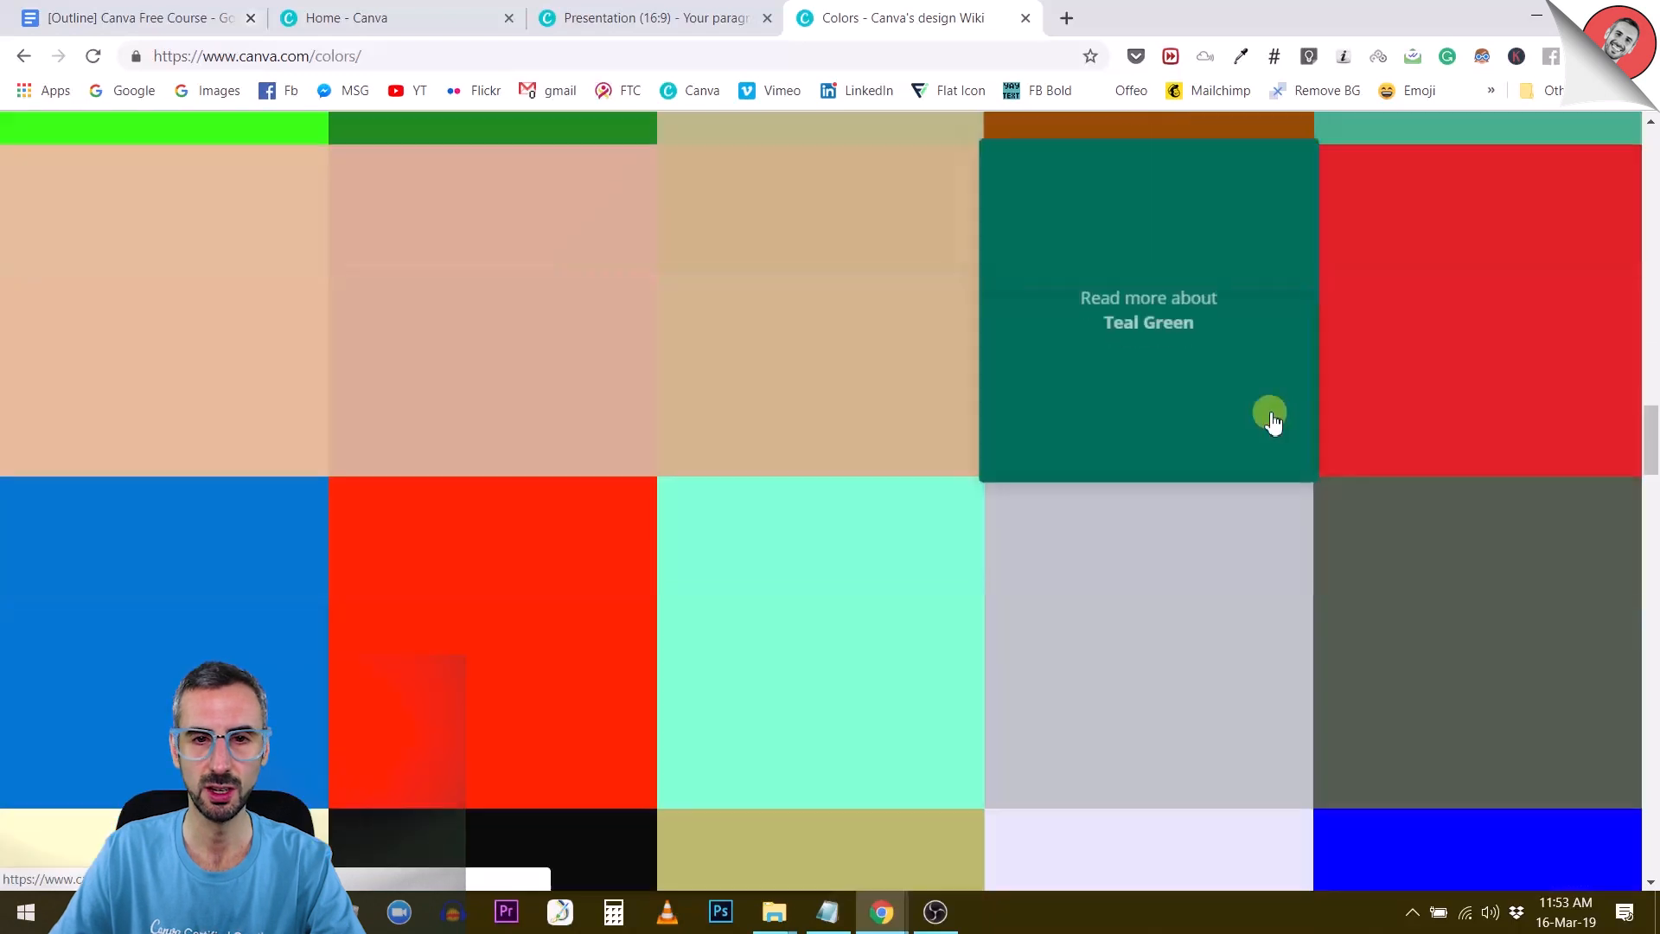
{"action": "scroll", "scroll_direction": "down", "scroll_amount": 3}
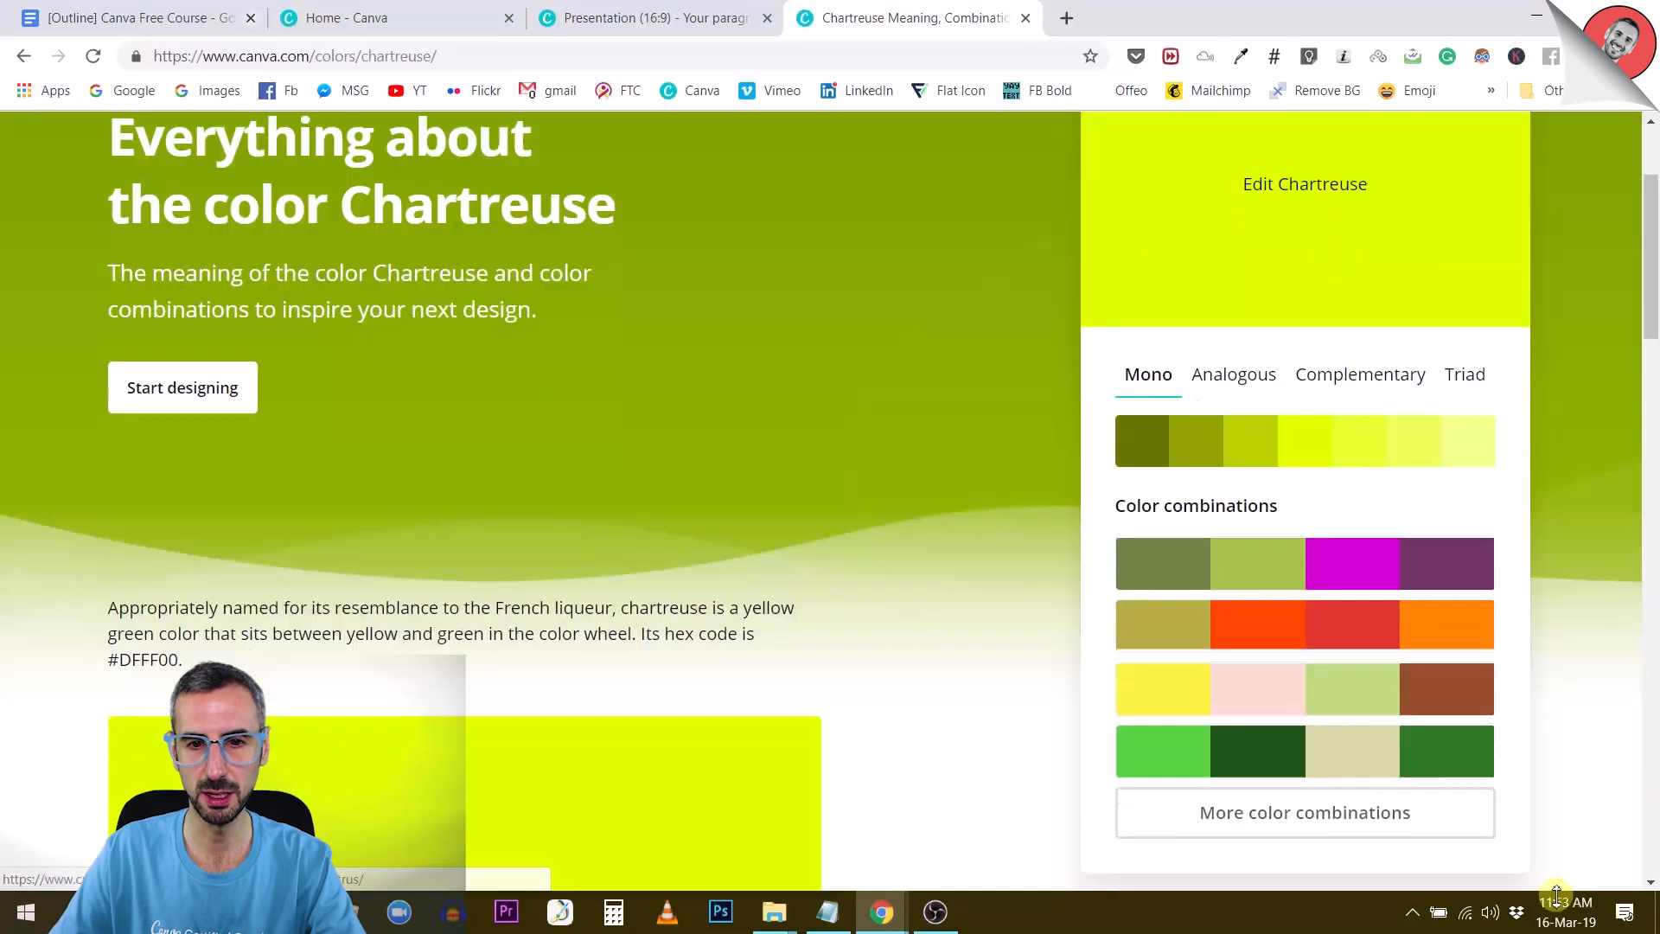
{"action": "scroll", "scroll_direction": "down", "scroll_amount": 3}
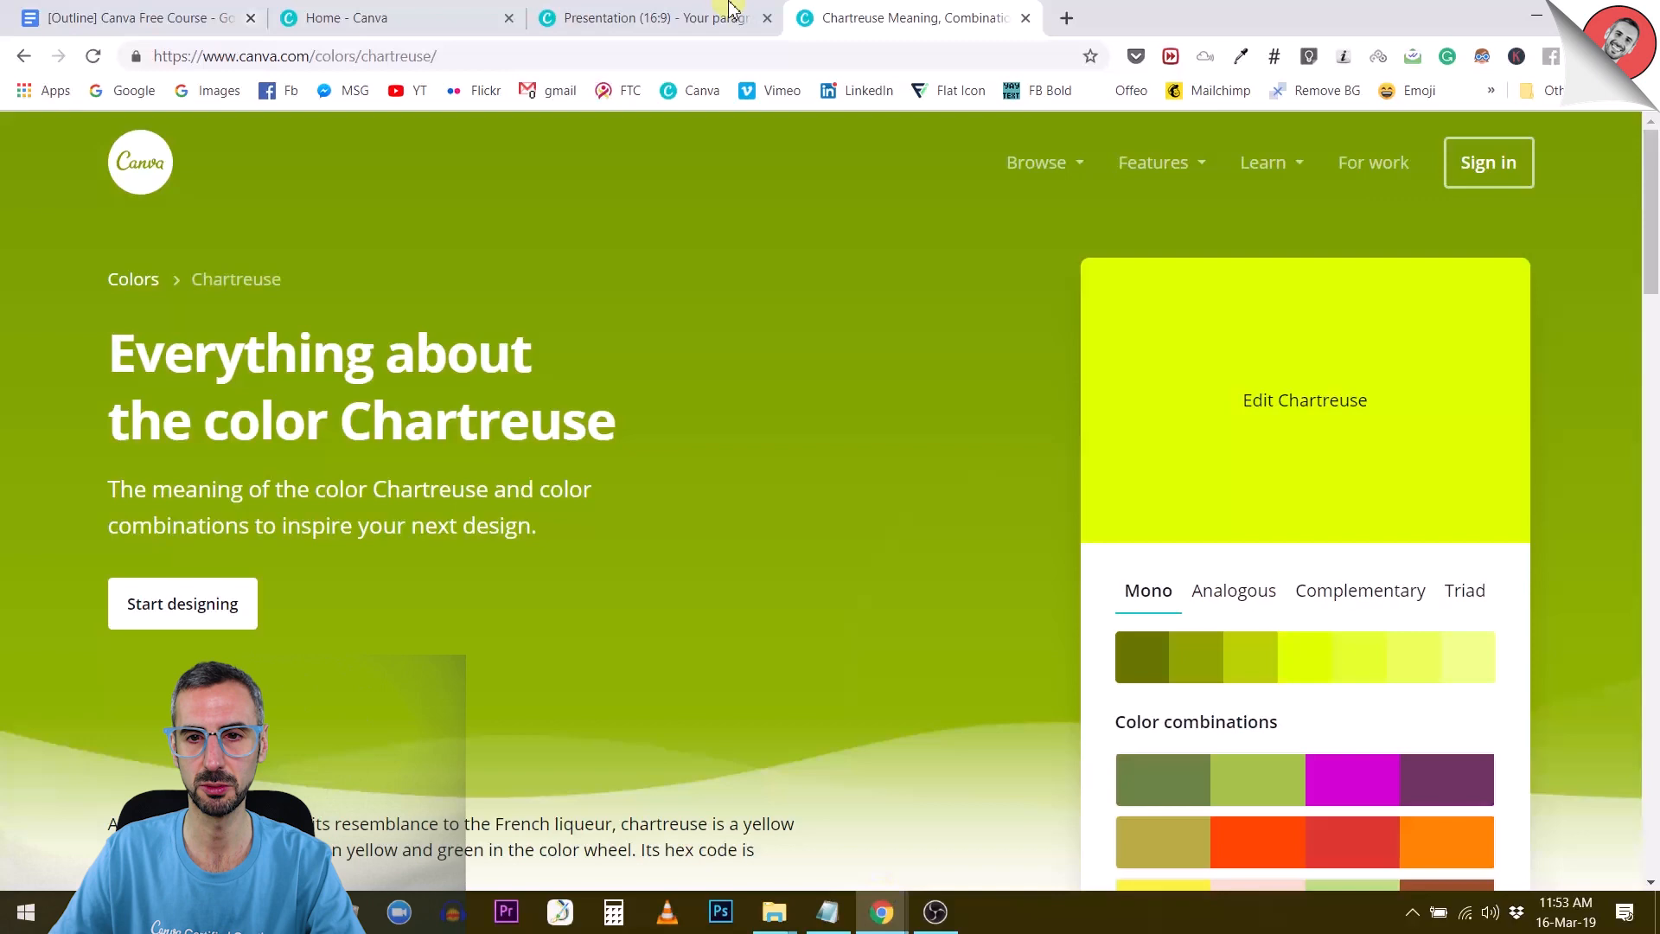
{"action": "scroll", "scroll_direction": "down", "scroll_amount": 3}
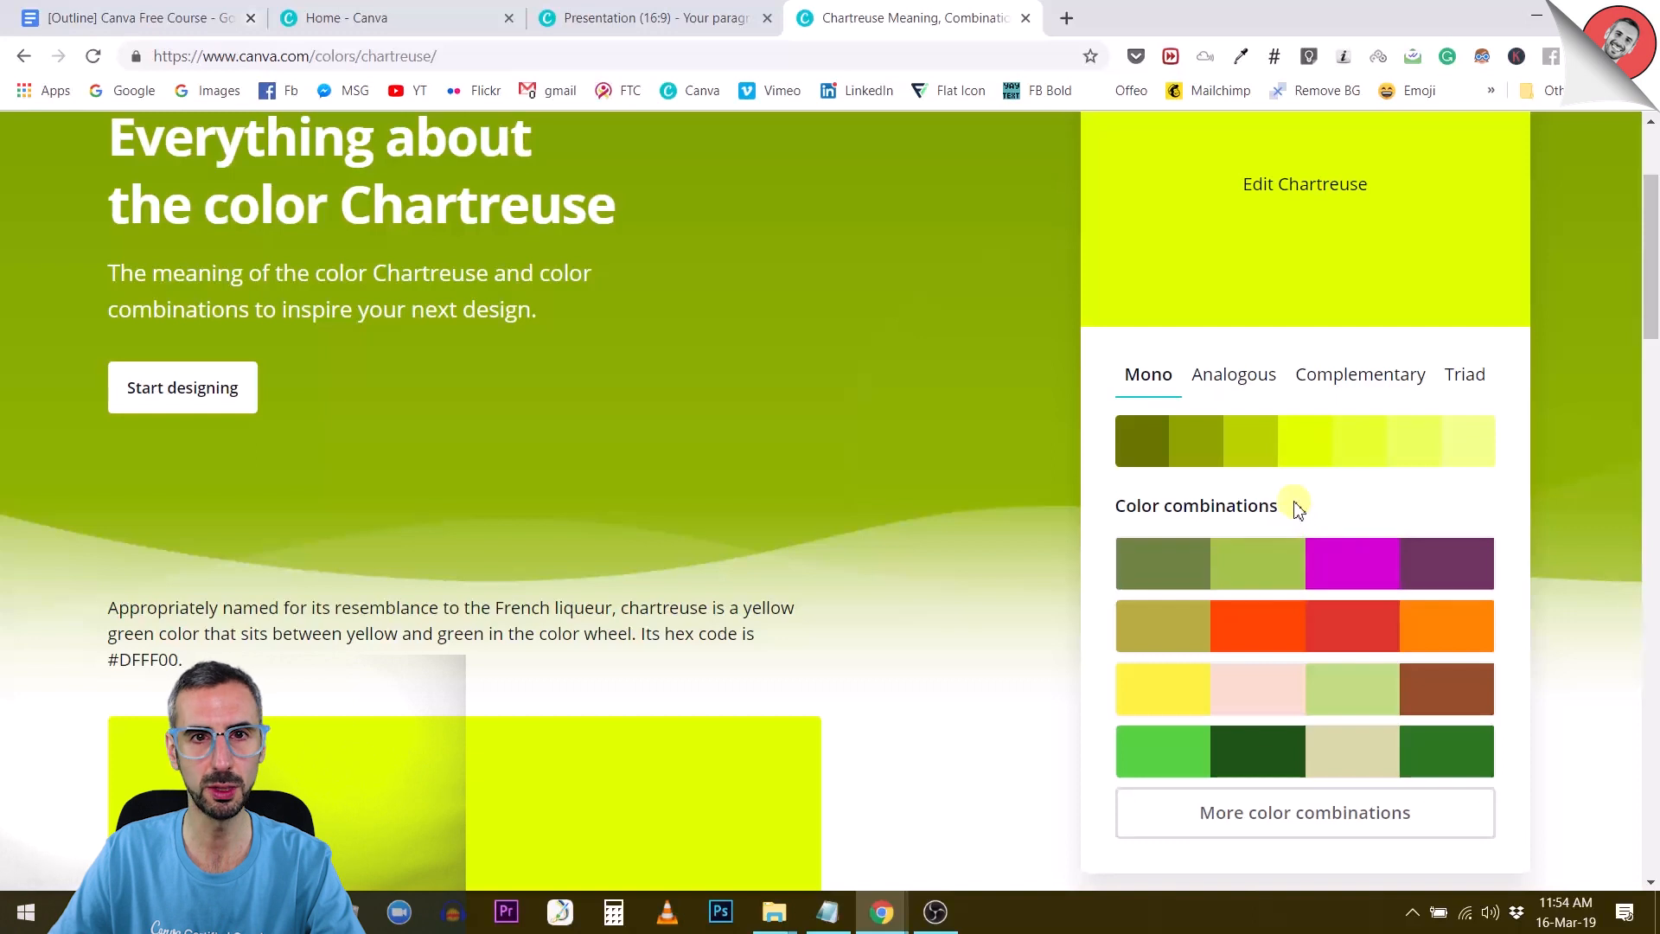
- Back in the presentation, set the slide background to chartreuse #DFFF00
{"action": "left_click", "coordinate": [646, 18]}
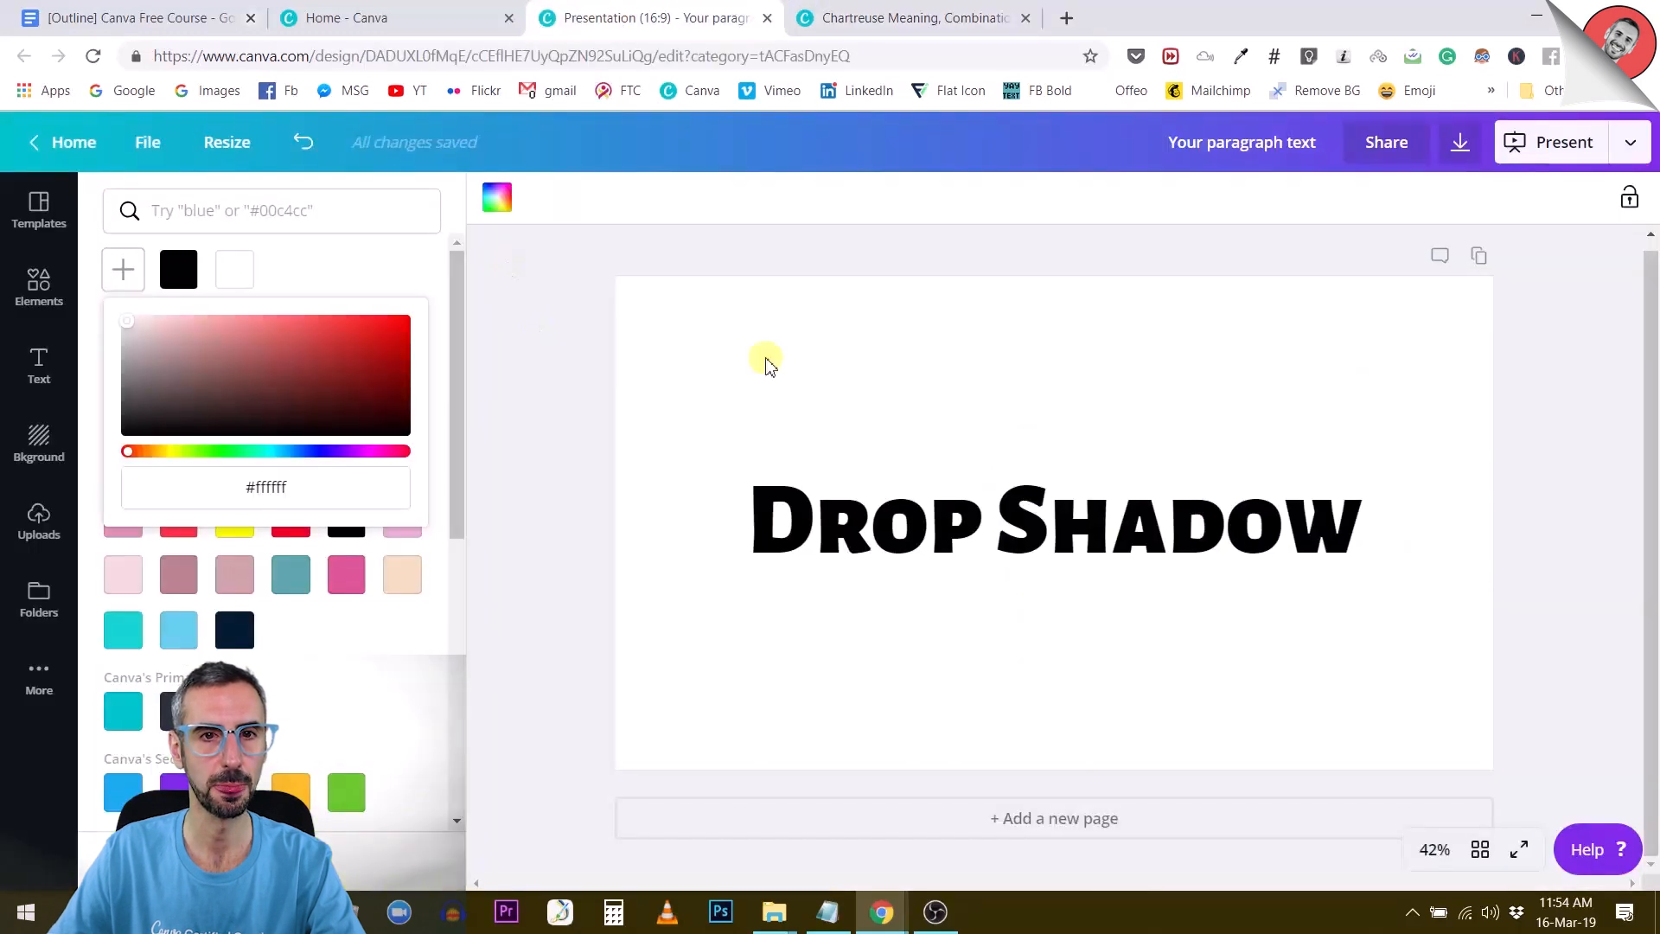
{"action": "left_click", "coordinate": [496, 198]}
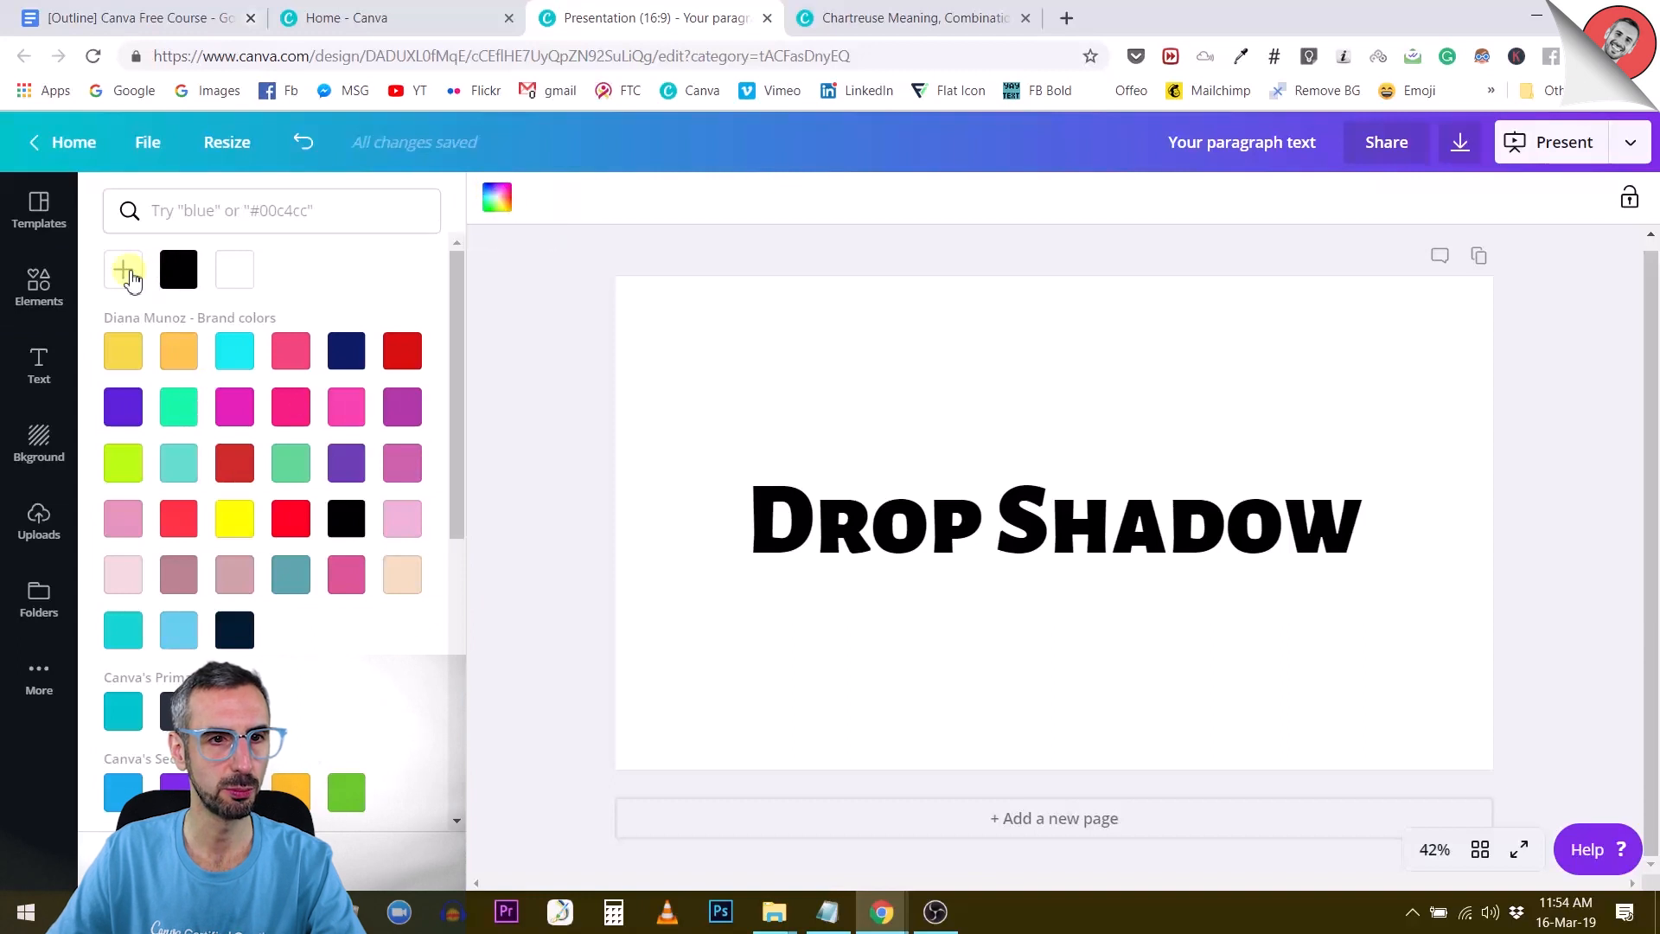
{"action": "left_click", "coordinate": [121, 269]}
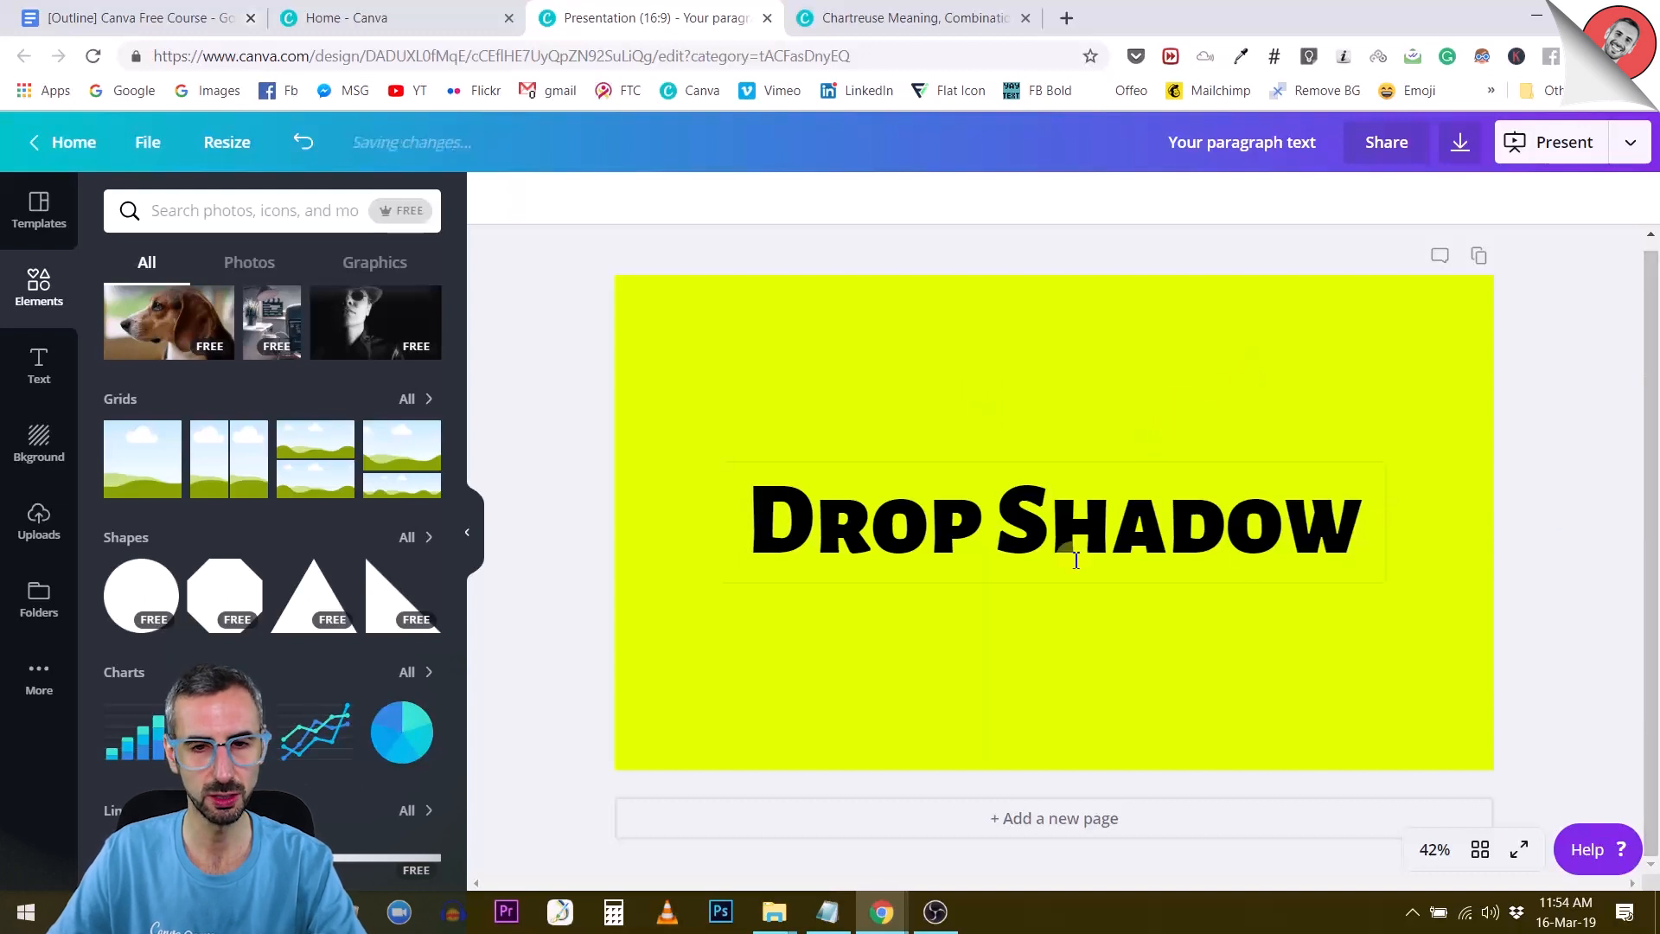
- Change the Drop Shadow text colour from black to dark charcoal
{"action": "left_click", "coordinate": [1056, 519]}
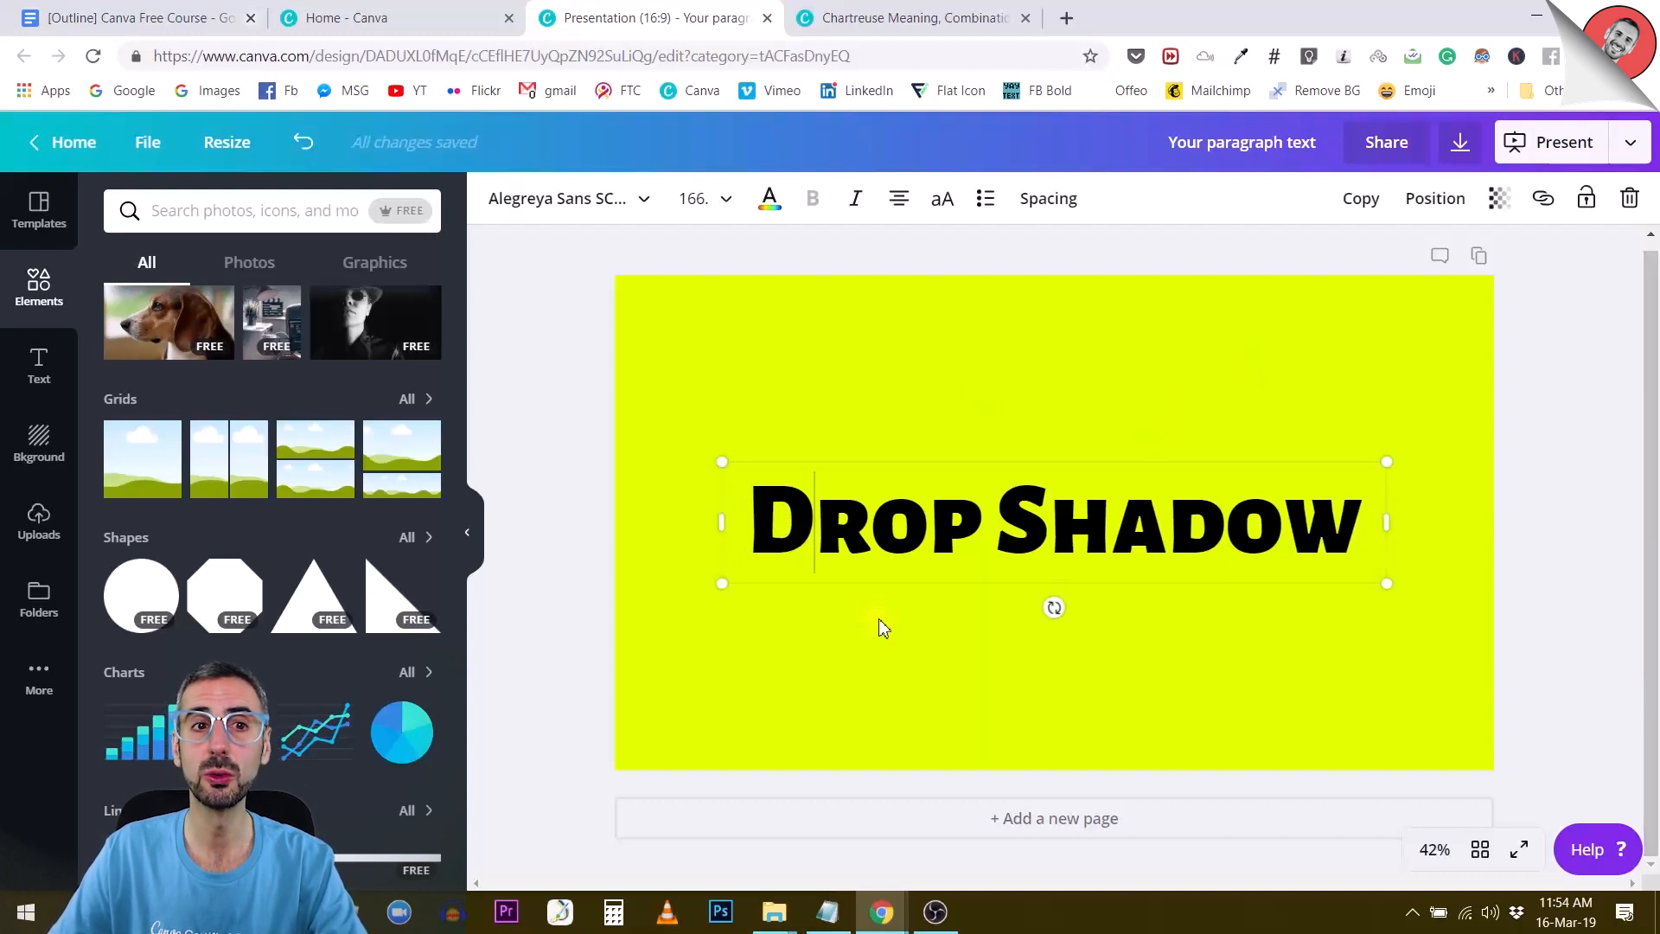
{"action": "mouse_move", "coordinate": [1368, 645]}
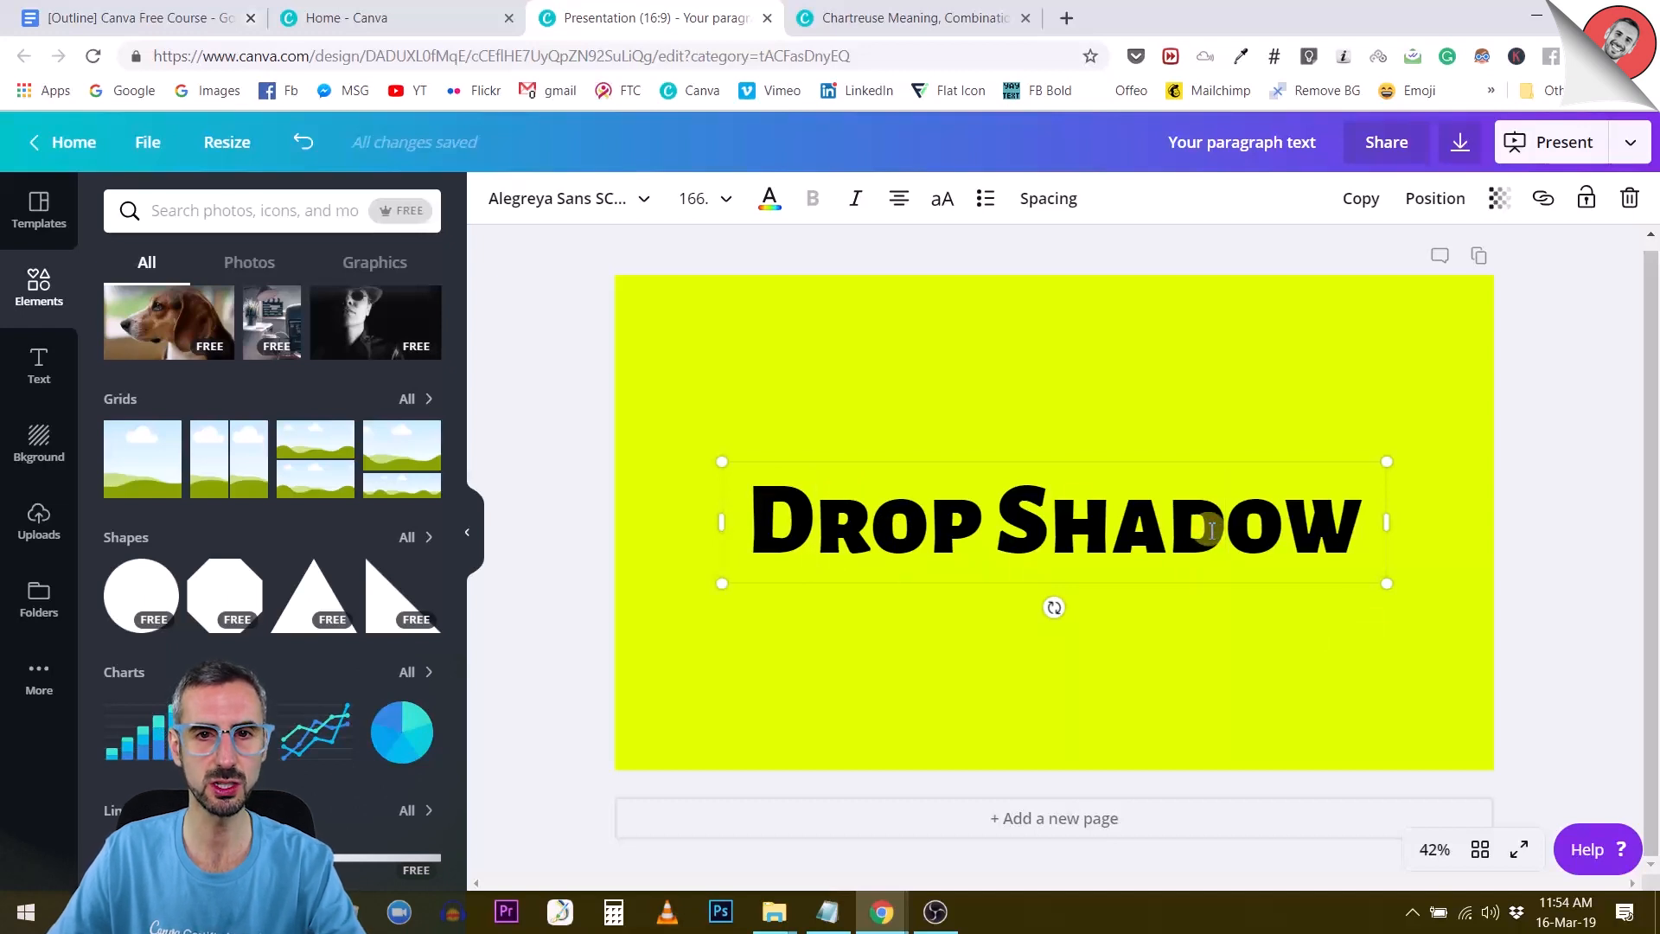
{"action": "left_click", "coordinate": [768, 197]}
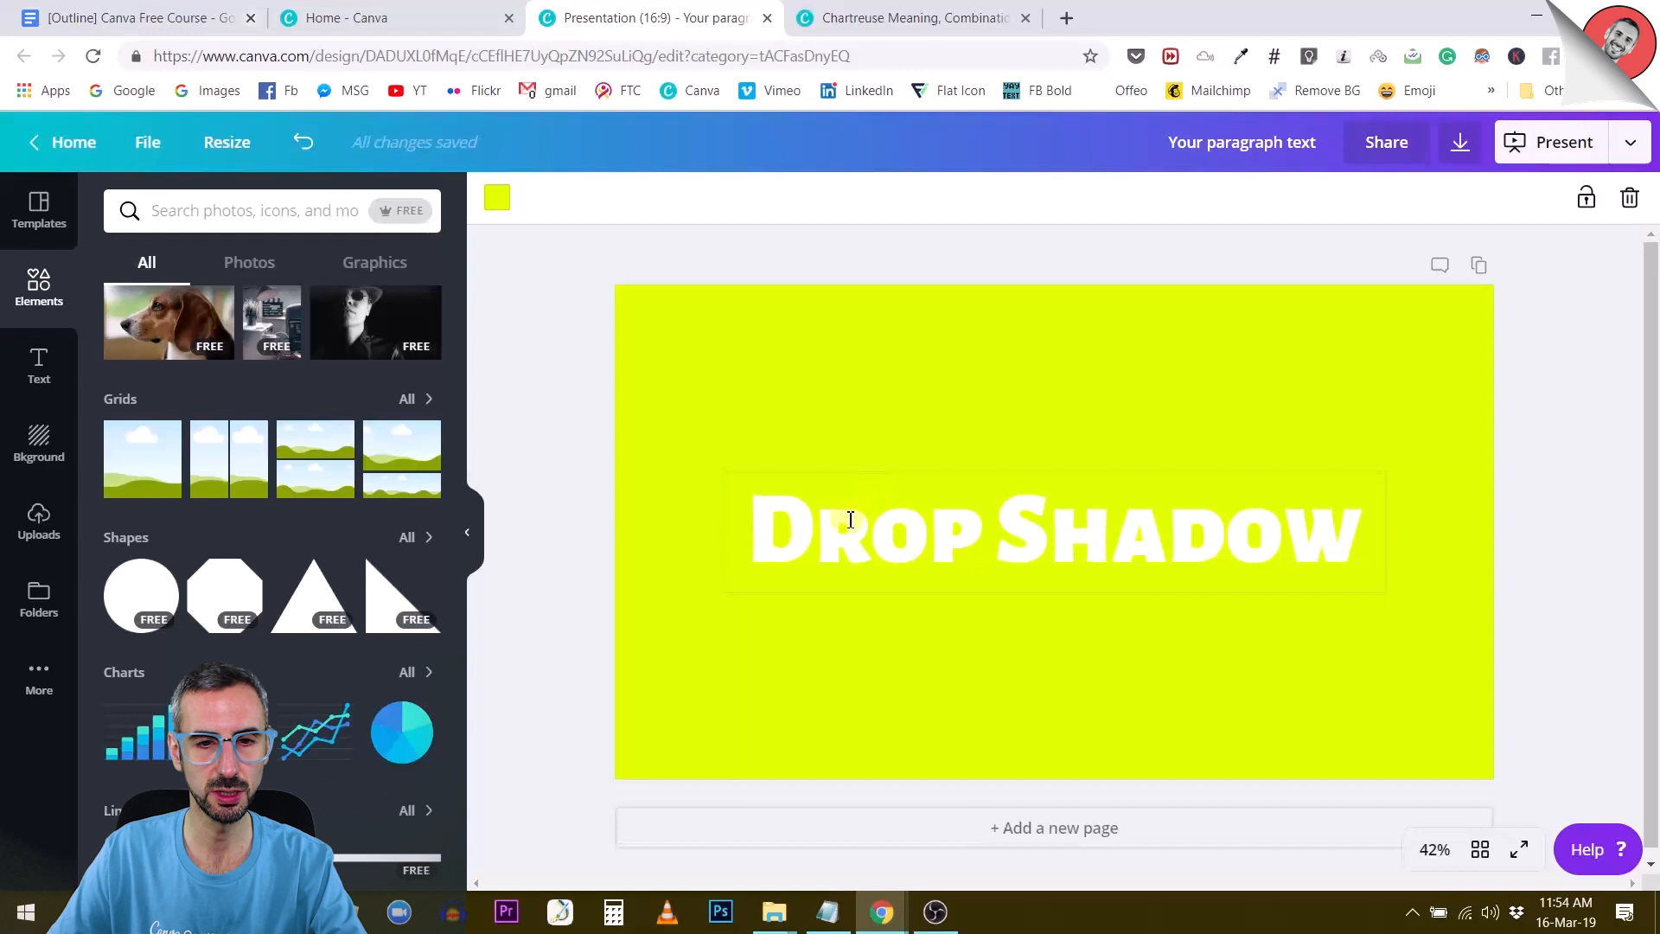
{"action": "left_click", "coordinate": [1053, 529]}
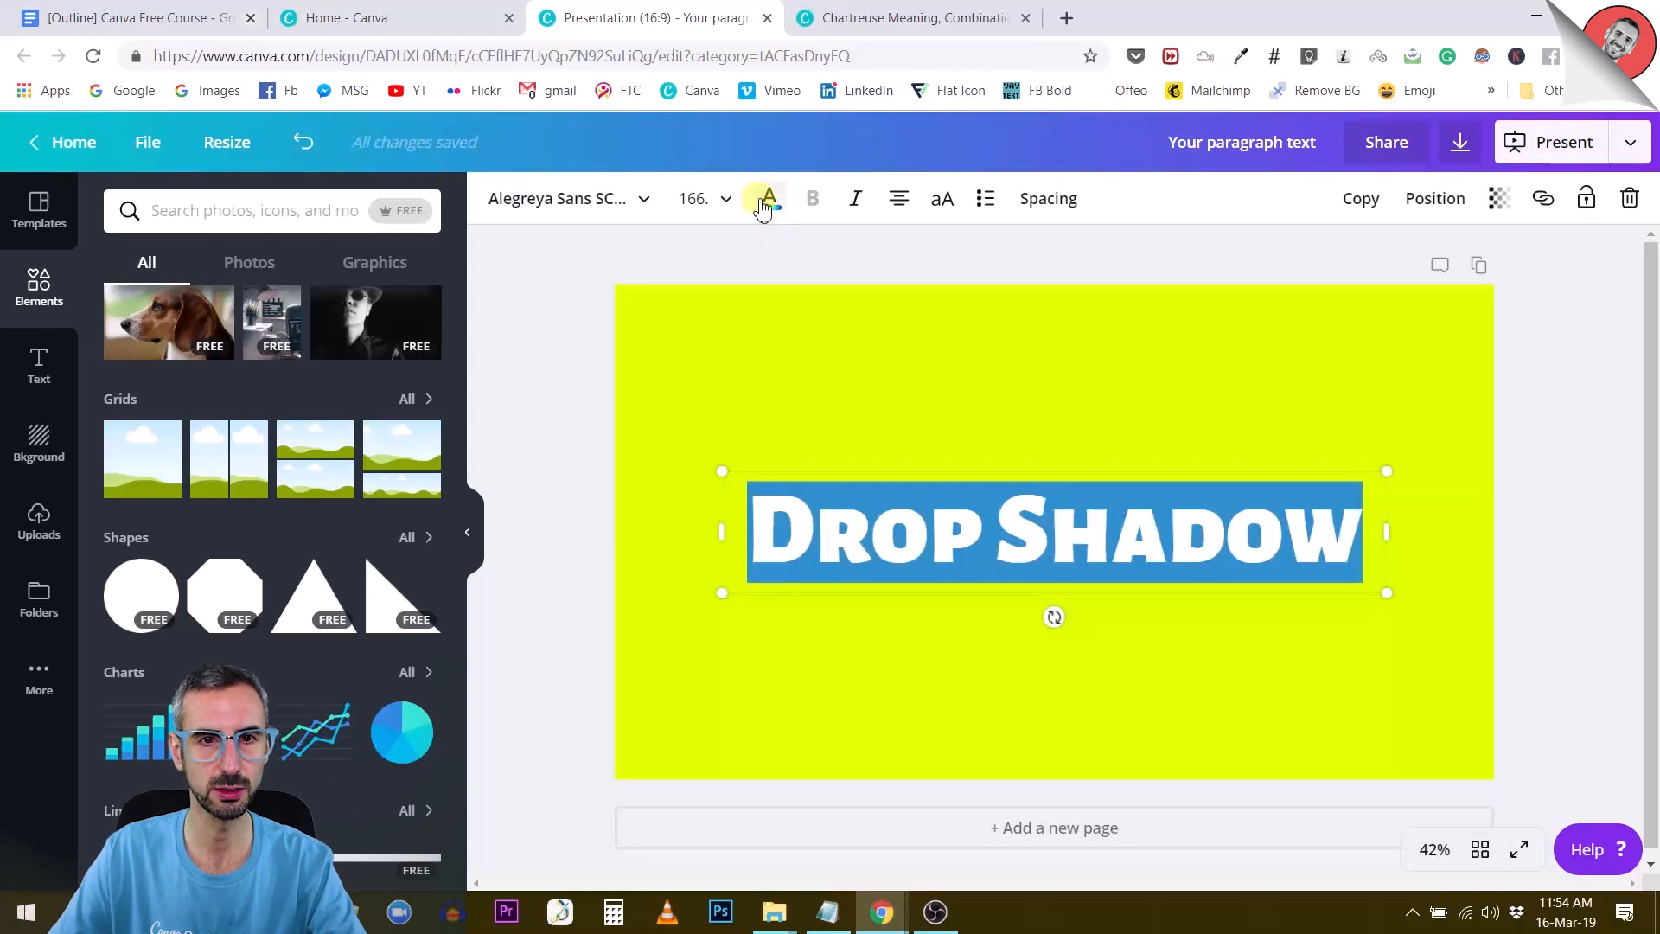
{"action": "left_click", "coordinate": [767, 199]}
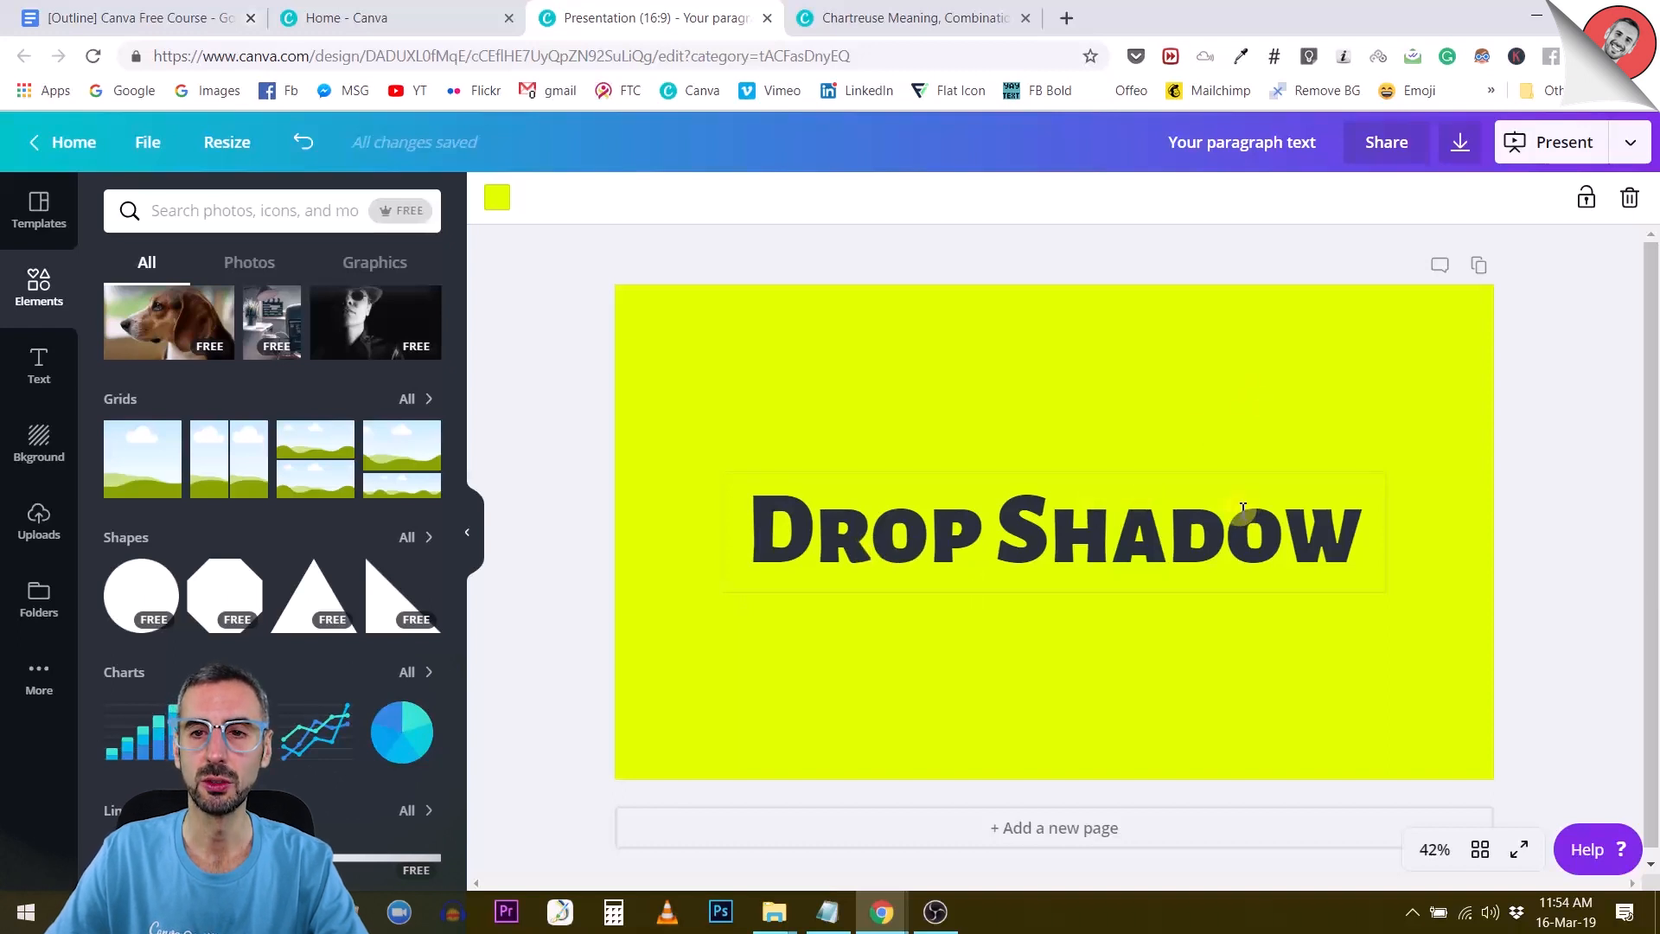
- Duplicate the Drop Shadow text box and colour the copy grey
{"action": "left_click", "coordinate": [1055, 529]}
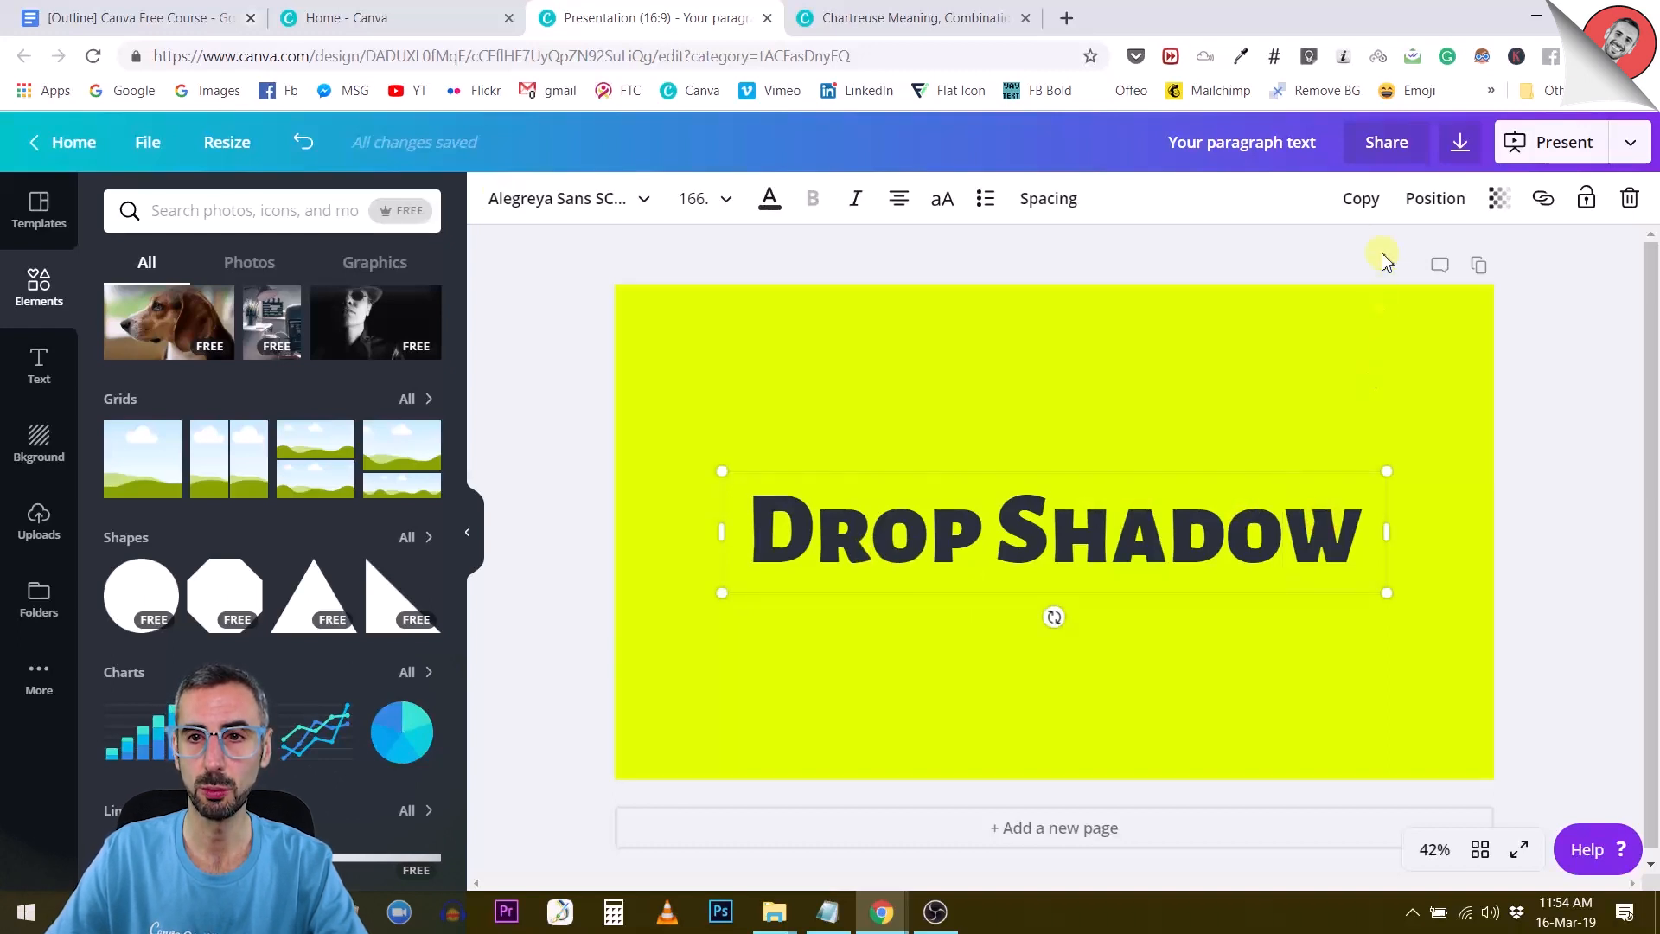
{"action": "left_click", "coordinate": [768, 198]}
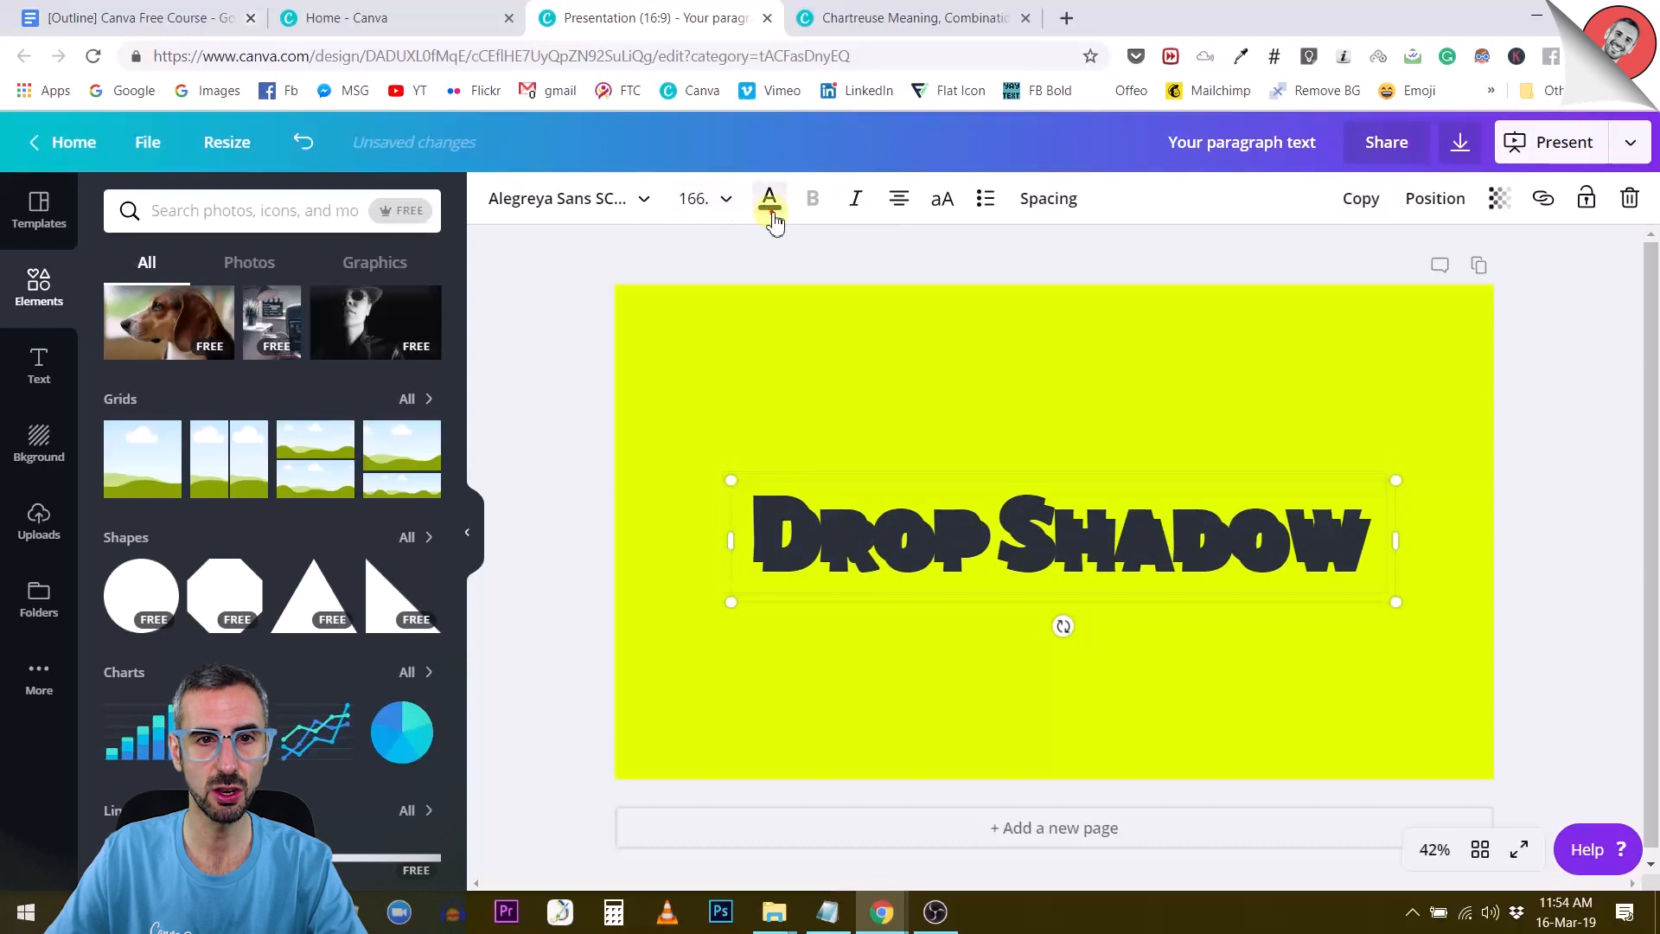
{"action": "left_click", "coordinate": [769, 198]}
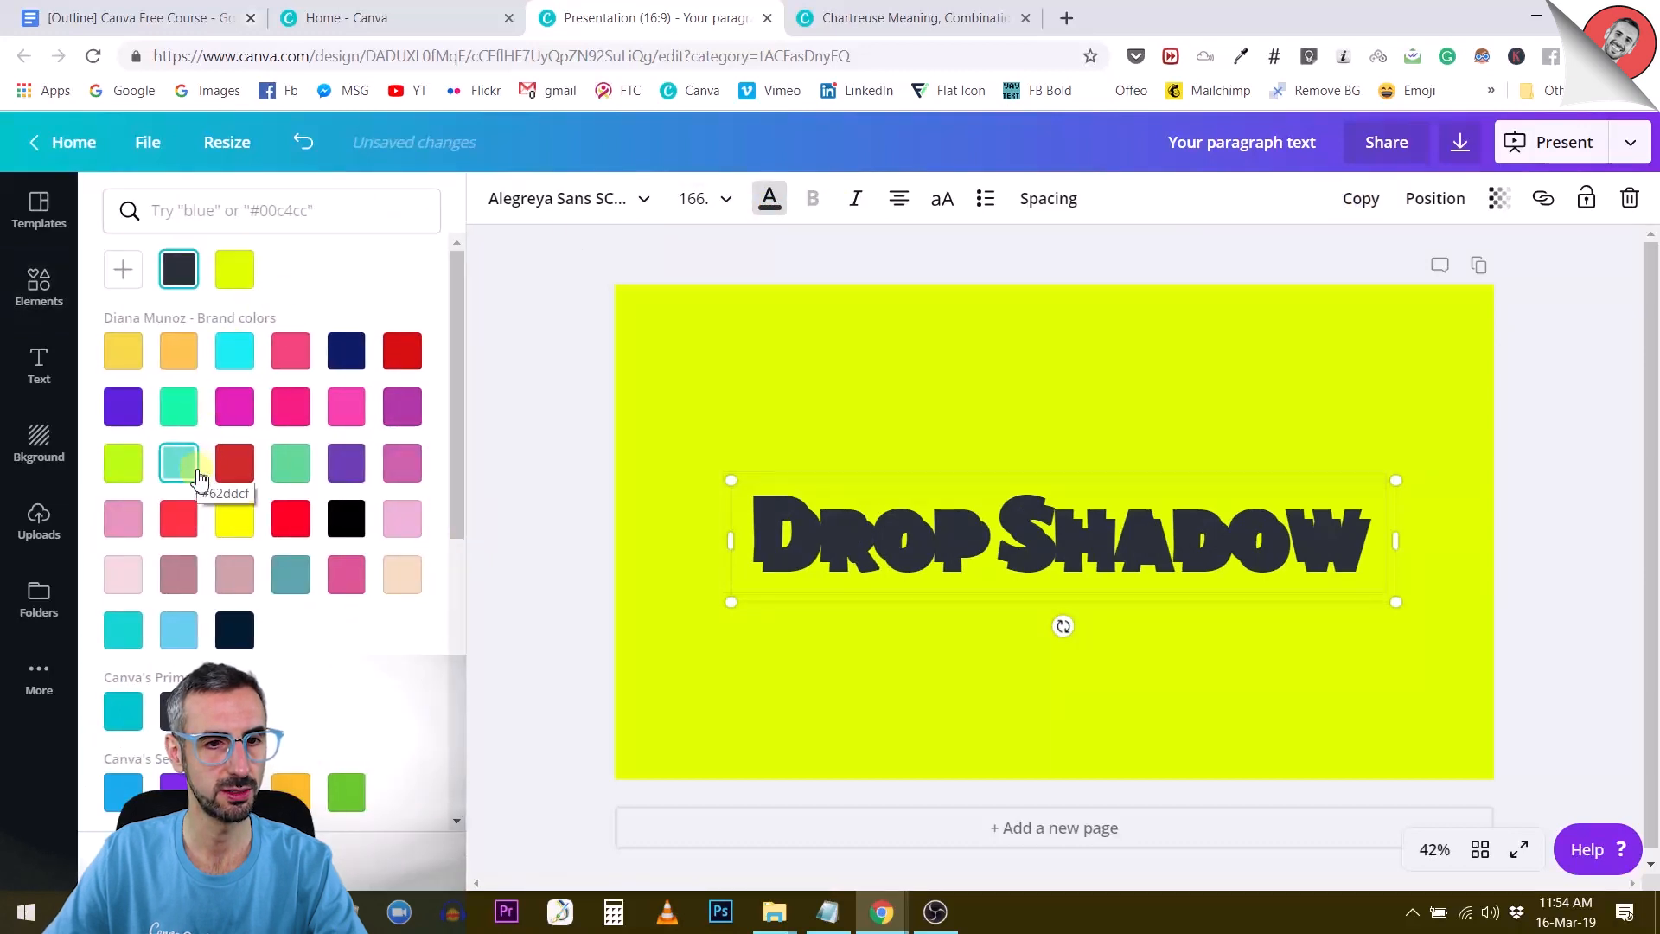
{"action": "scroll", "scroll_direction": "down", "scroll_amount": 3}
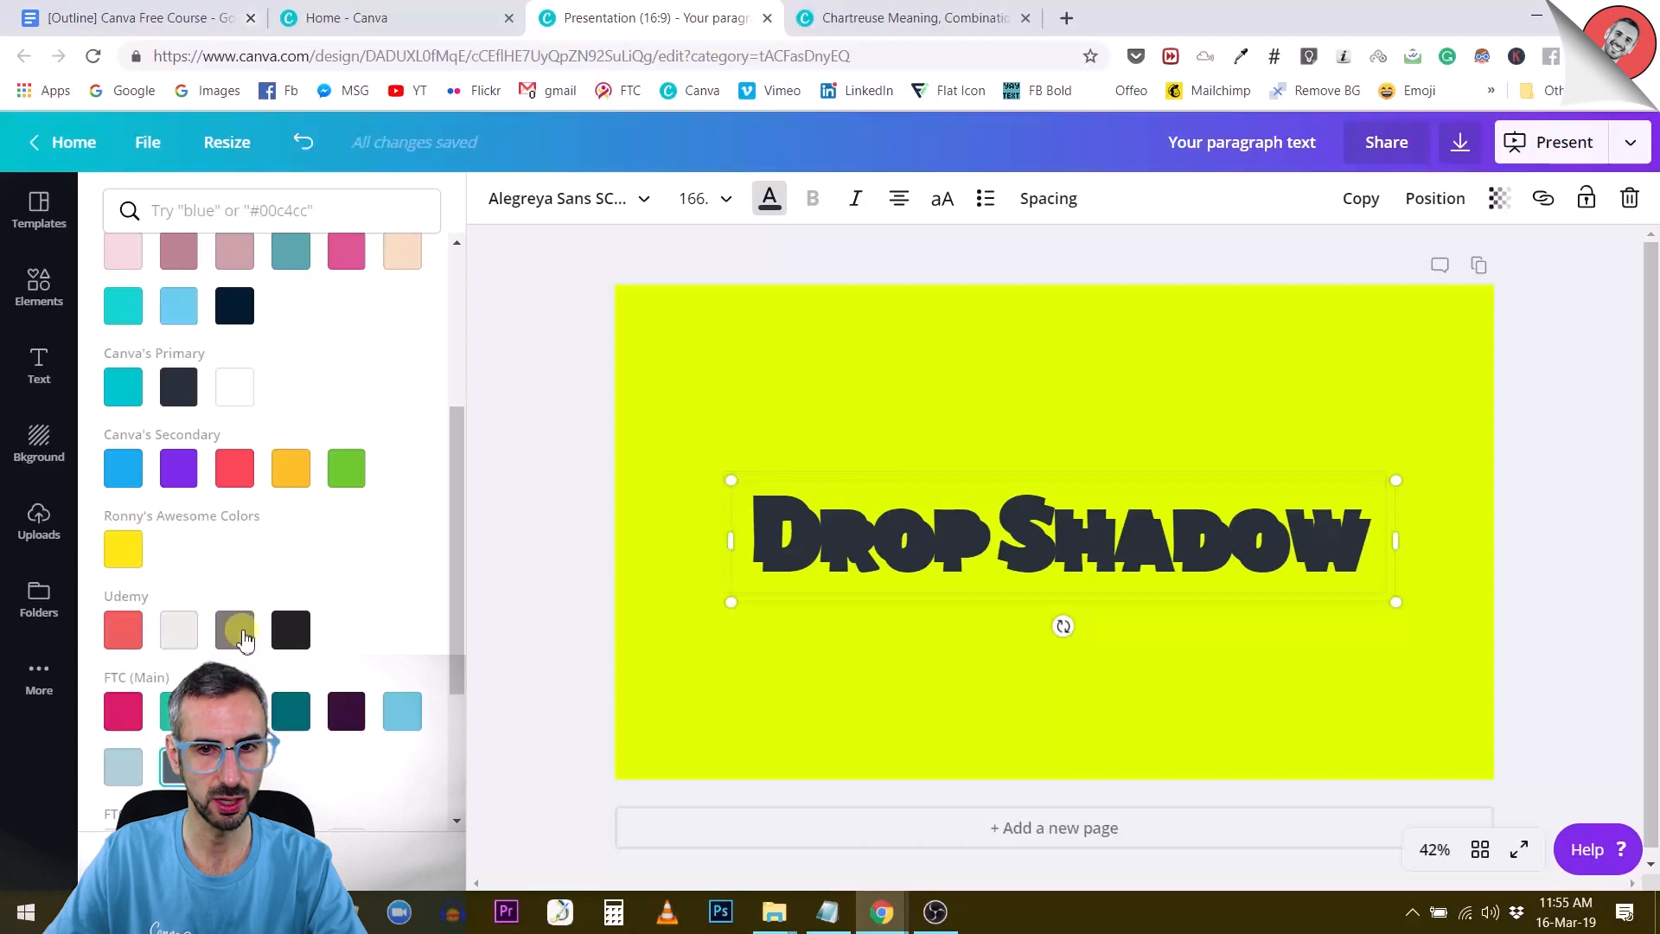
{"action": "left_click", "coordinate": [235, 630]}
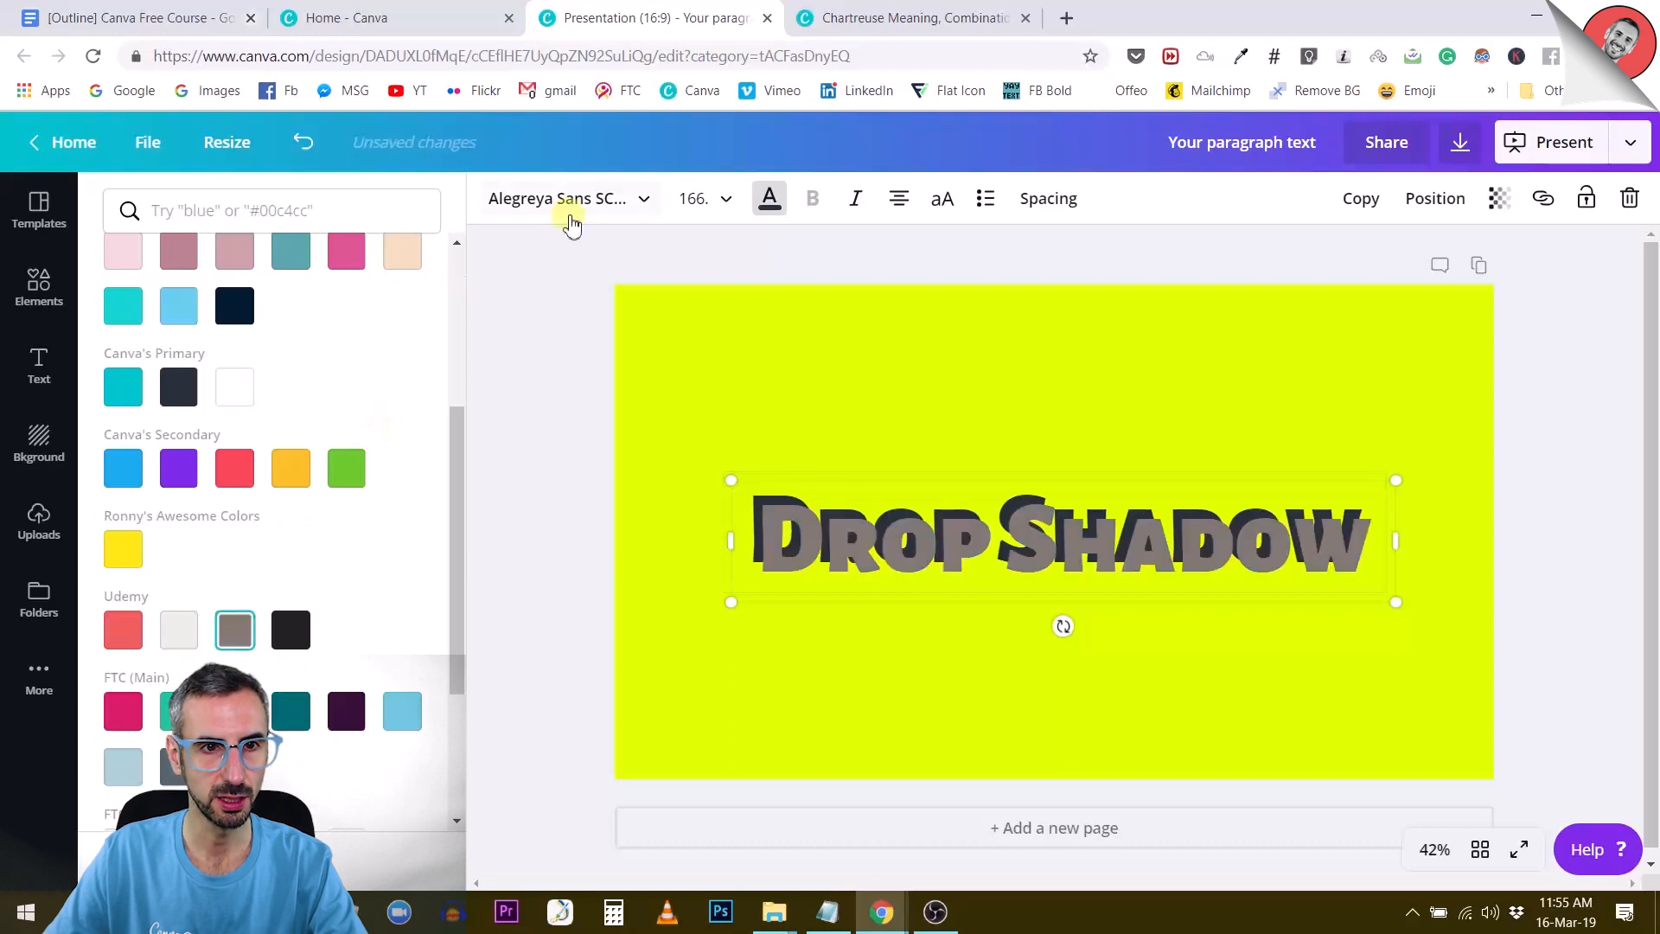
- Set the grey duplicate's transparency to 81
{"action": "left_click", "coordinate": [1496, 198]}
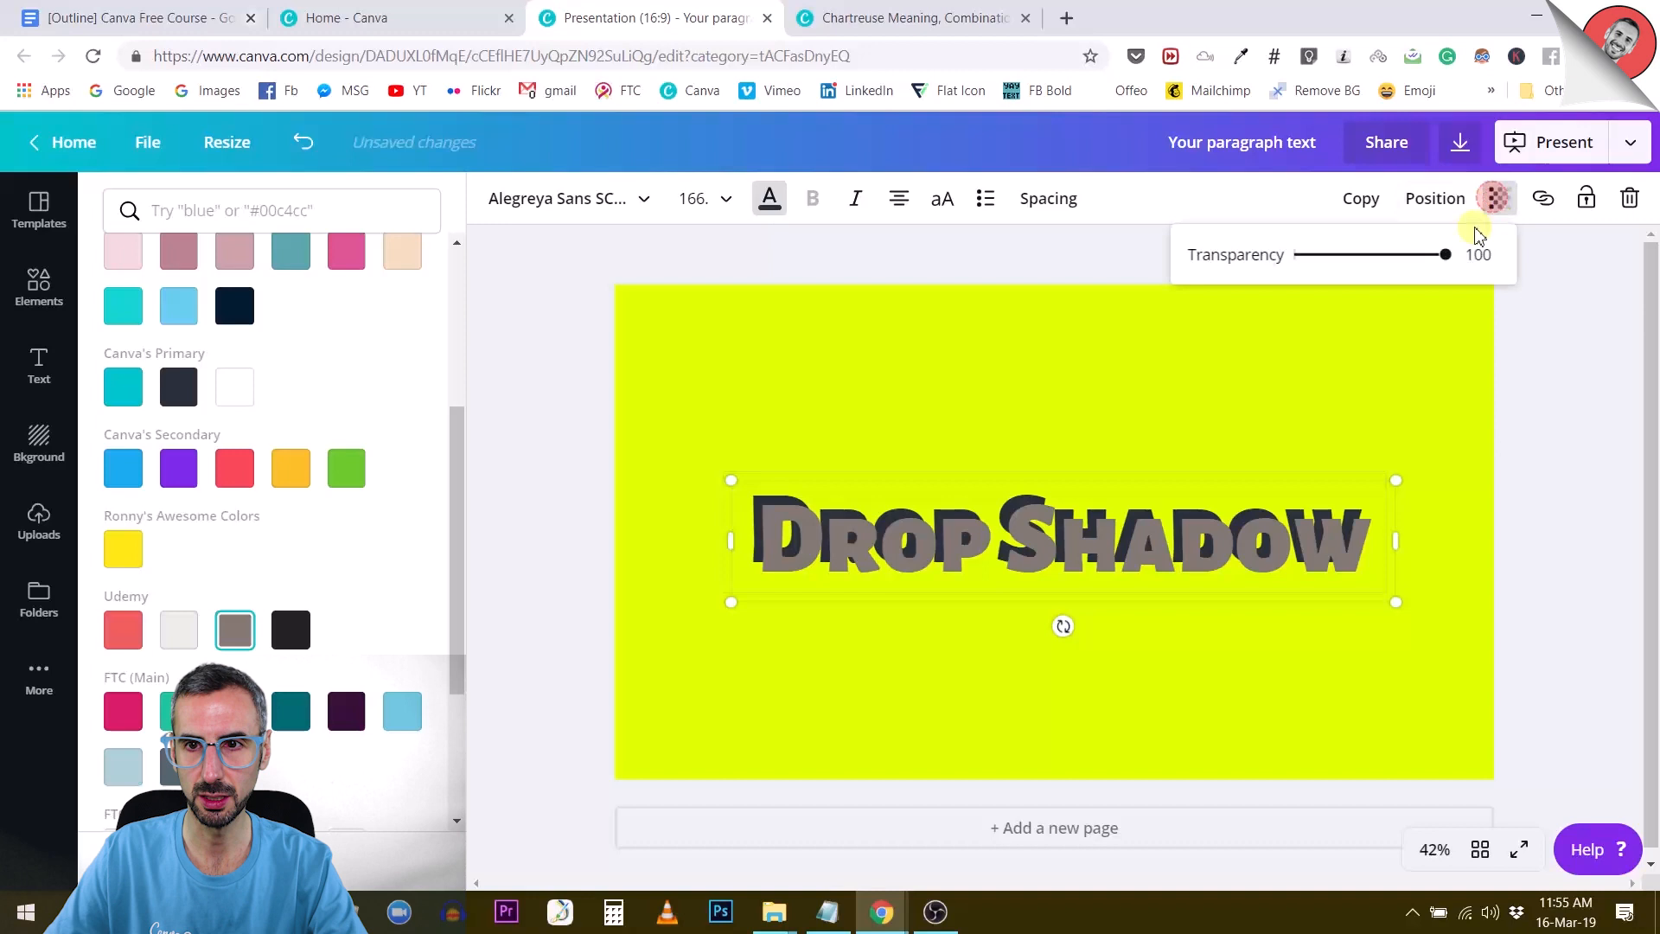
{"action": "left_click_drag", "start_coordinate": [1444, 254], "coordinate": [1416, 254]}
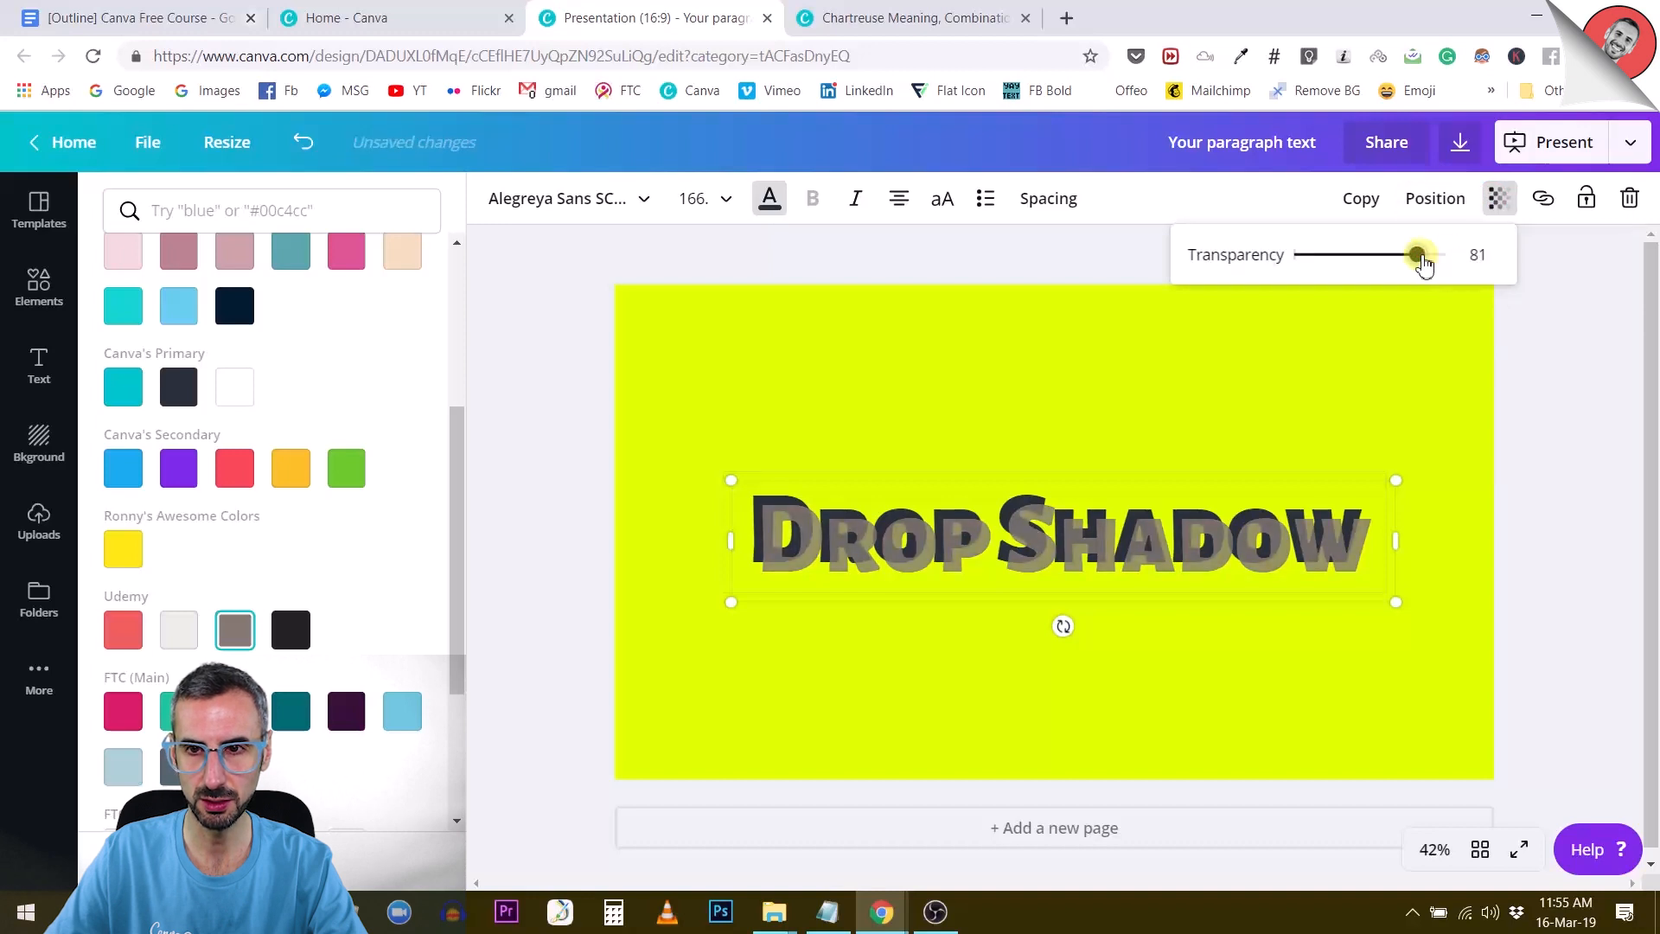
{"action": "left_click", "coordinate": [1476, 254]}
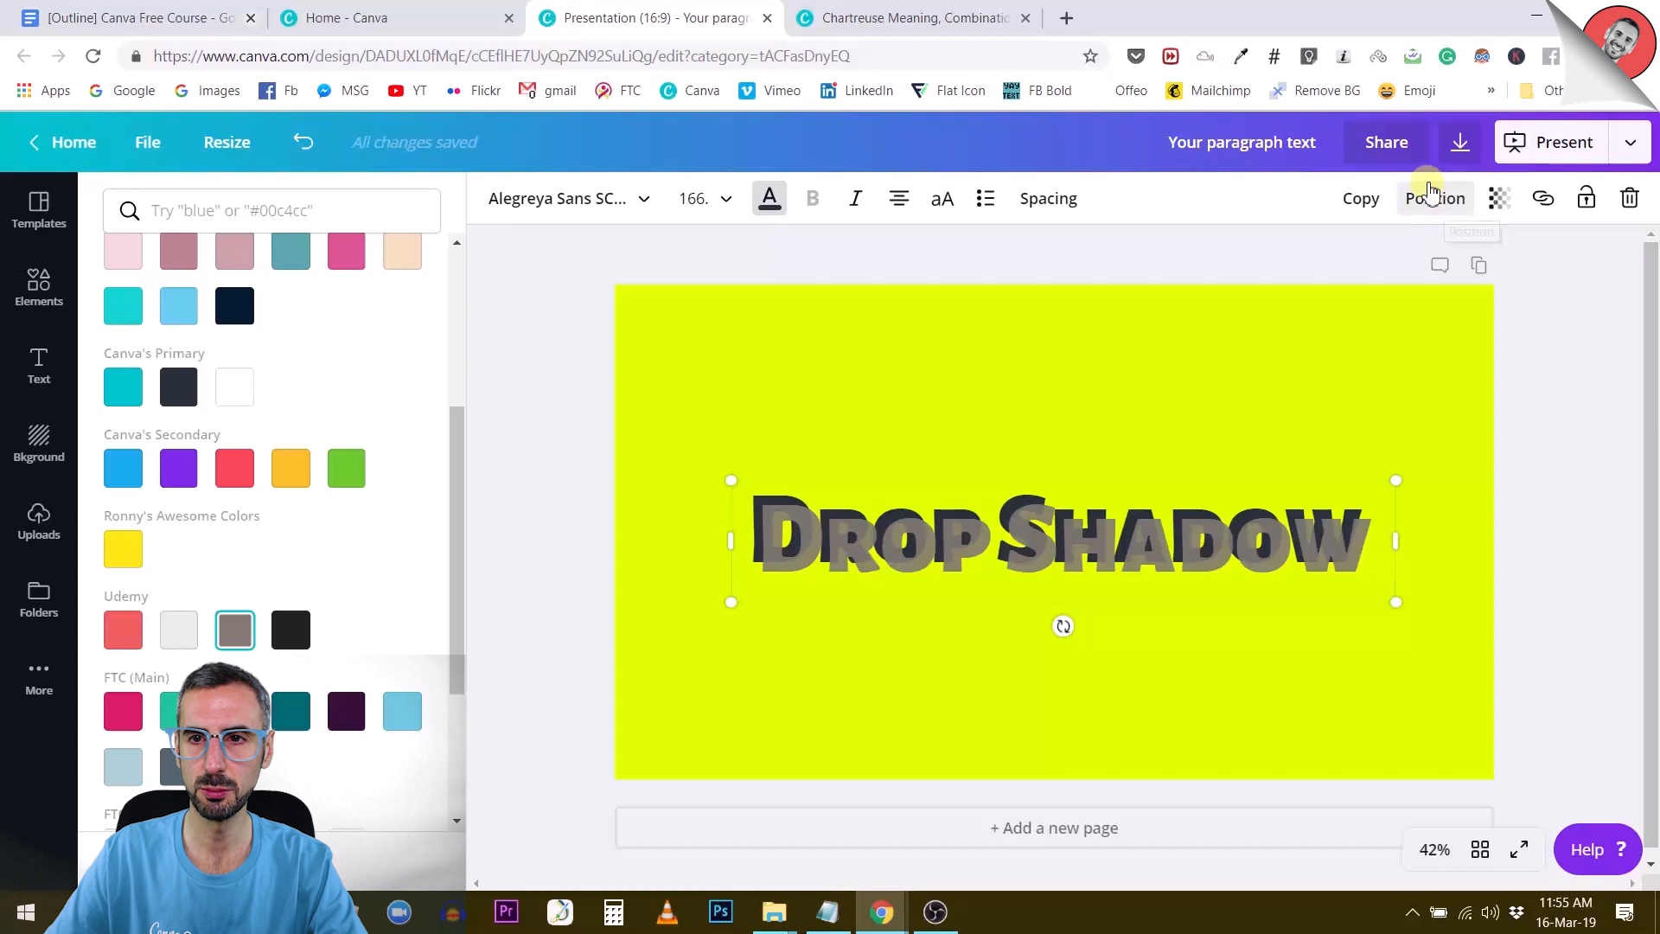
- Send the grey copy backward behind the charcoal text
{"action": "left_click", "coordinate": [1434, 198]}
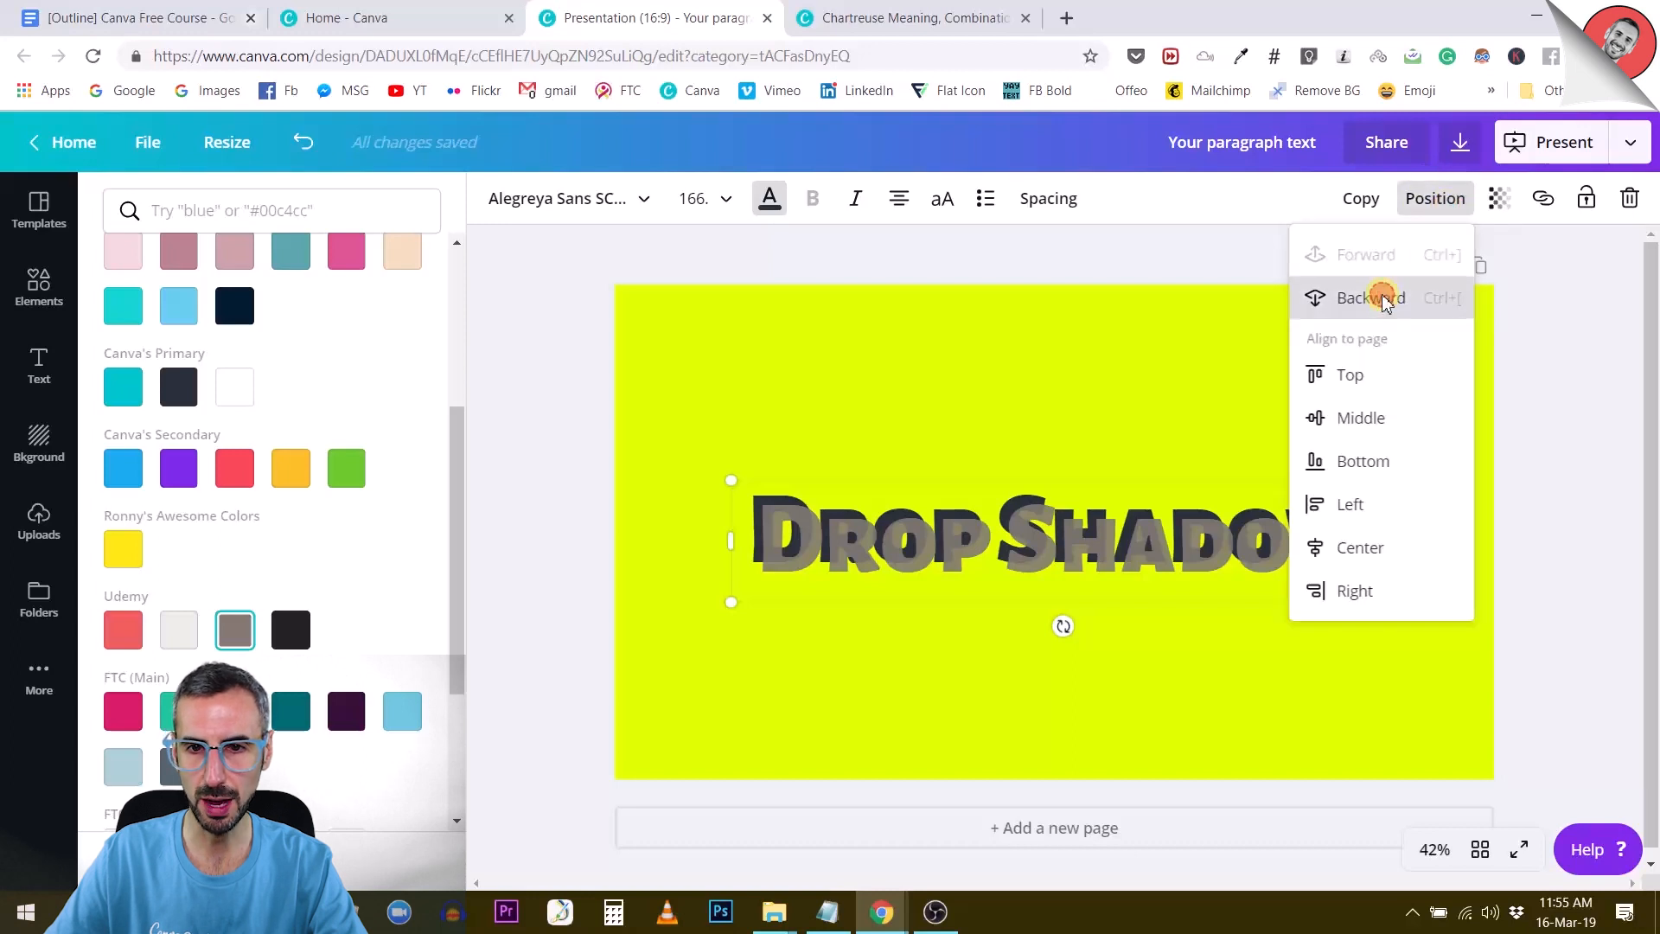
{"action": "left_click", "coordinate": [1370, 298]}
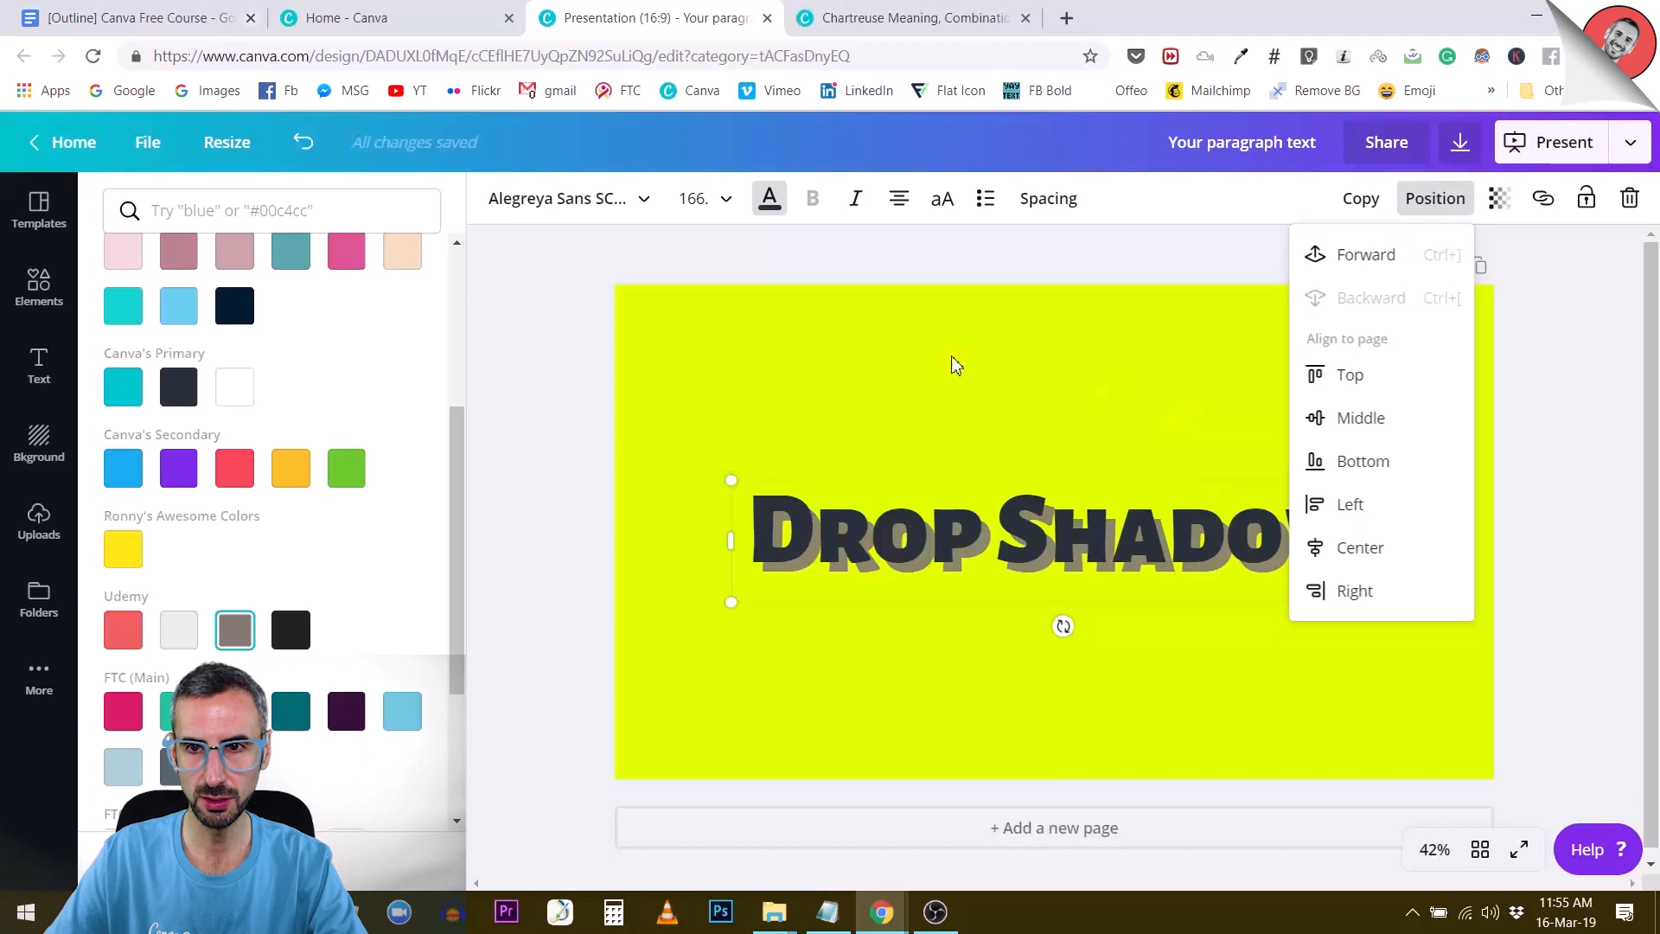
{"action": "mouse_move", "coordinate": [1434, 199]}
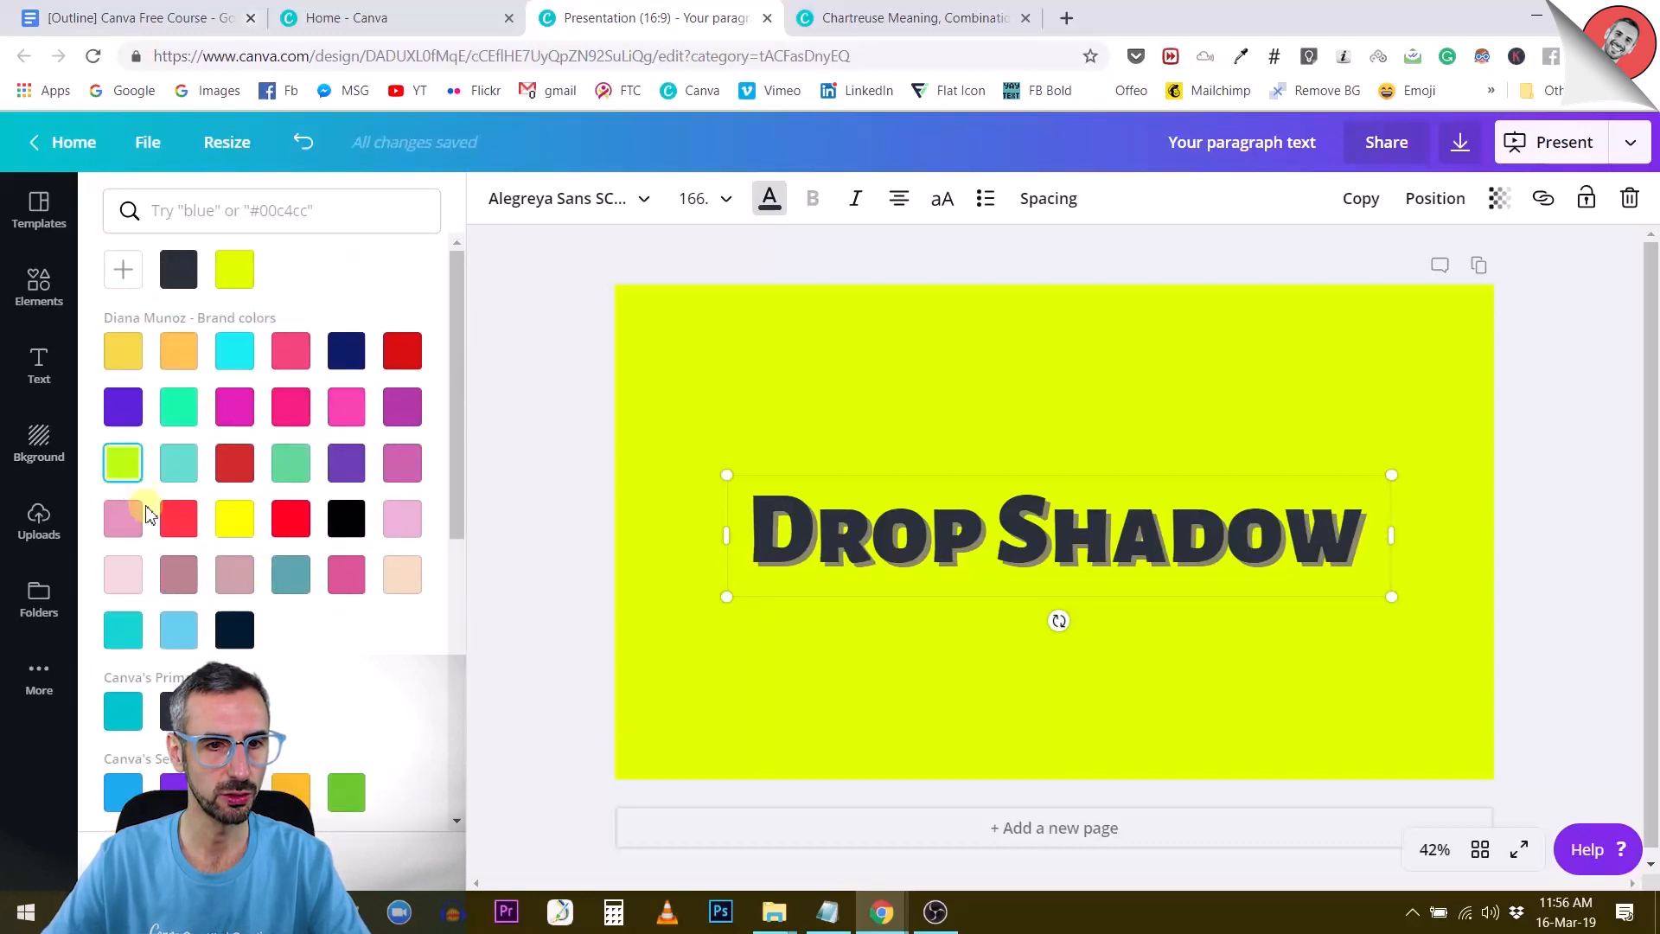
- Colour the shadow copy teal-green
{"action": "scroll", "scroll_direction": "down", "scroll_amount": 3}
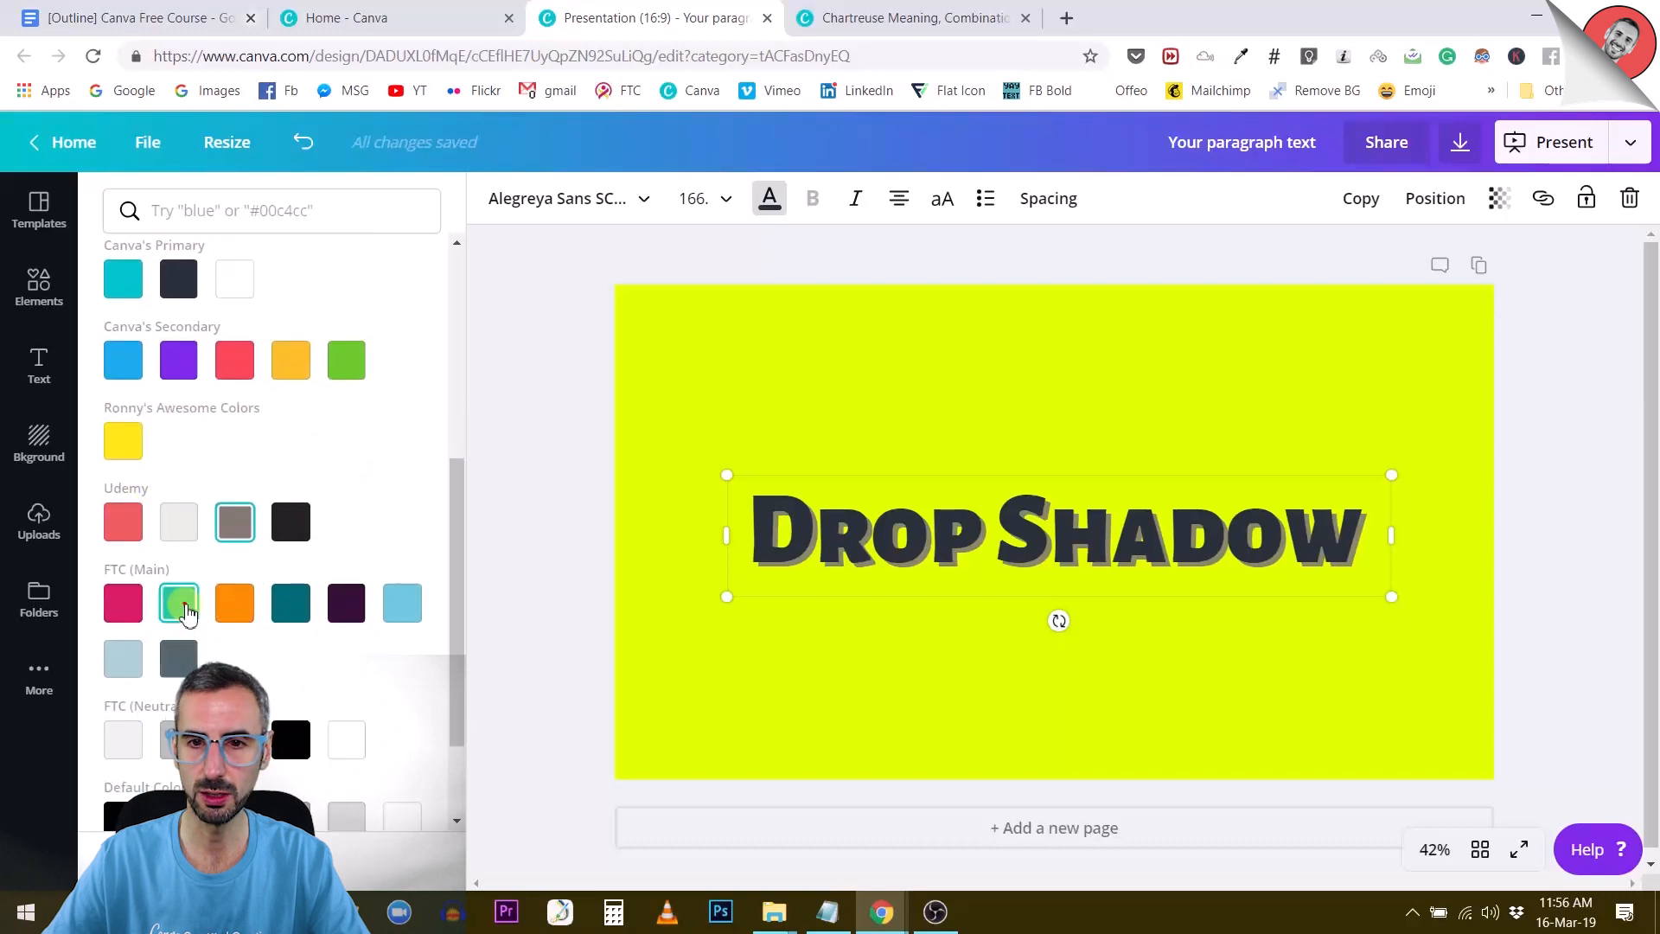
{"action": "left_click", "coordinate": [179, 602]}
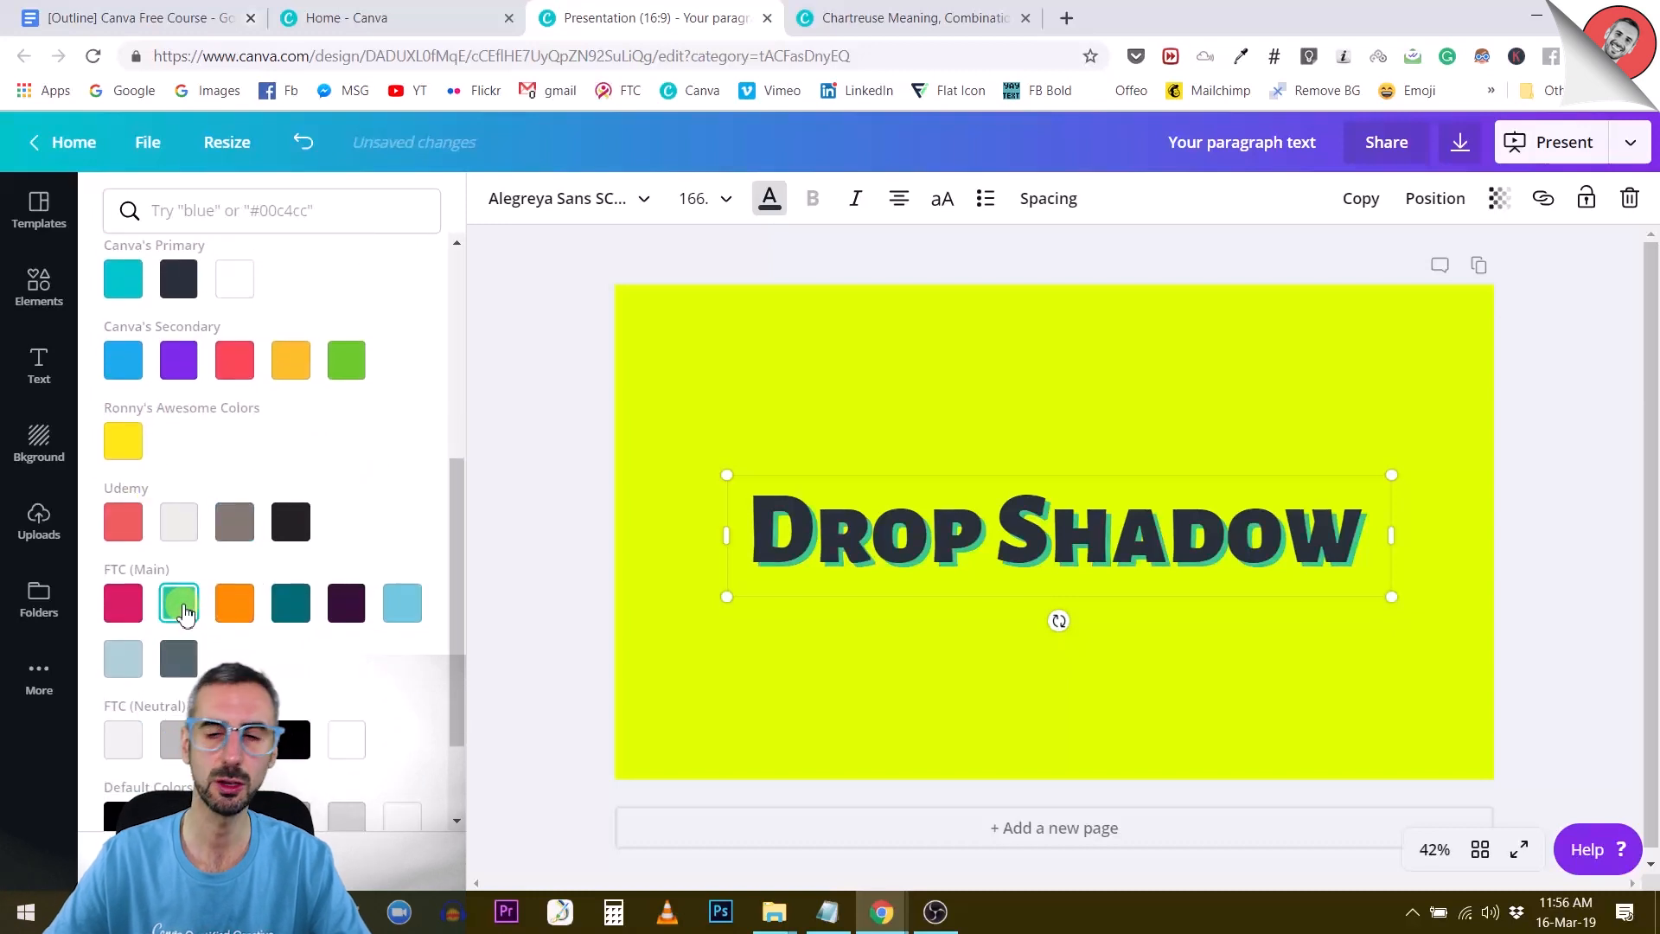
{"action": "left_click", "coordinate": [178, 602]}
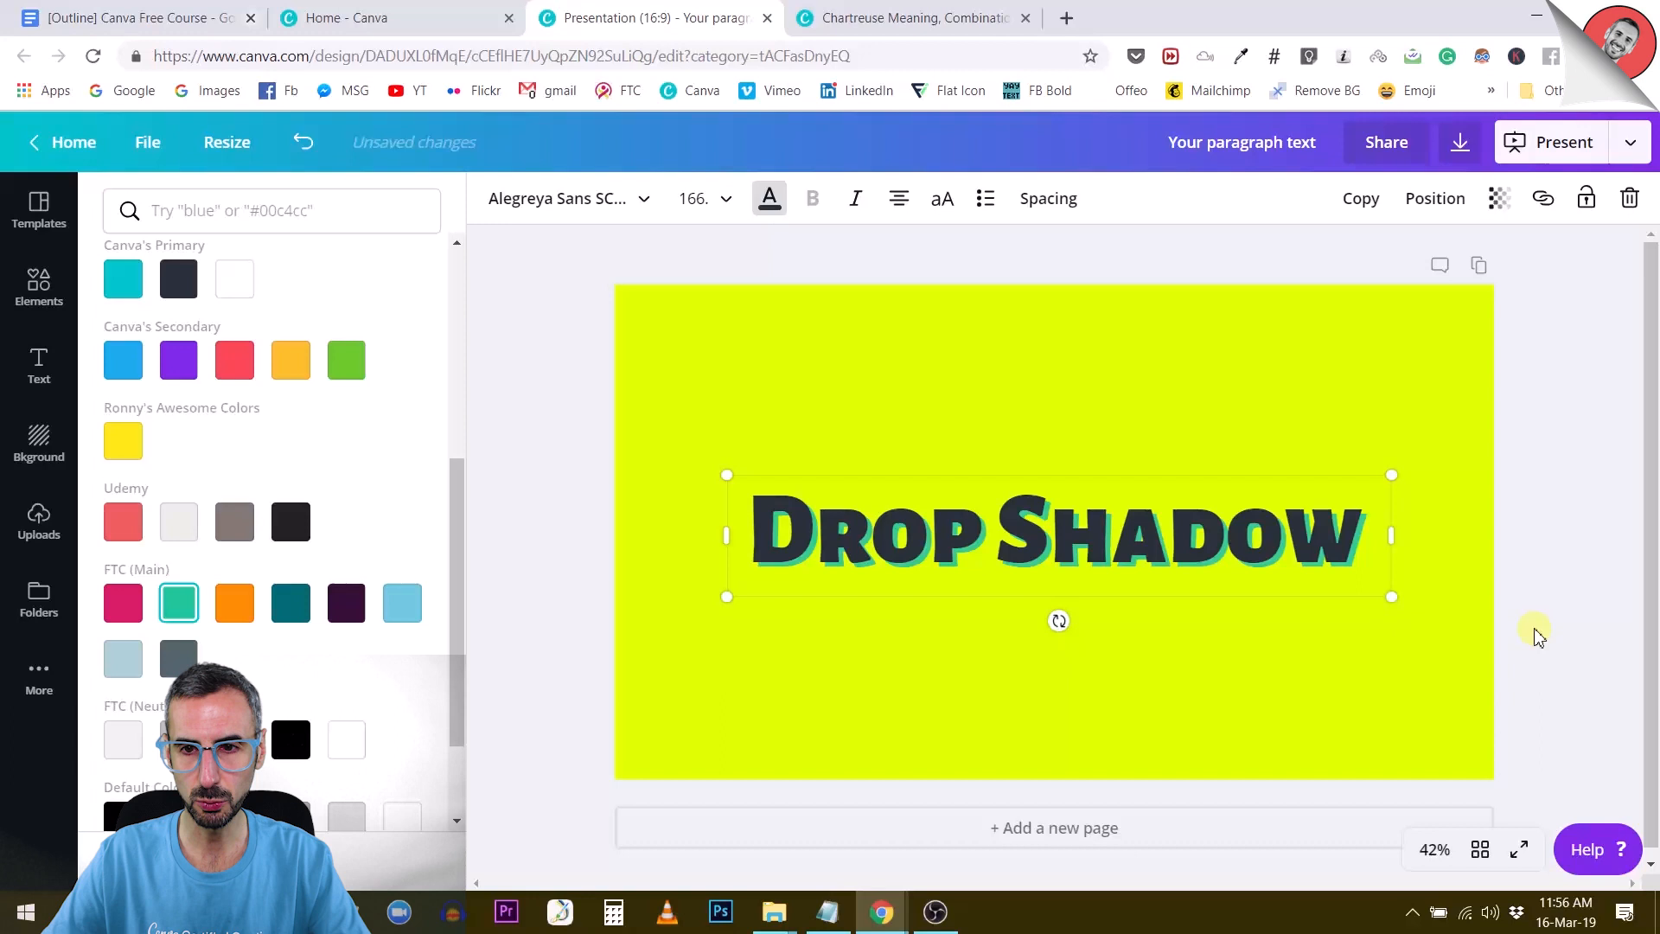
{"action": "left_click", "coordinate": [38, 286]}
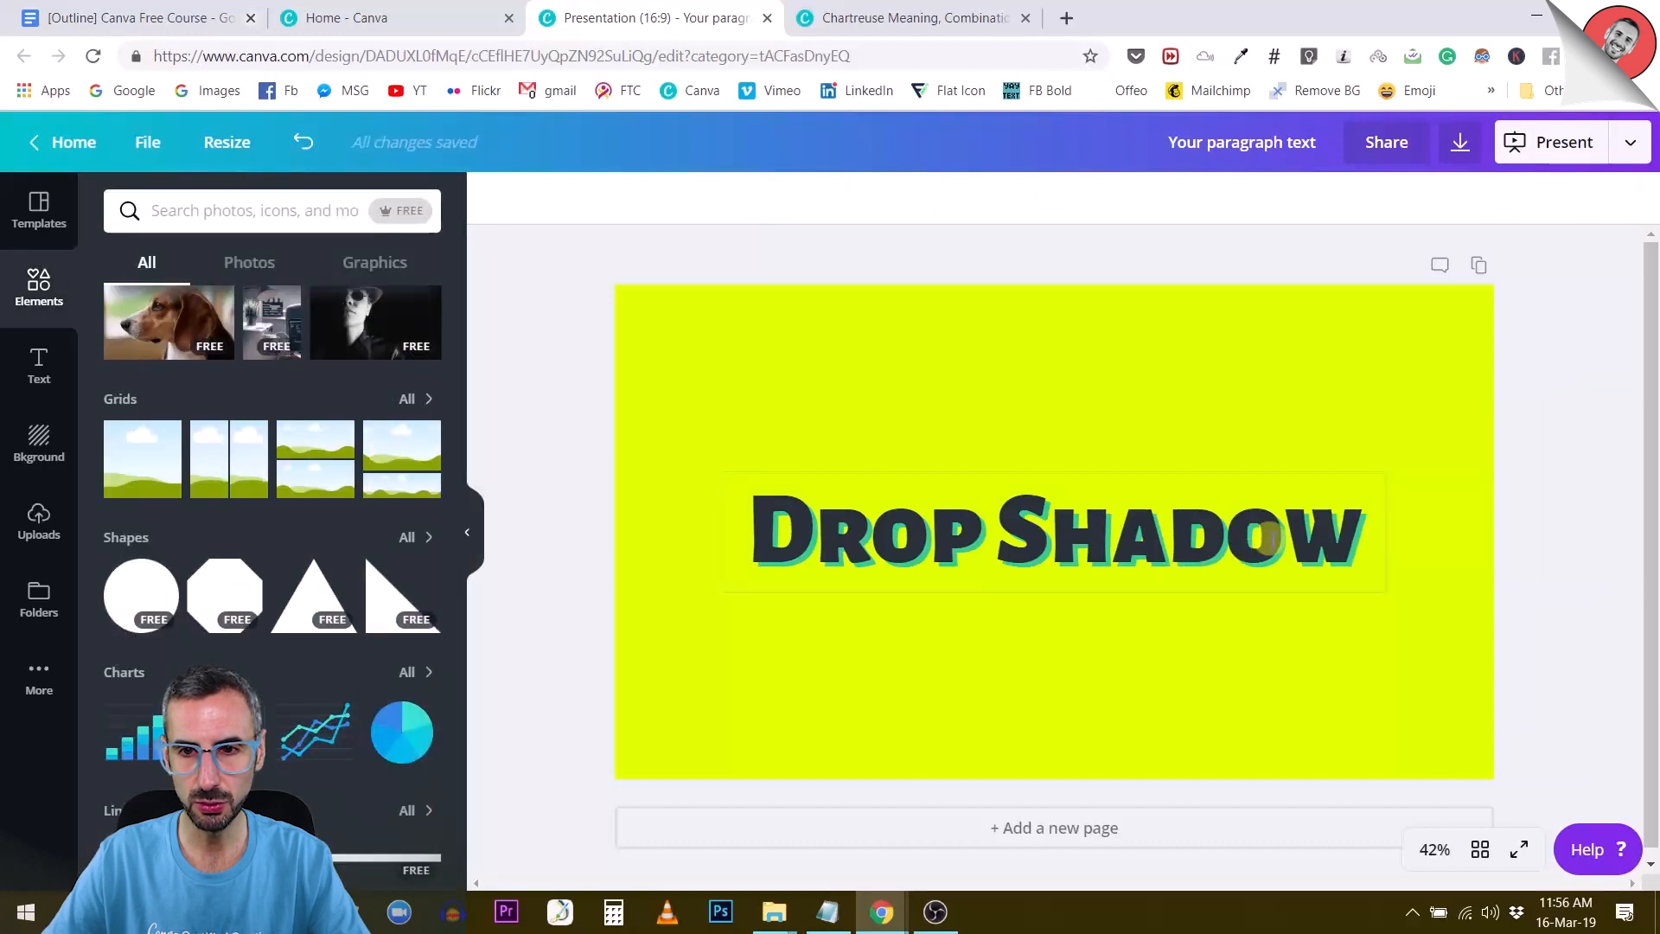
- Set the front Drop Shadow text to the chartreuse background colour
{"action": "left_click", "coordinate": [1053, 532]}
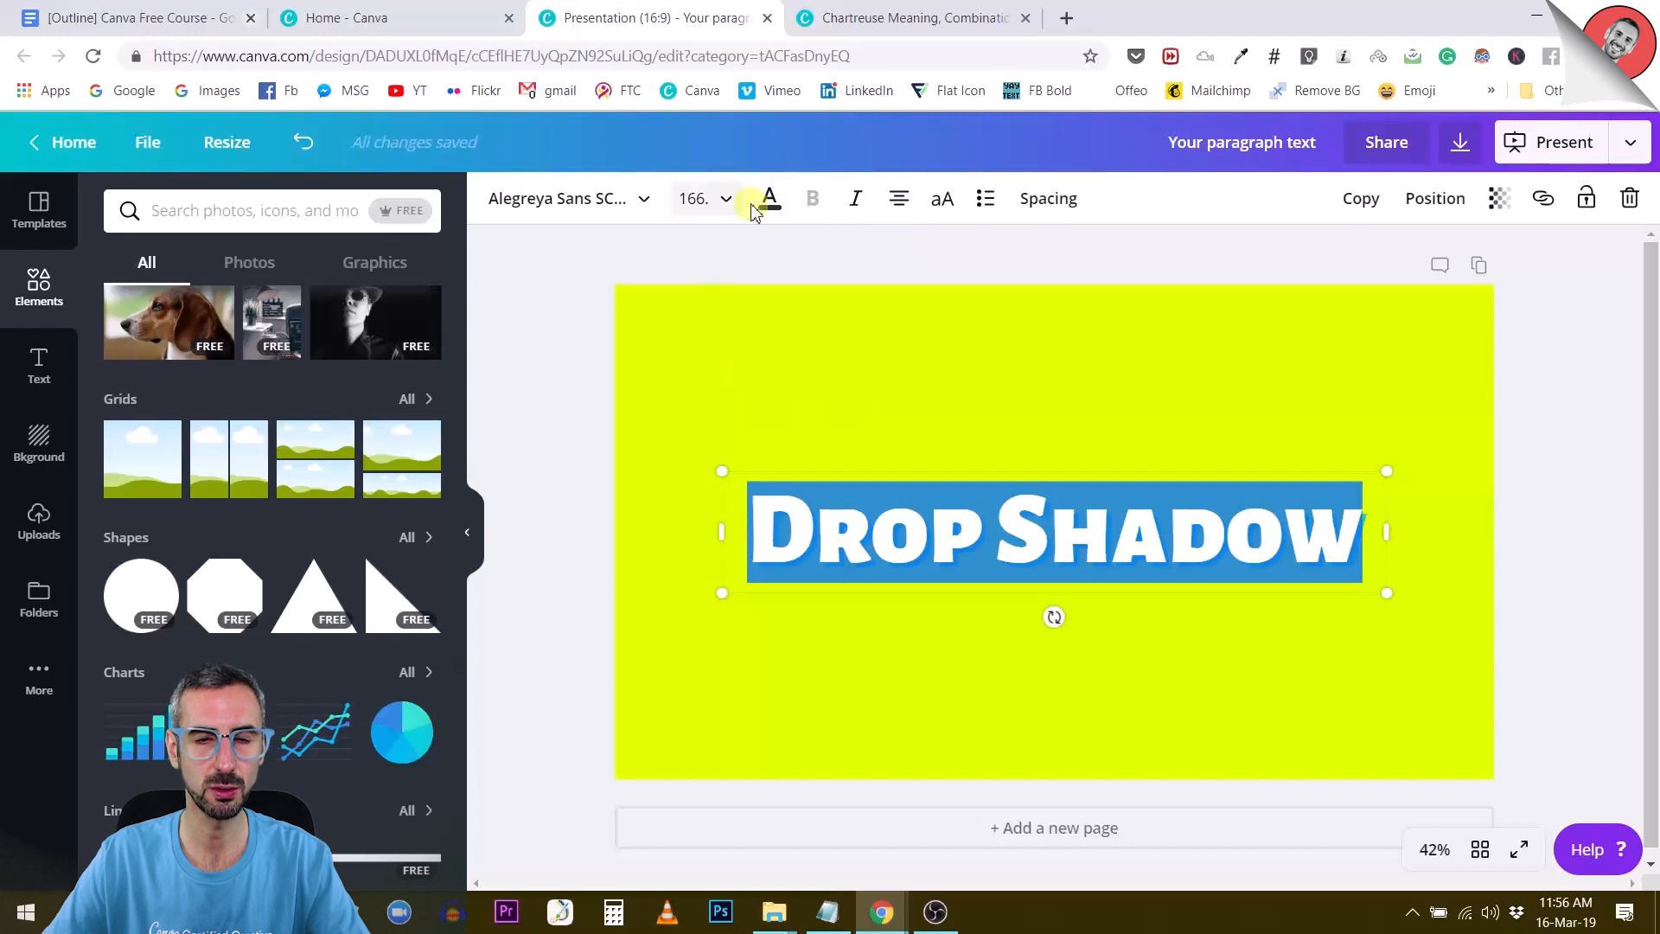
{"action": "mouse_move", "coordinate": [768, 198]}
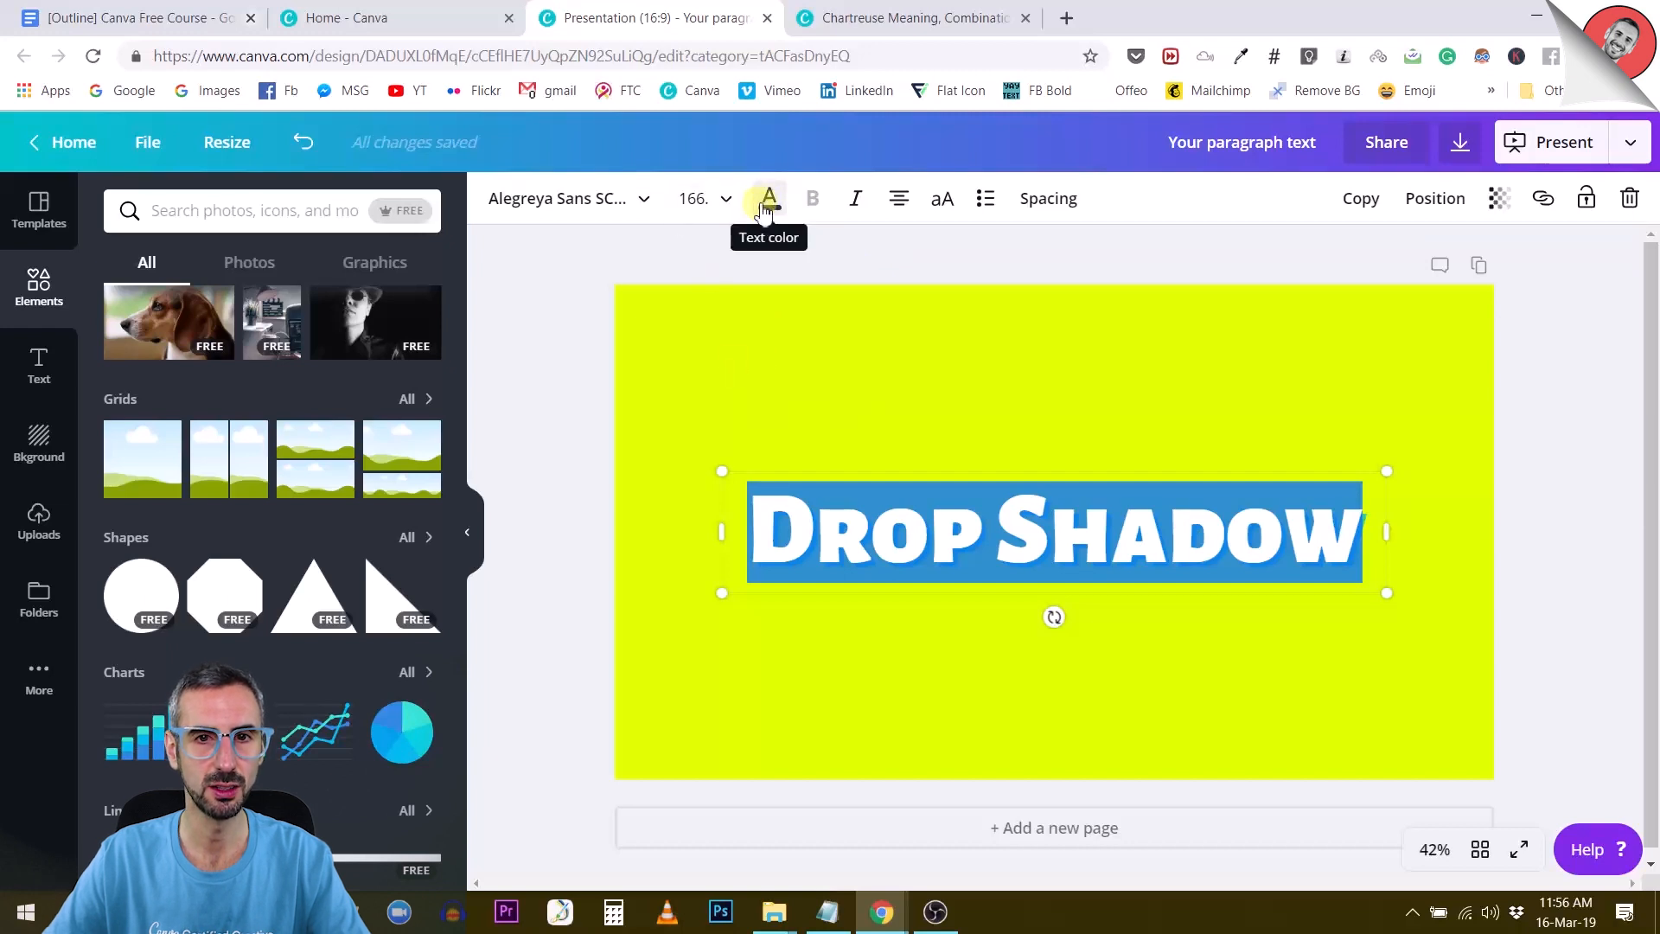
{"action": "left_click", "coordinate": [766, 199]}
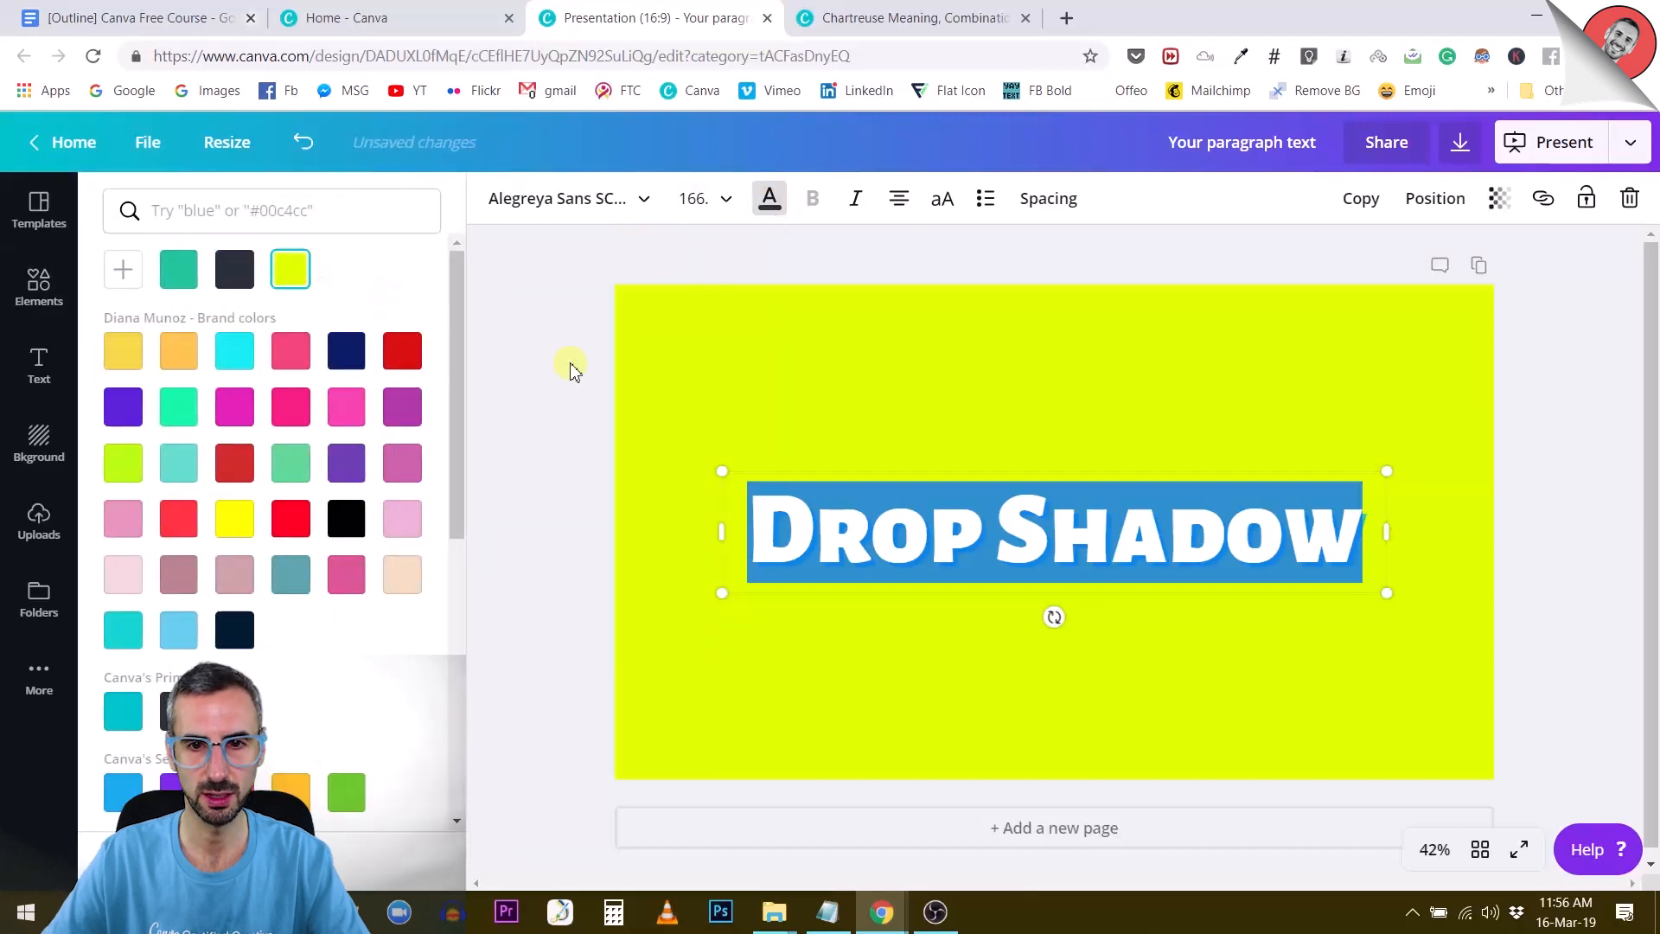
{"action": "left_click", "coordinate": [38, 286]}
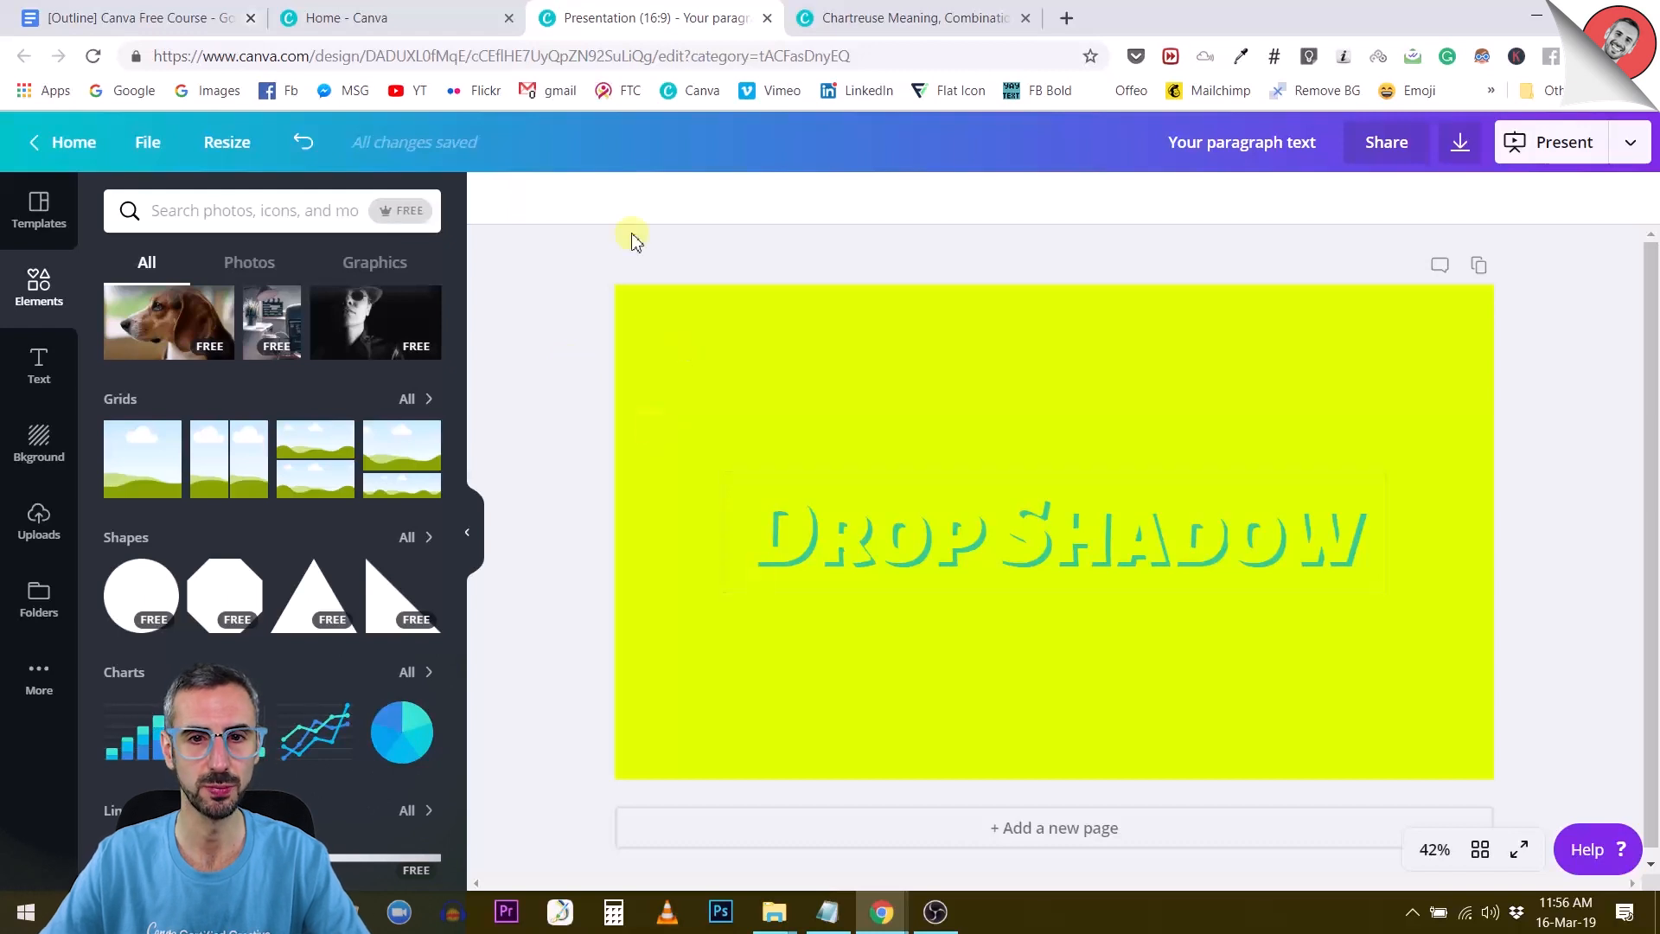
{"action": "left_click", "coordinate": [1053, 533]}
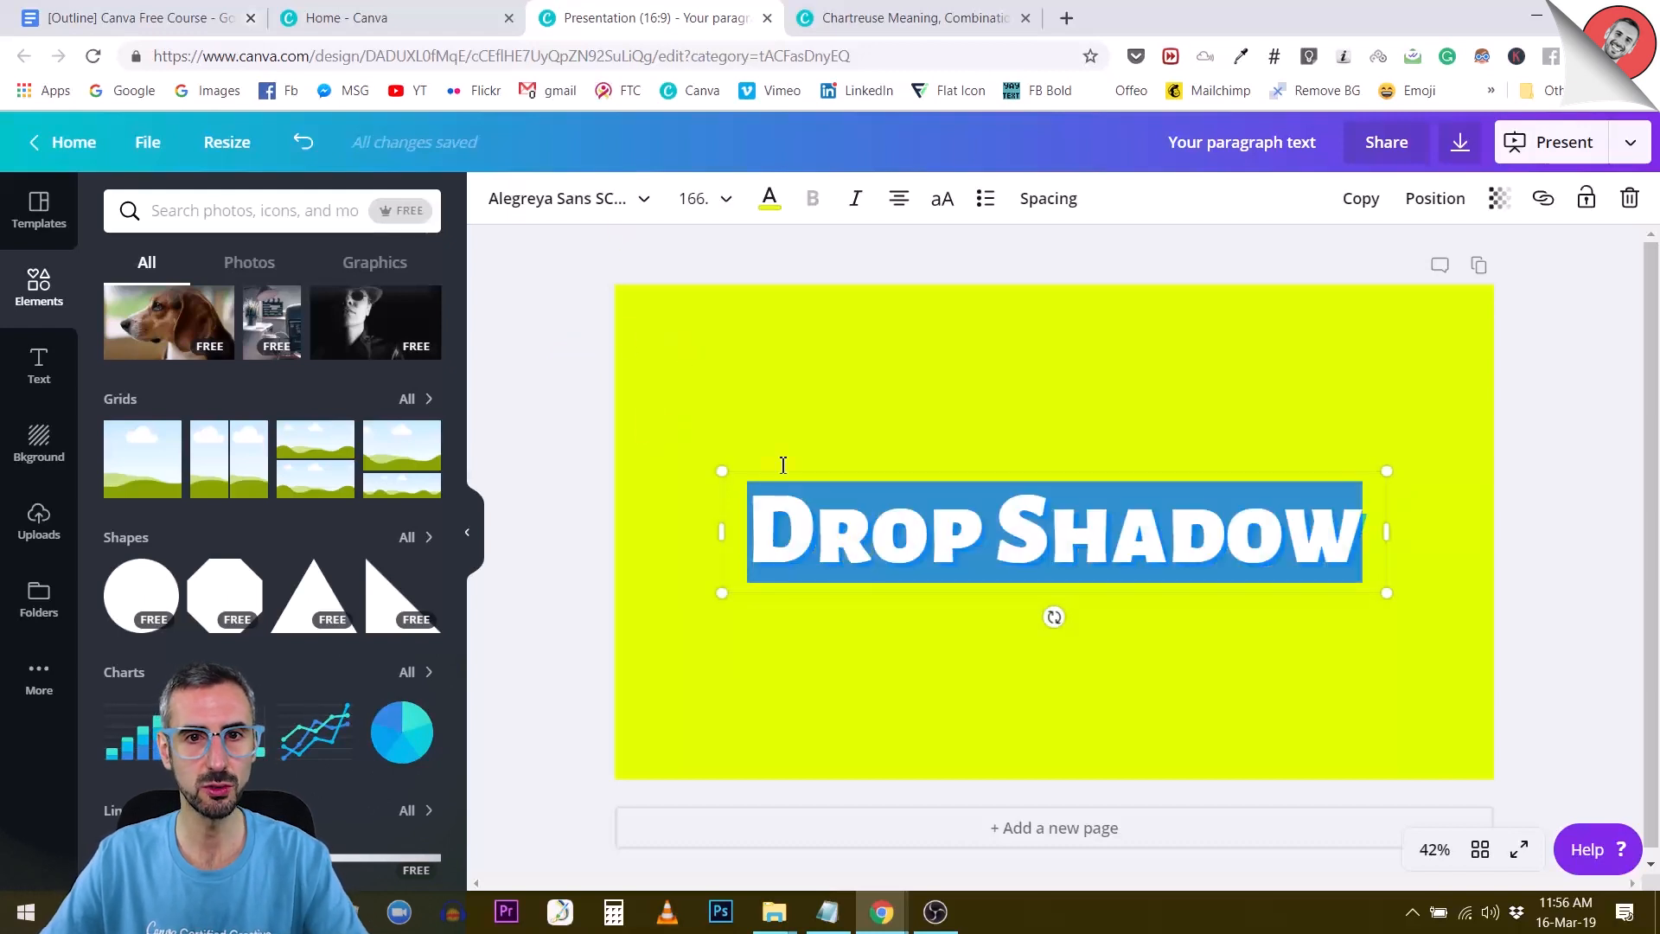